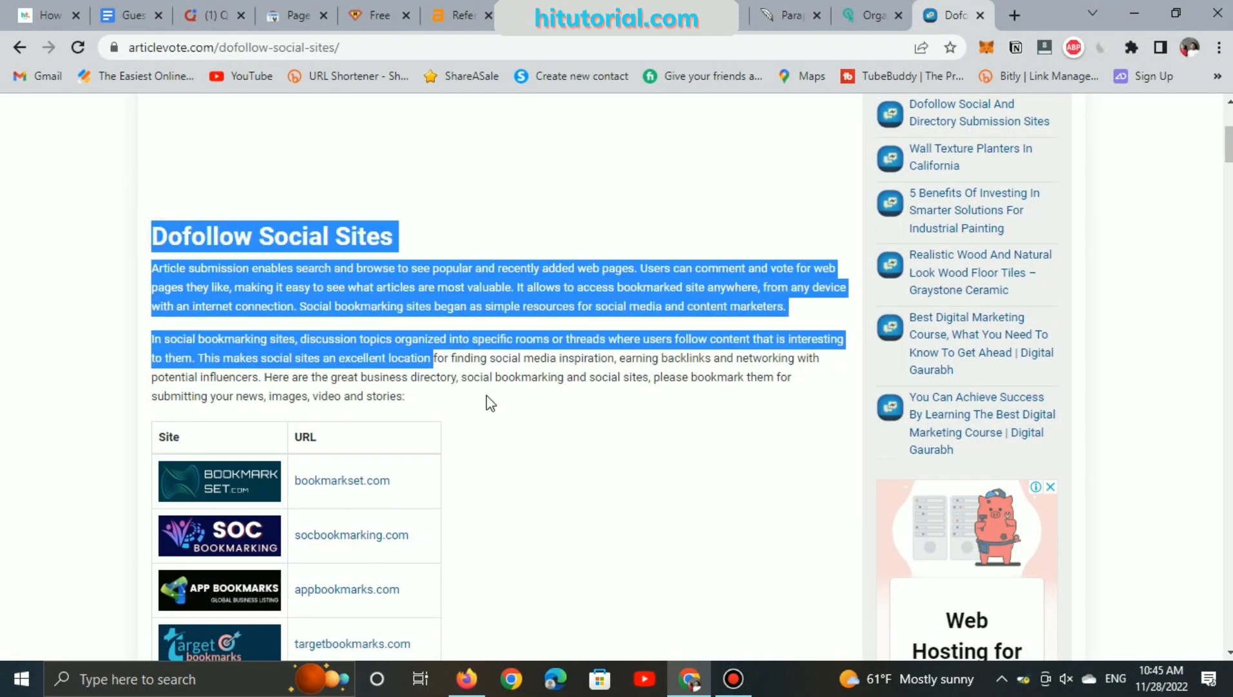
- Scroll through articlevote's dofollow social bookmarking table, then switch to the Ahrefs referring domains report
scroll("down", 3)
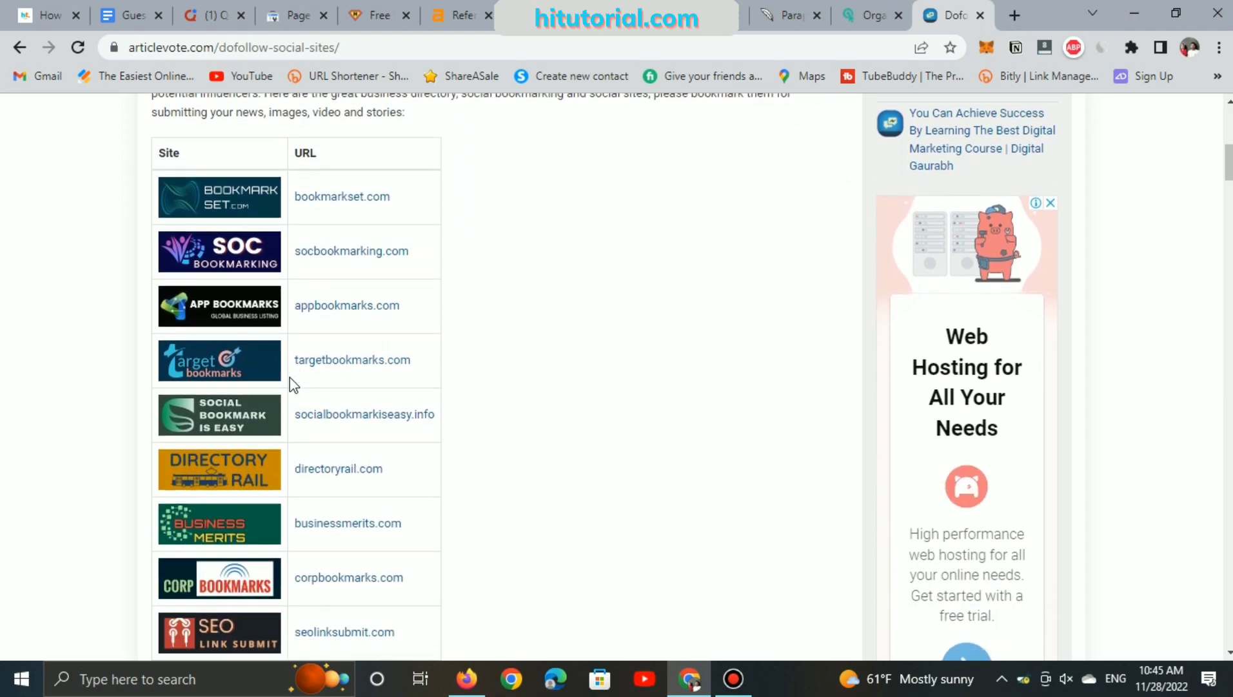
scroll("down", 3)
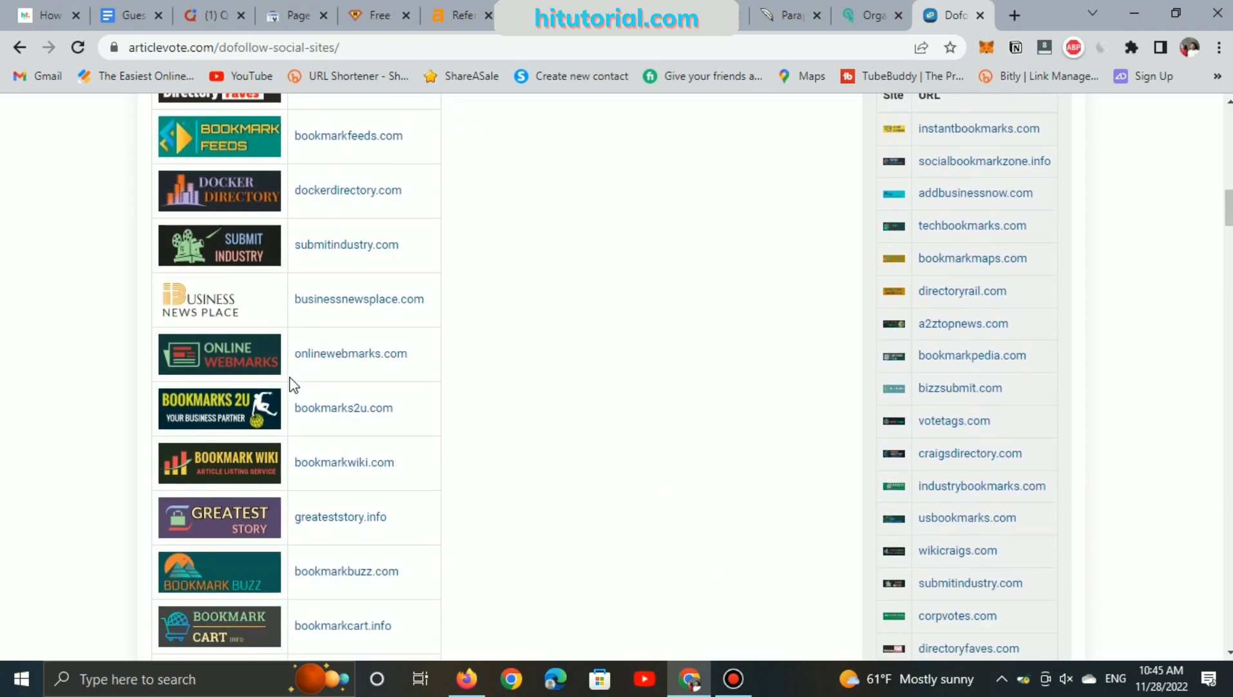
scroll("down", 3)
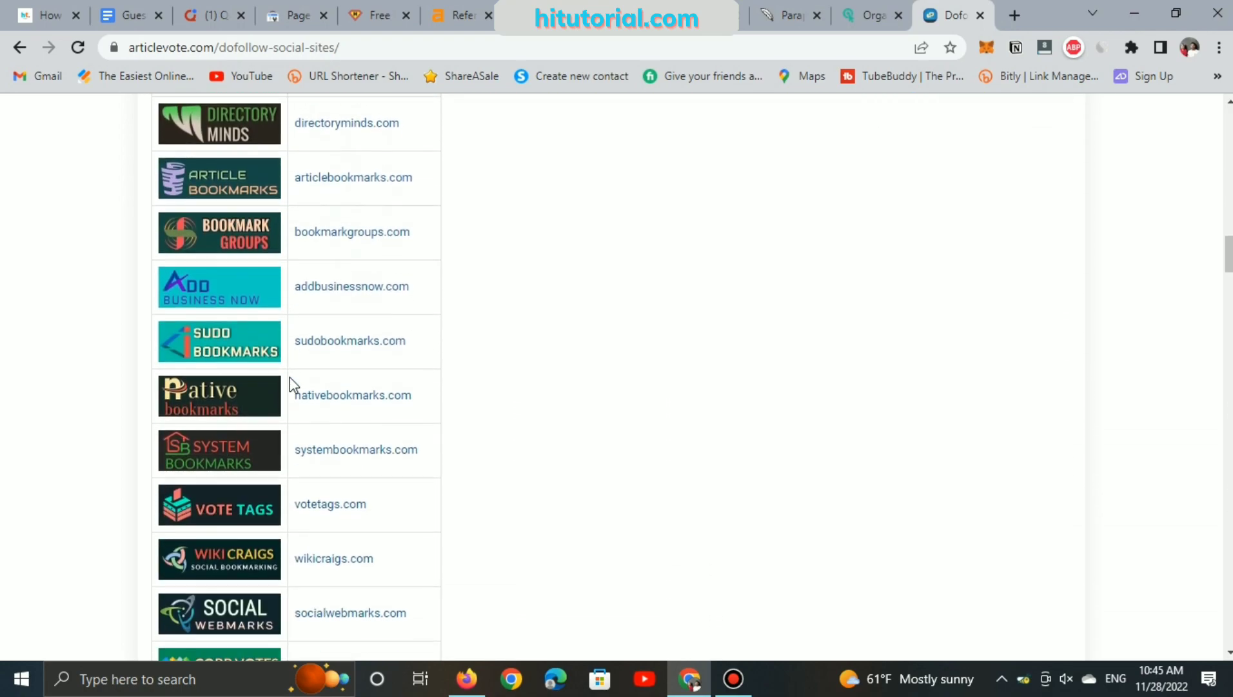
scroll("down", 3)
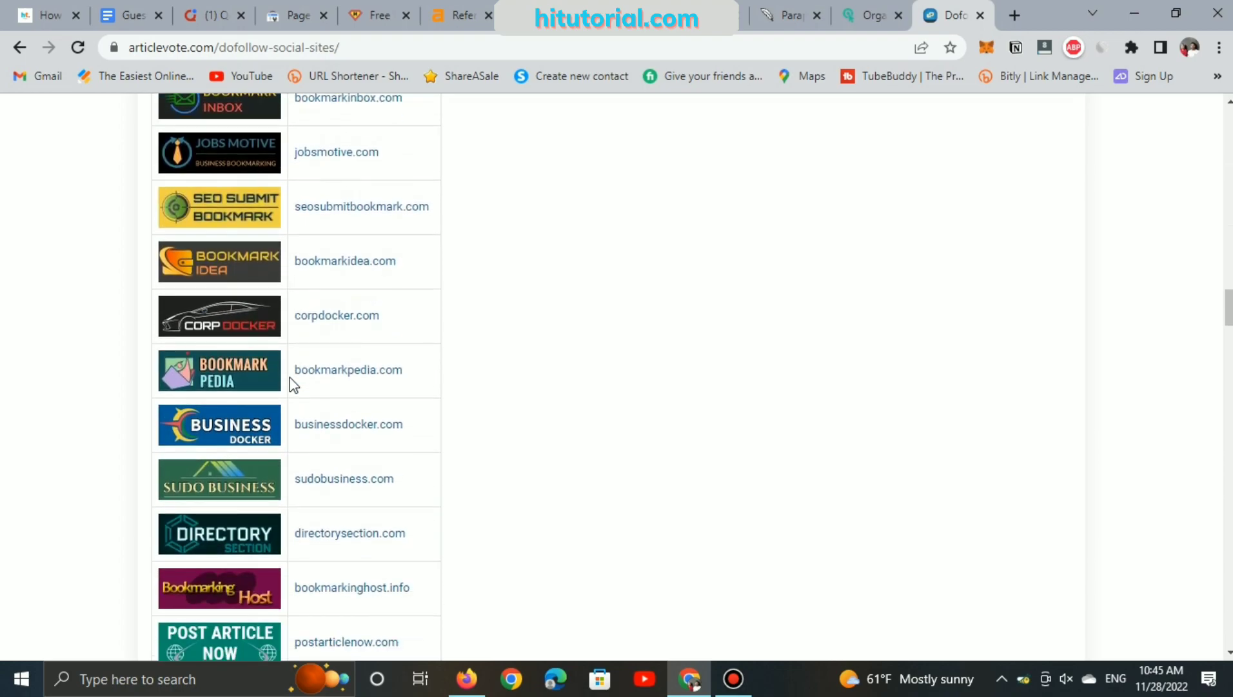
scroll("down", 3)
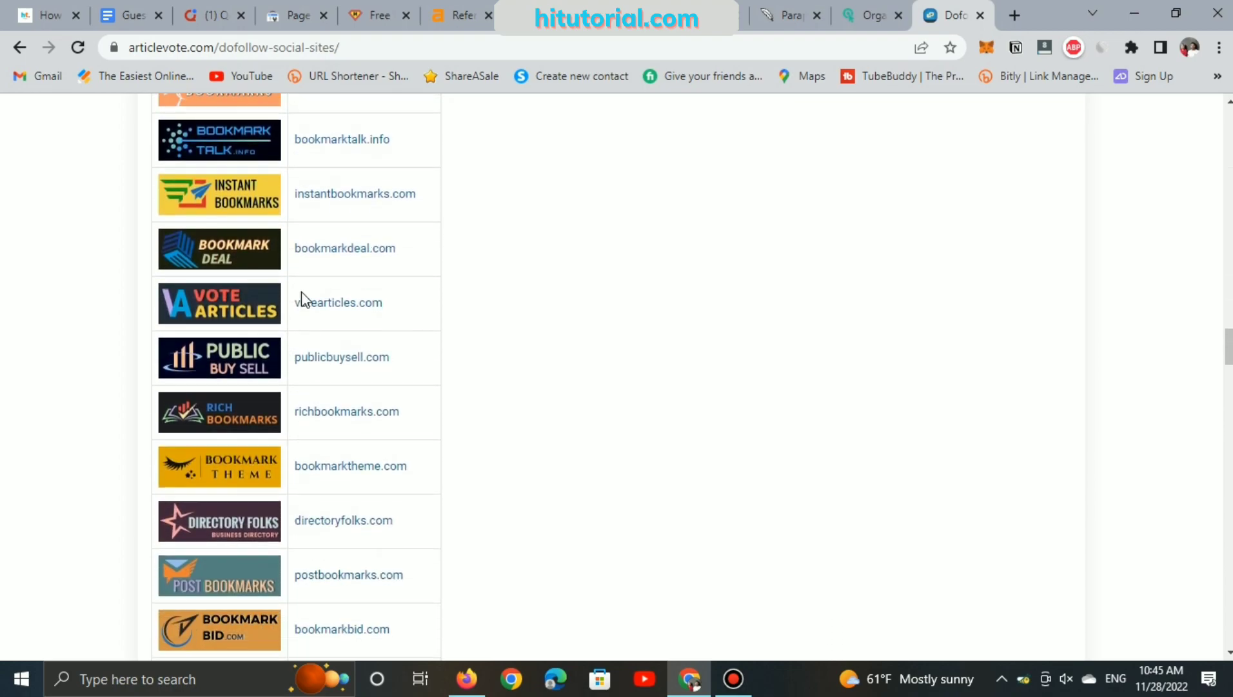
scroll("down", 3)
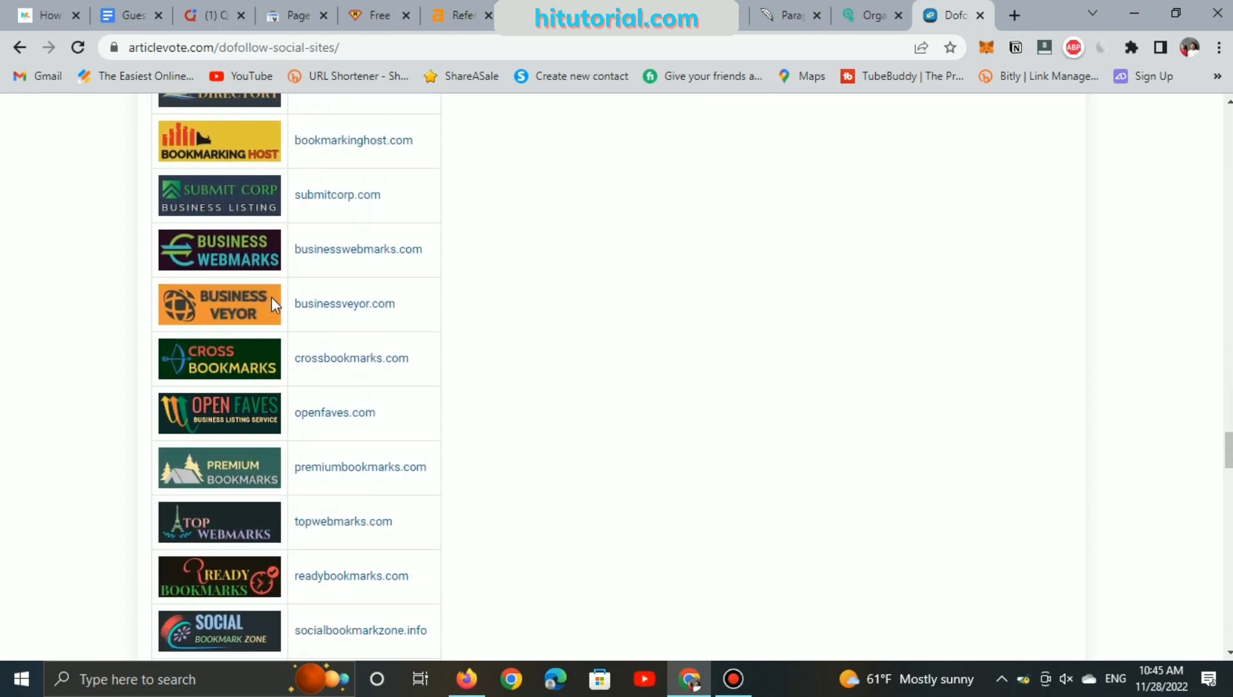
left_click(778, 15)
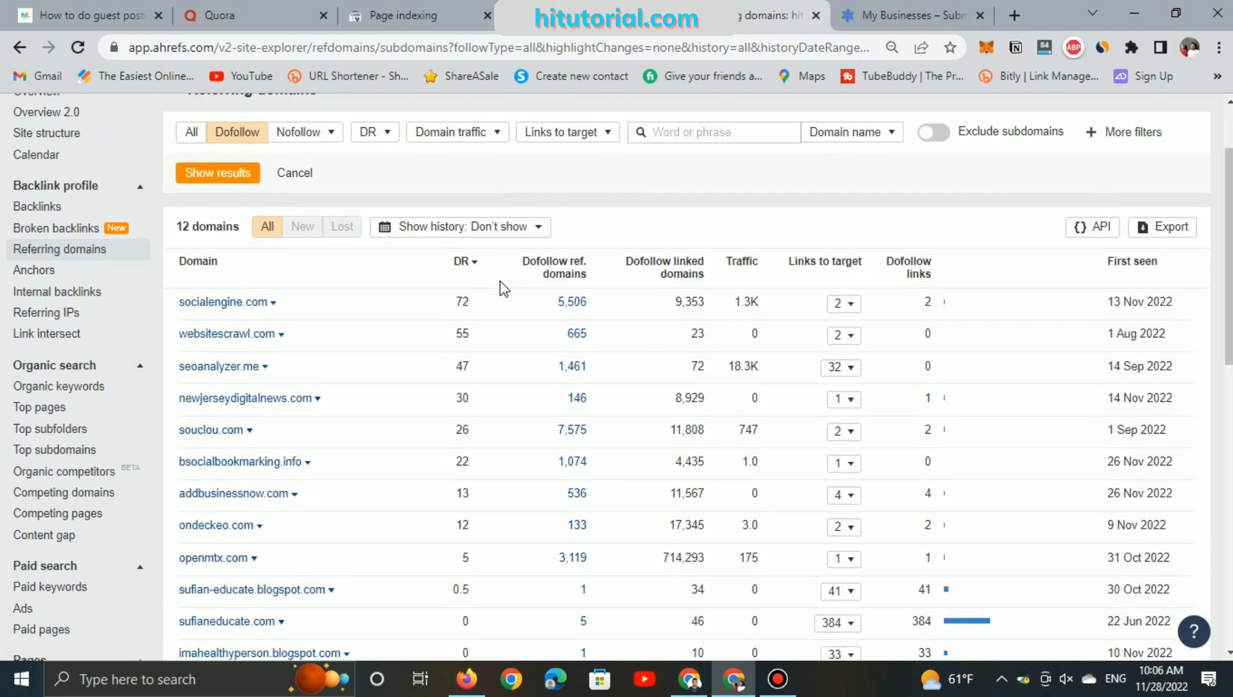
scroll("down", 3)
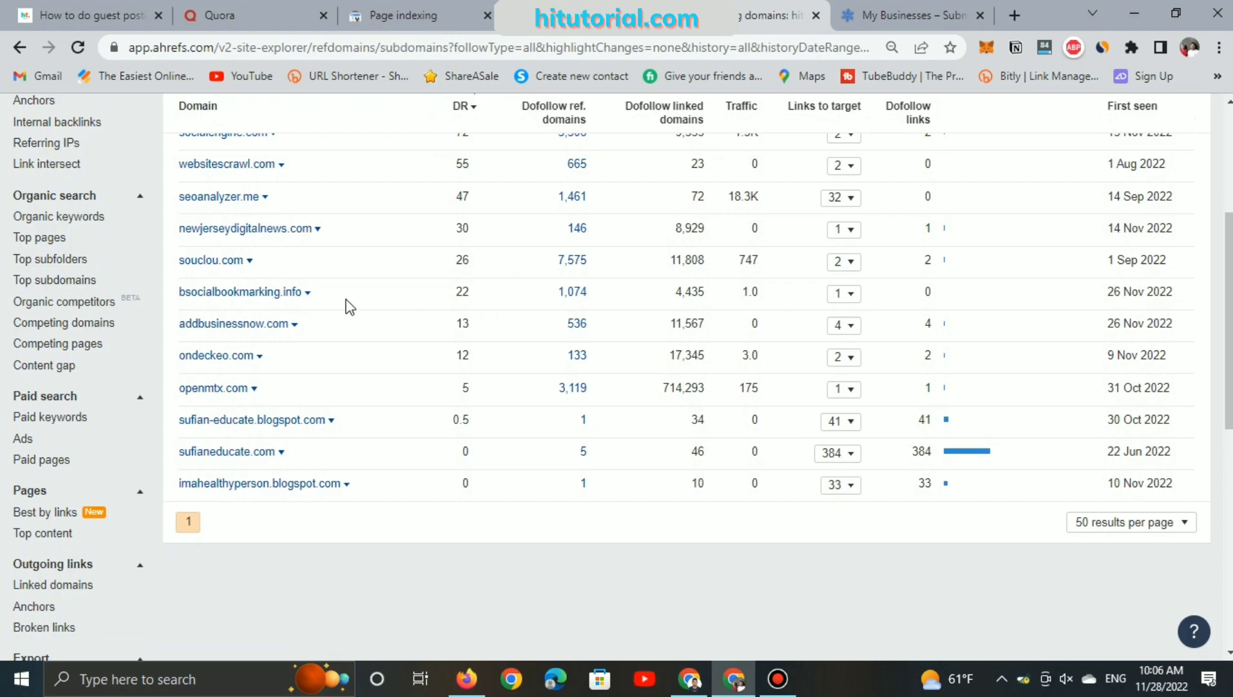
mouse_move(240, 291)
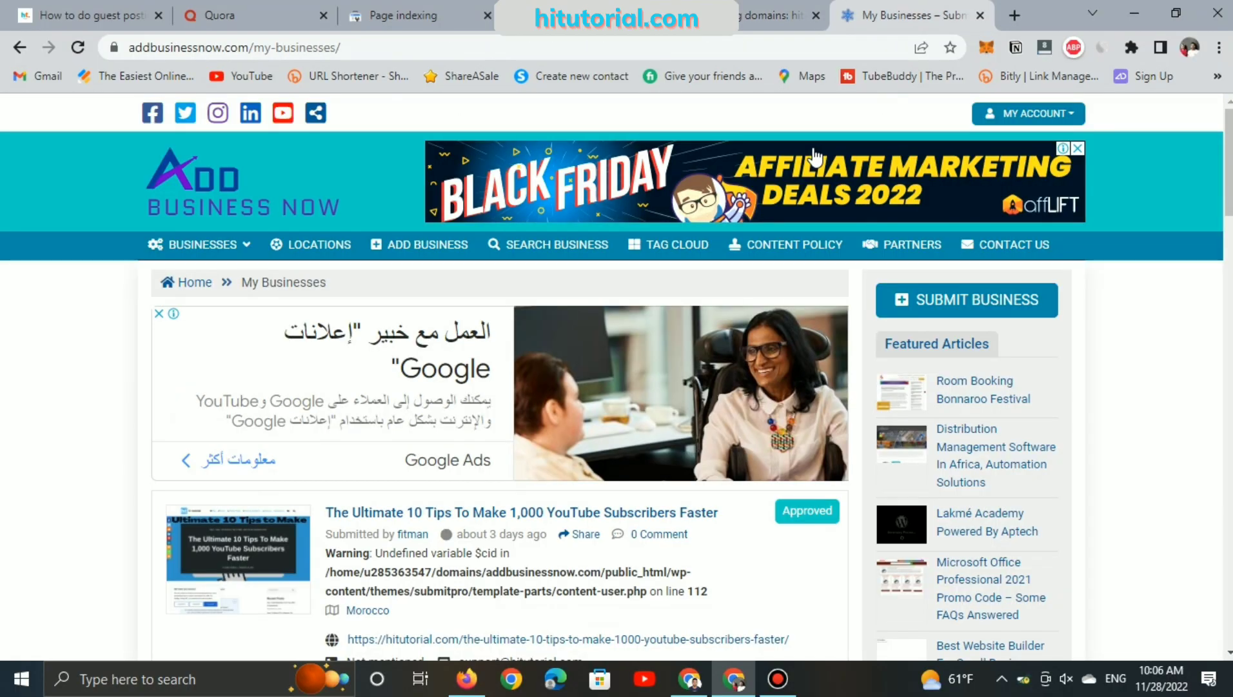
- Preview the approved YouTube subscribers listing from the My Businesses page
scroll("down", 3)
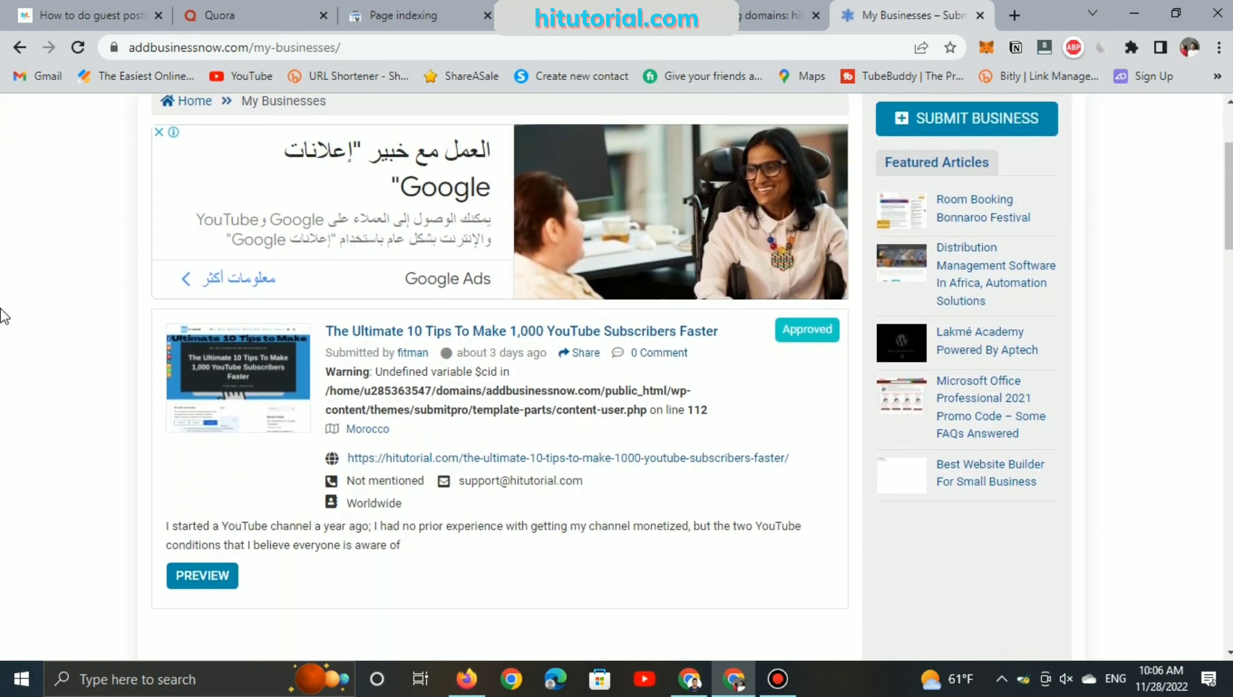
mouse_move(621, 406)
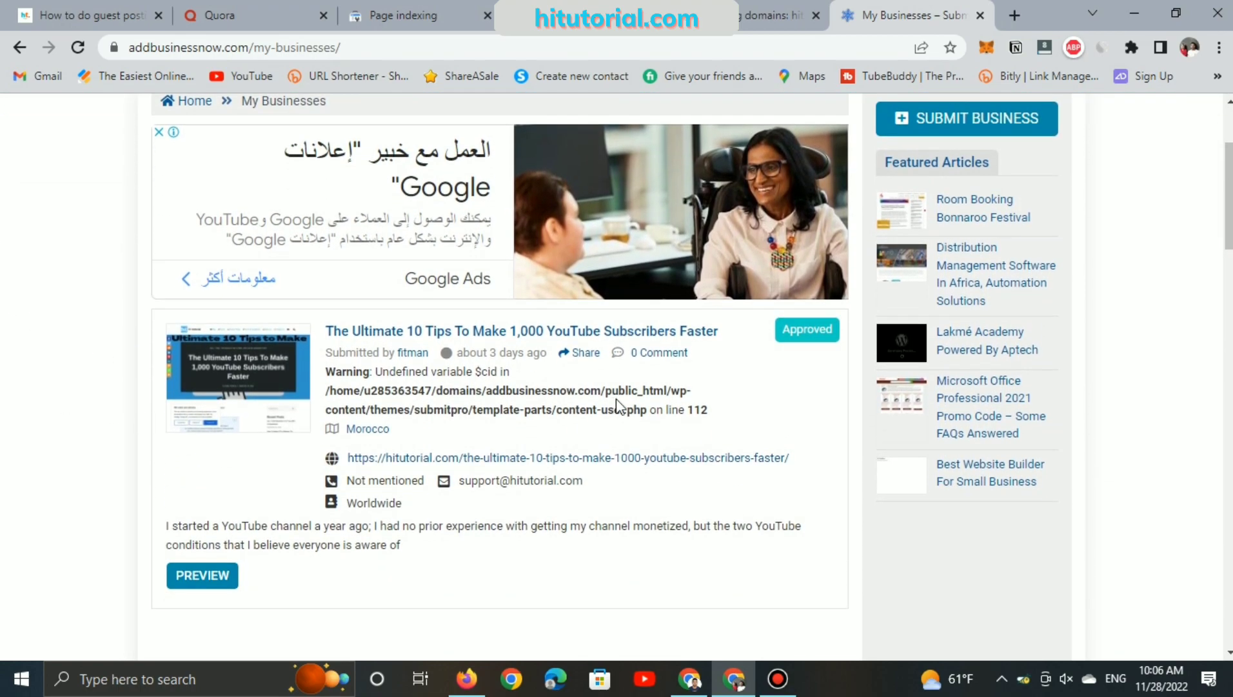
mouse_move(421, 444)
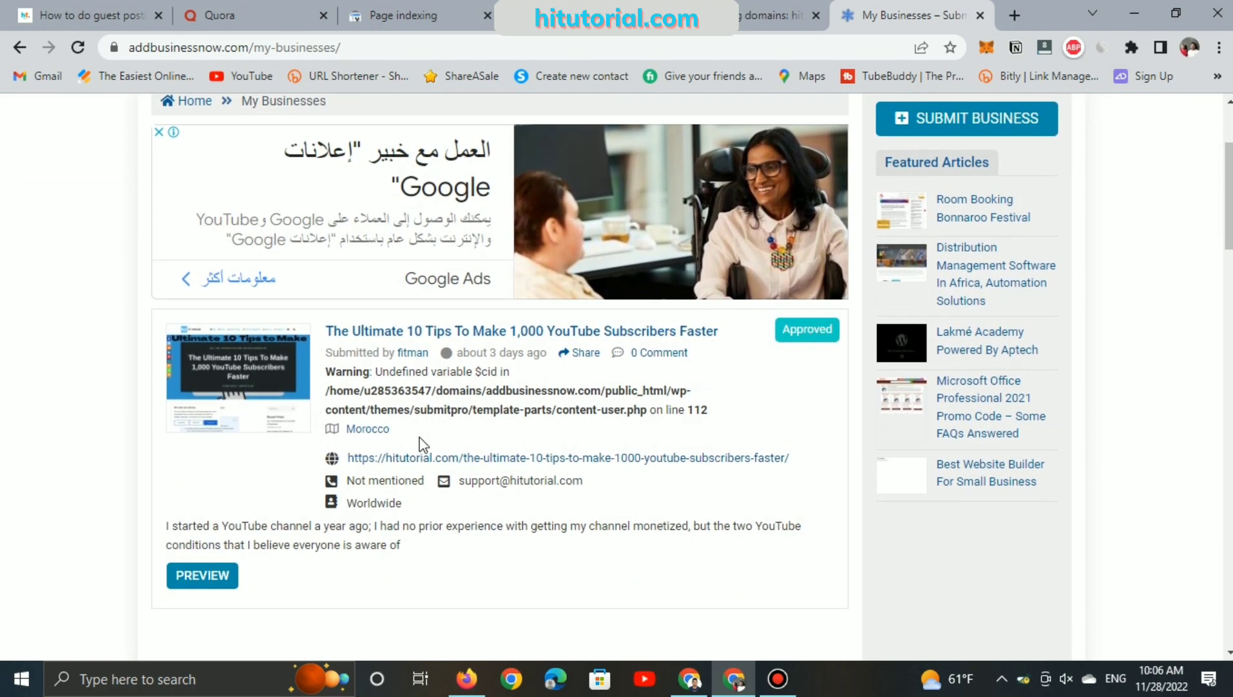
scroll("down", 3)
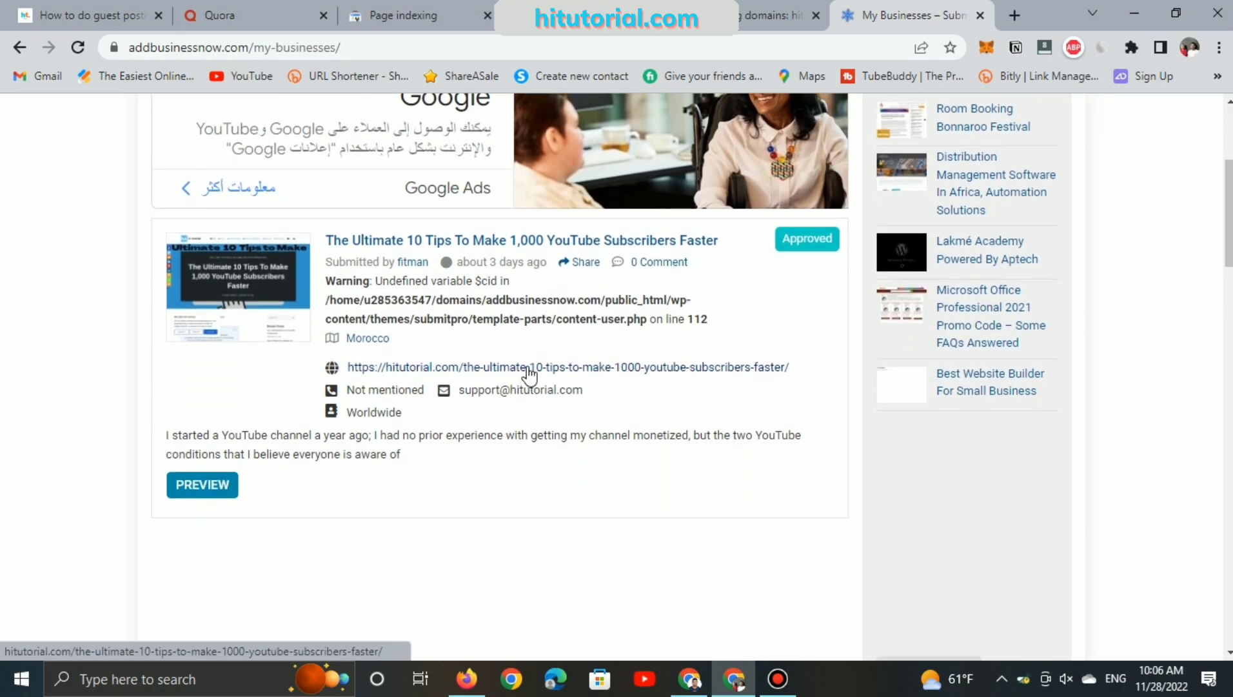
left_click(201, 484)
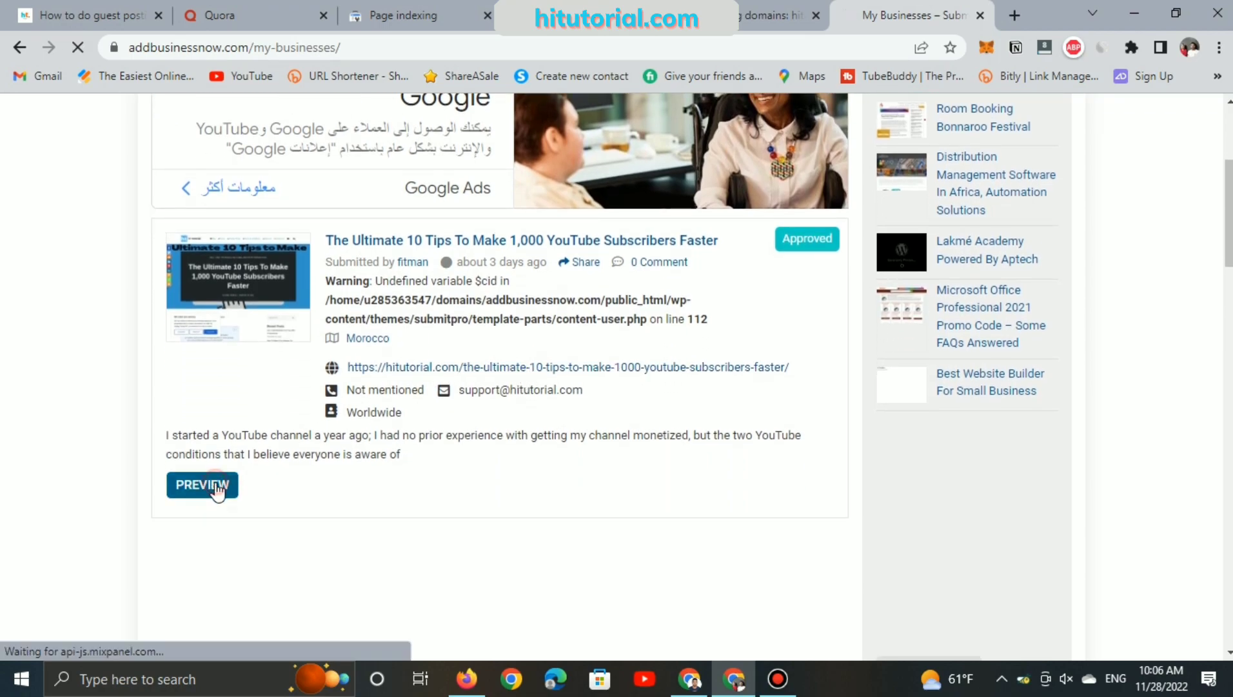
left_click(201, 484)
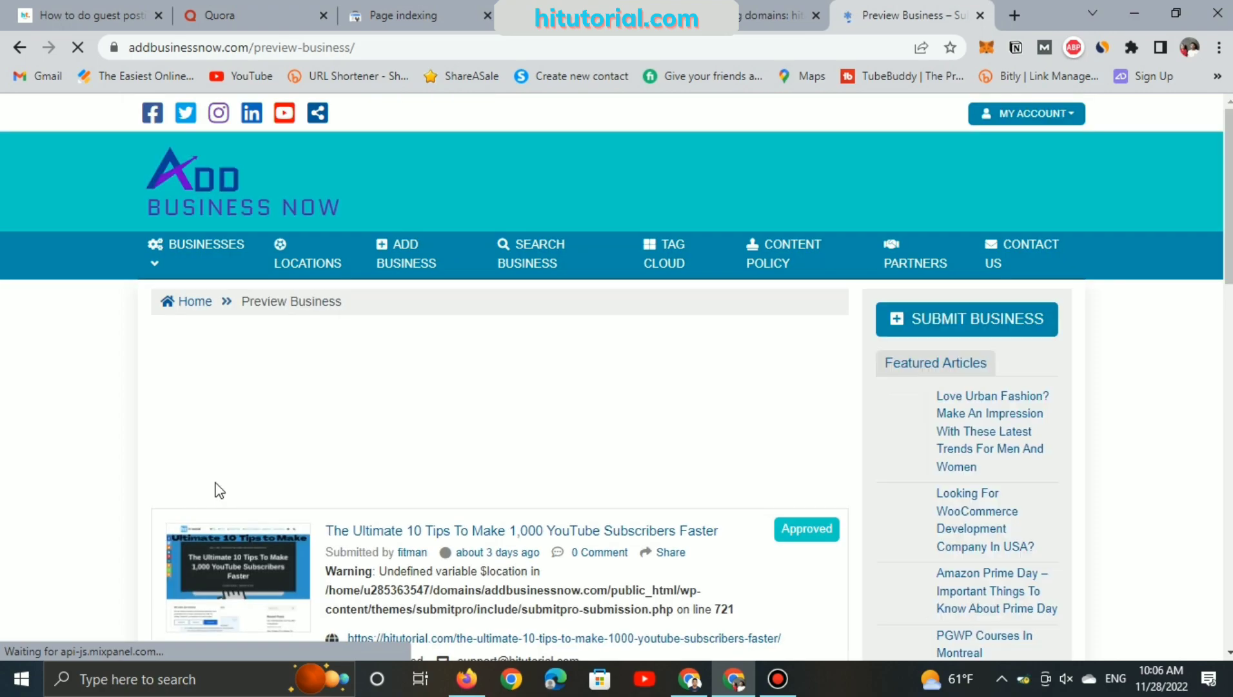
scroll("down", 3)
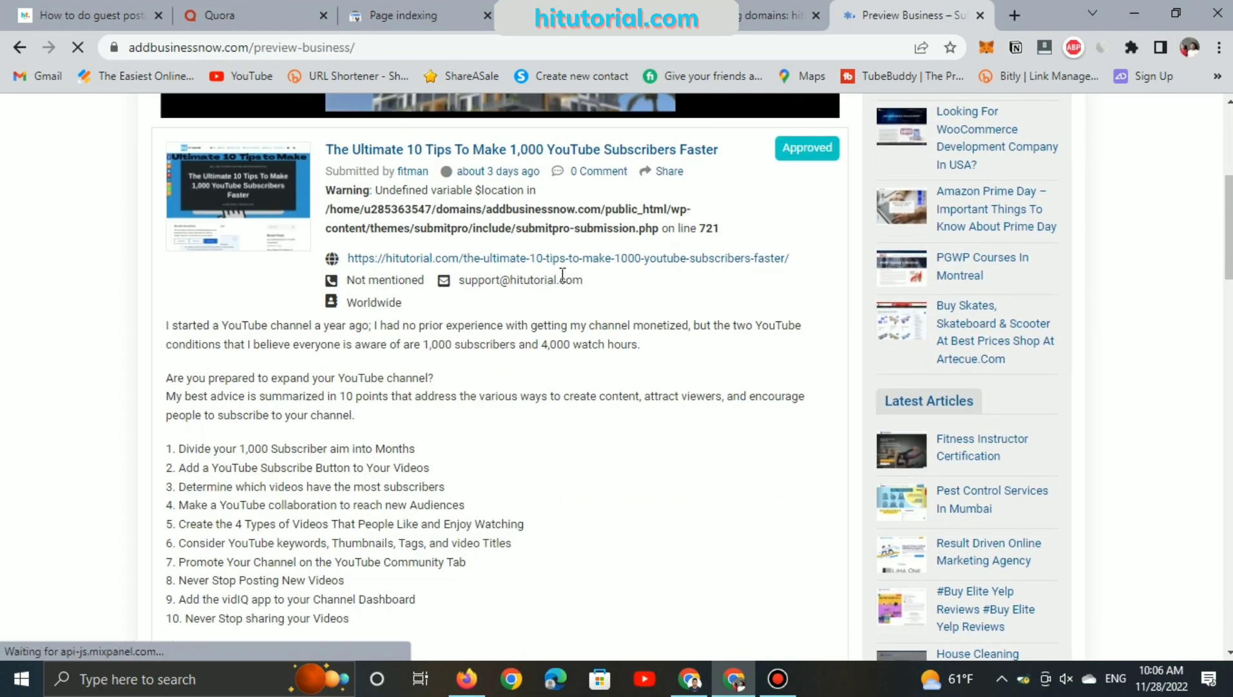
right_click(566, 258)
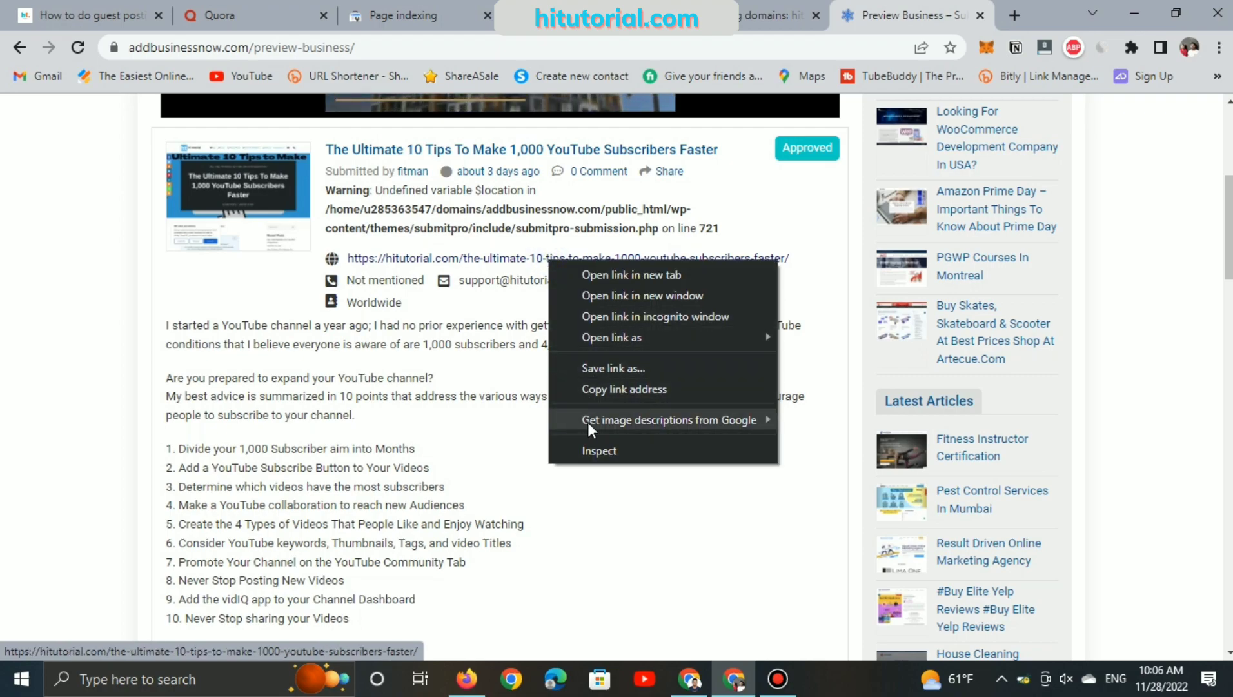
left_click(599, 450)
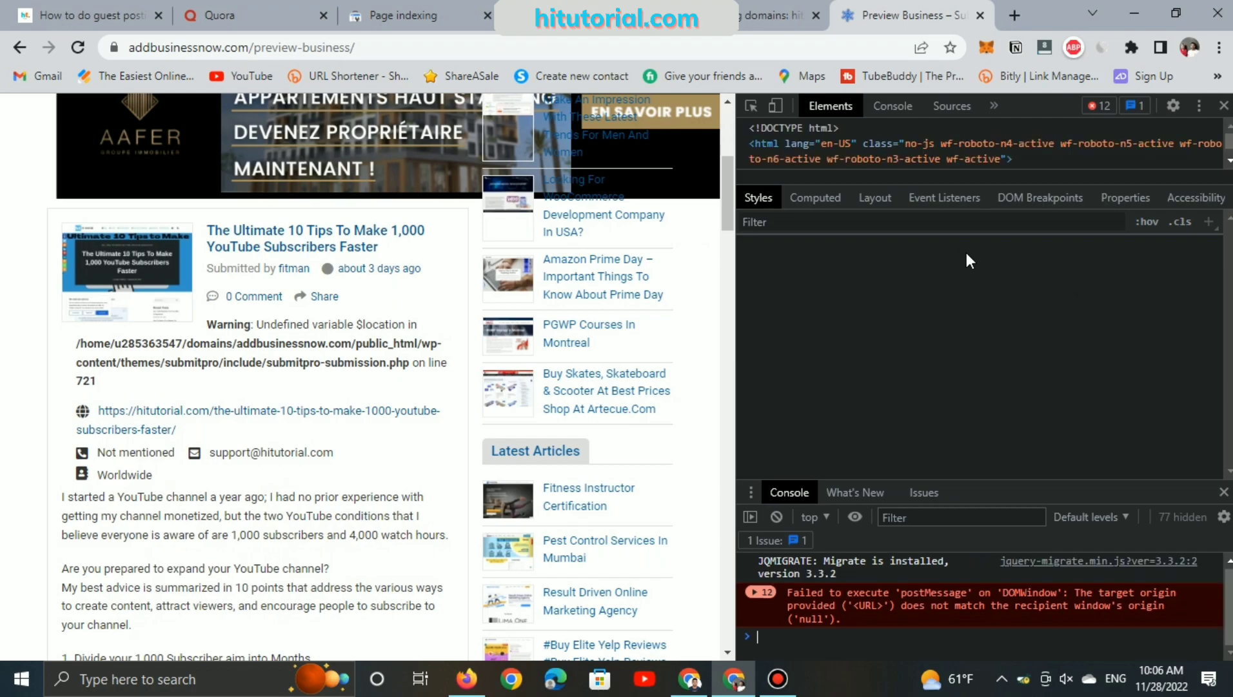
left_click(257, 420)
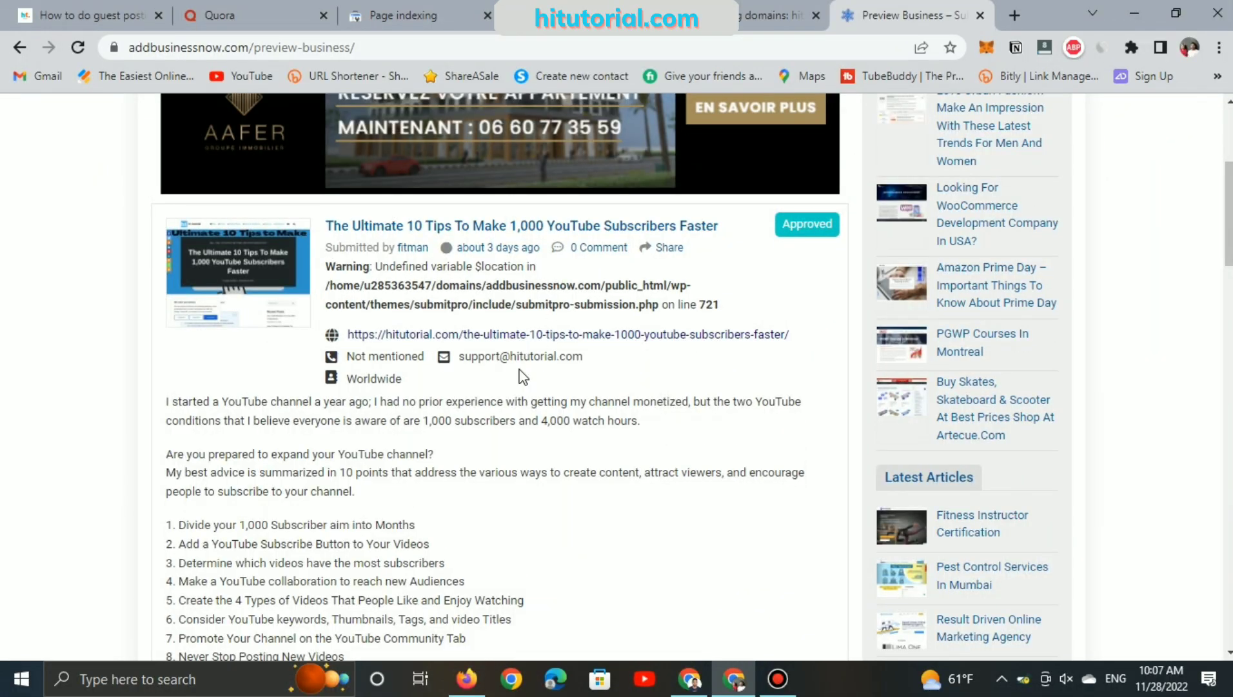
scroll("down", 3)
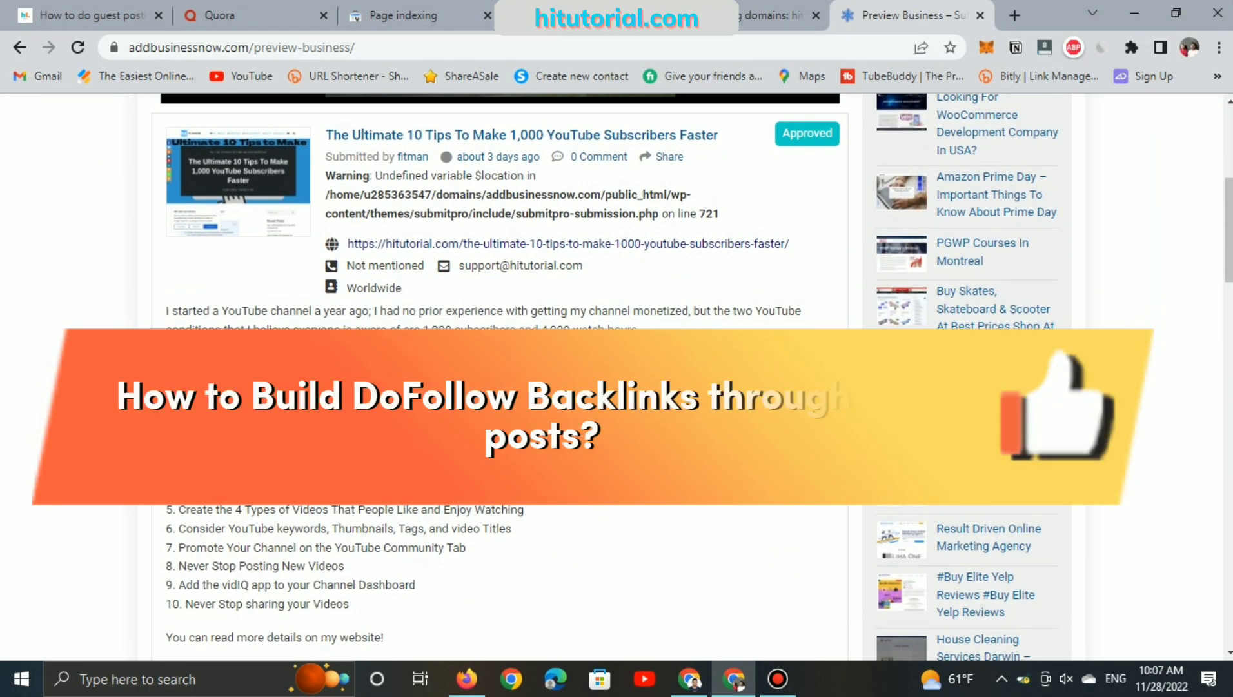
scroll("down", 3)
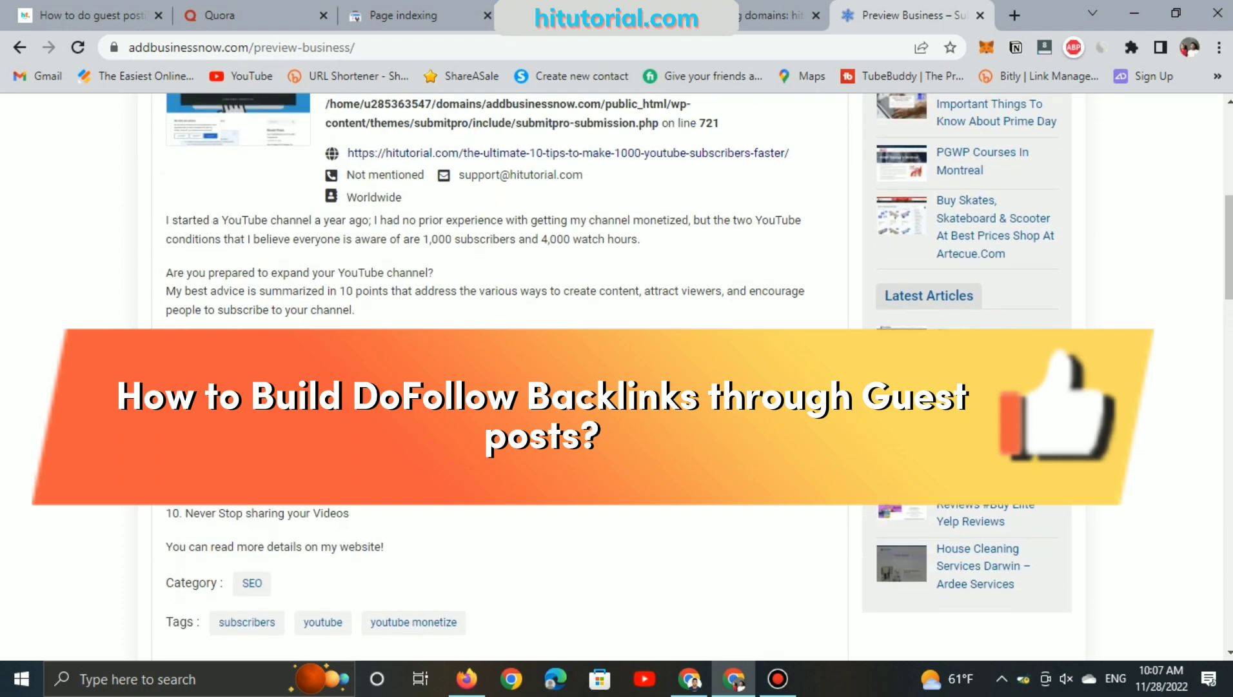
scroll("up", 3)
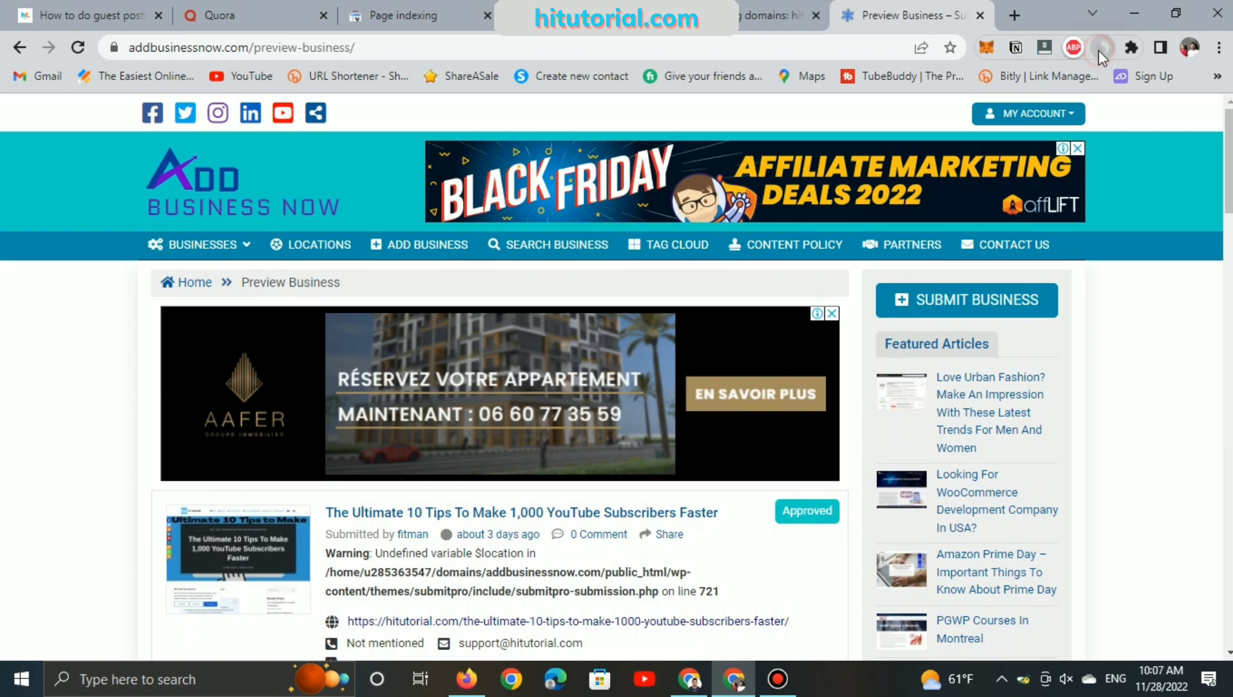
left_click(1101, 47)
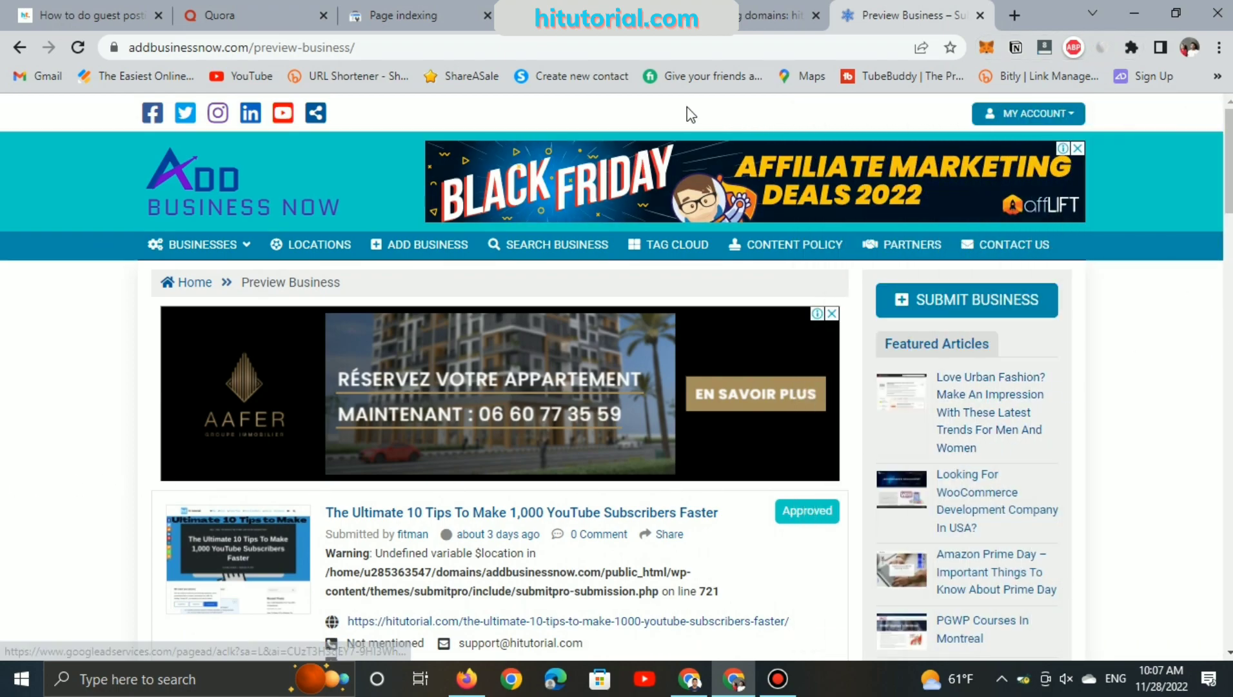
mouse_move(429, 244)
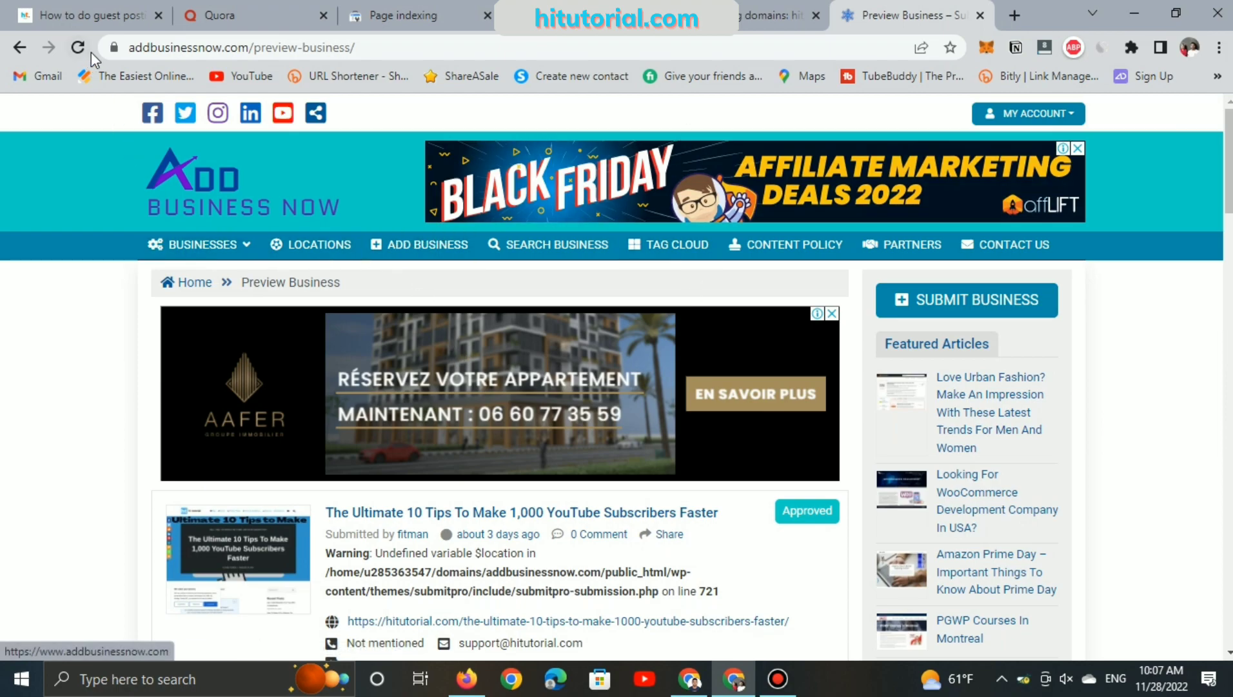
- Open the Guest Posting Sites Google Doc linked from the hitutorial forum thread
left_click(87, 14)
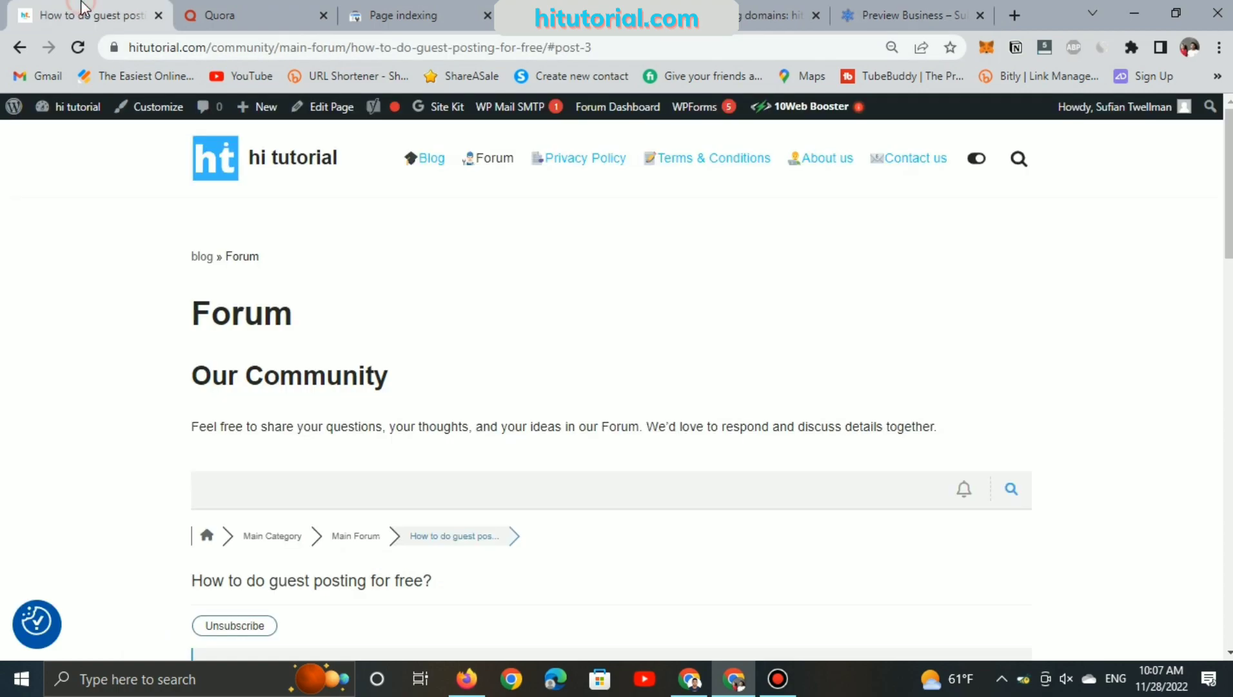
scroll("down", 3)
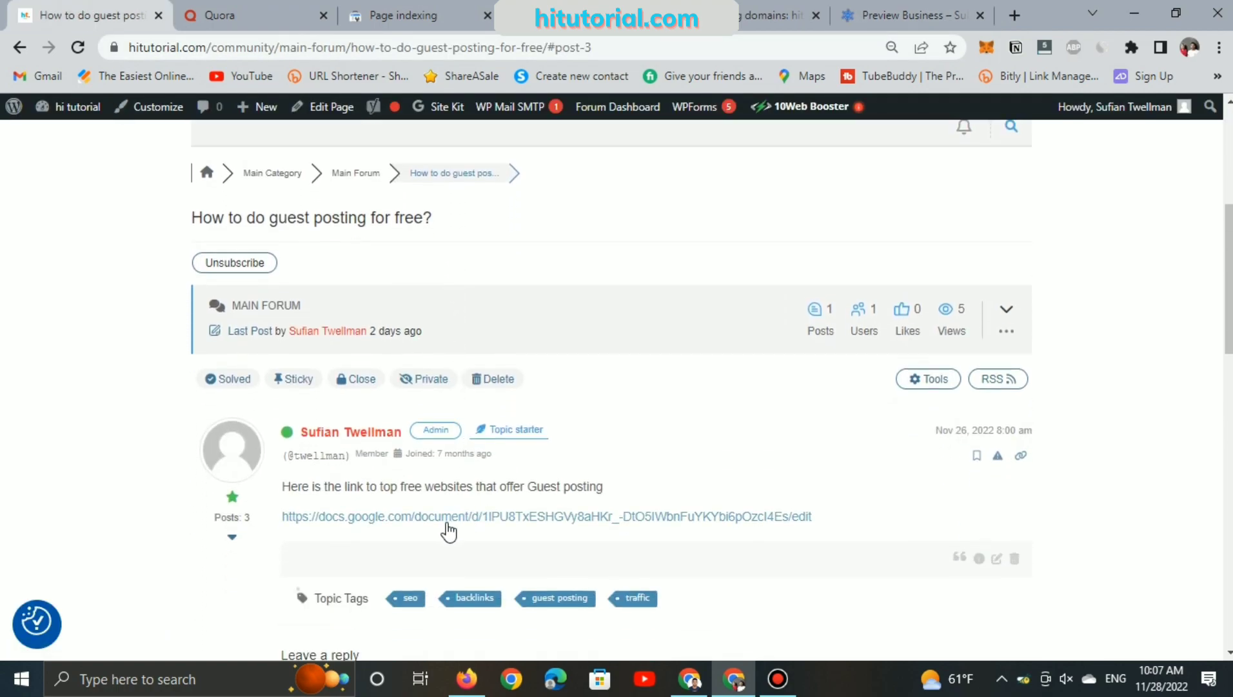
scroll("up", 3)
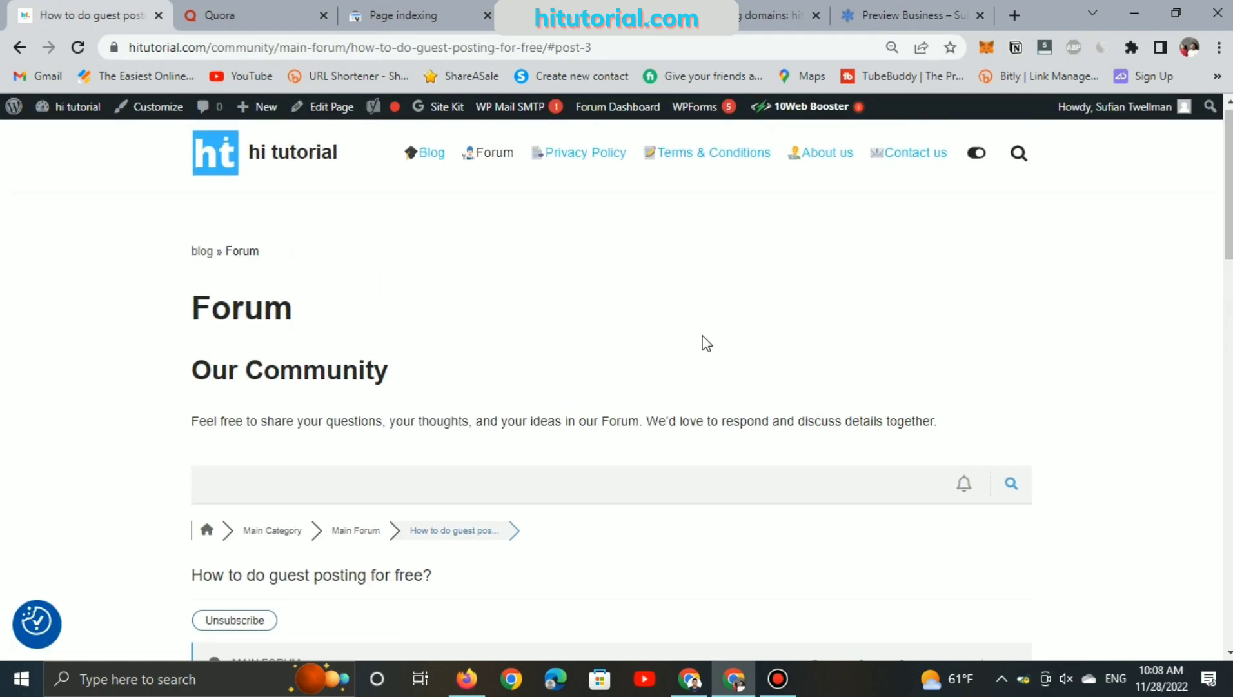
left_click(218, 15)
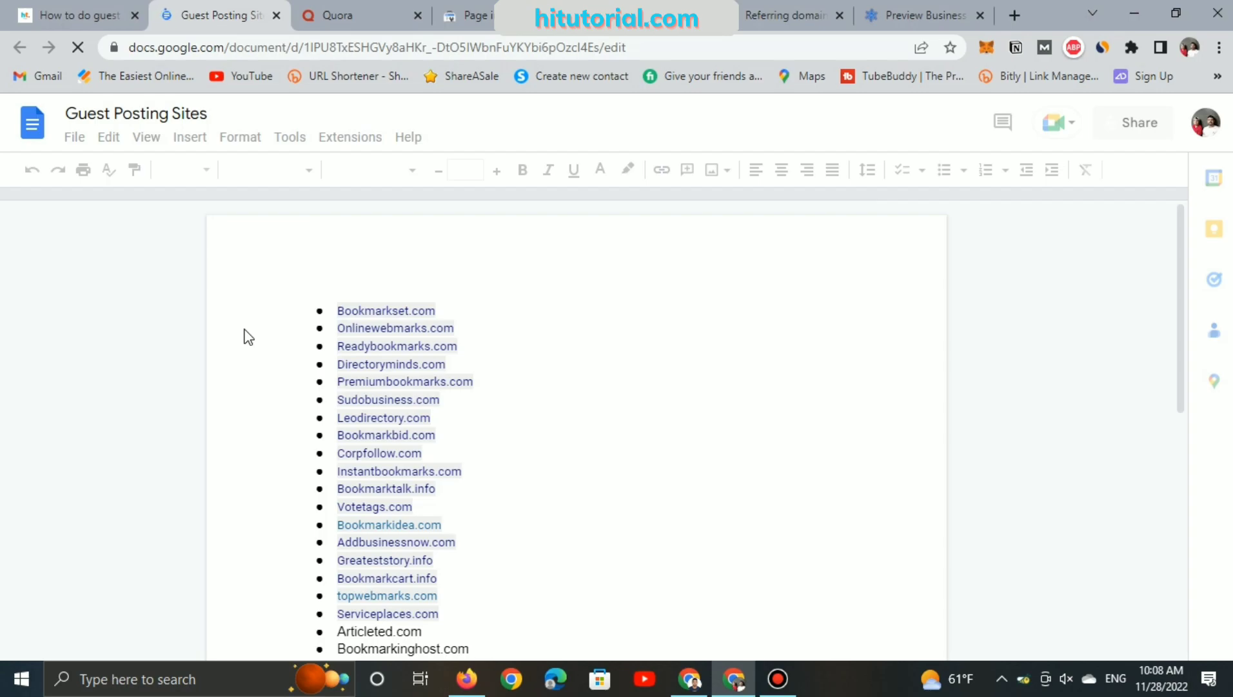
- Copy the Leodirectory.com link address from the Guest Posting Sites document
left_click(920, 15)
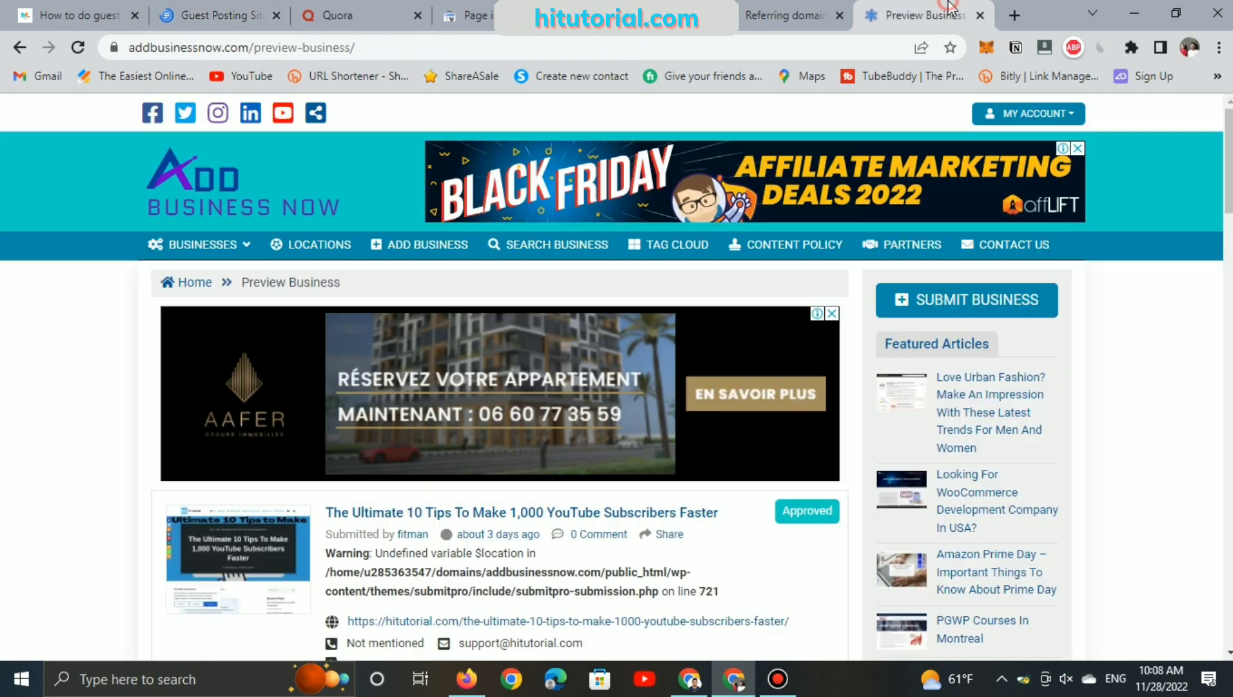
mouse_move(201, 15)
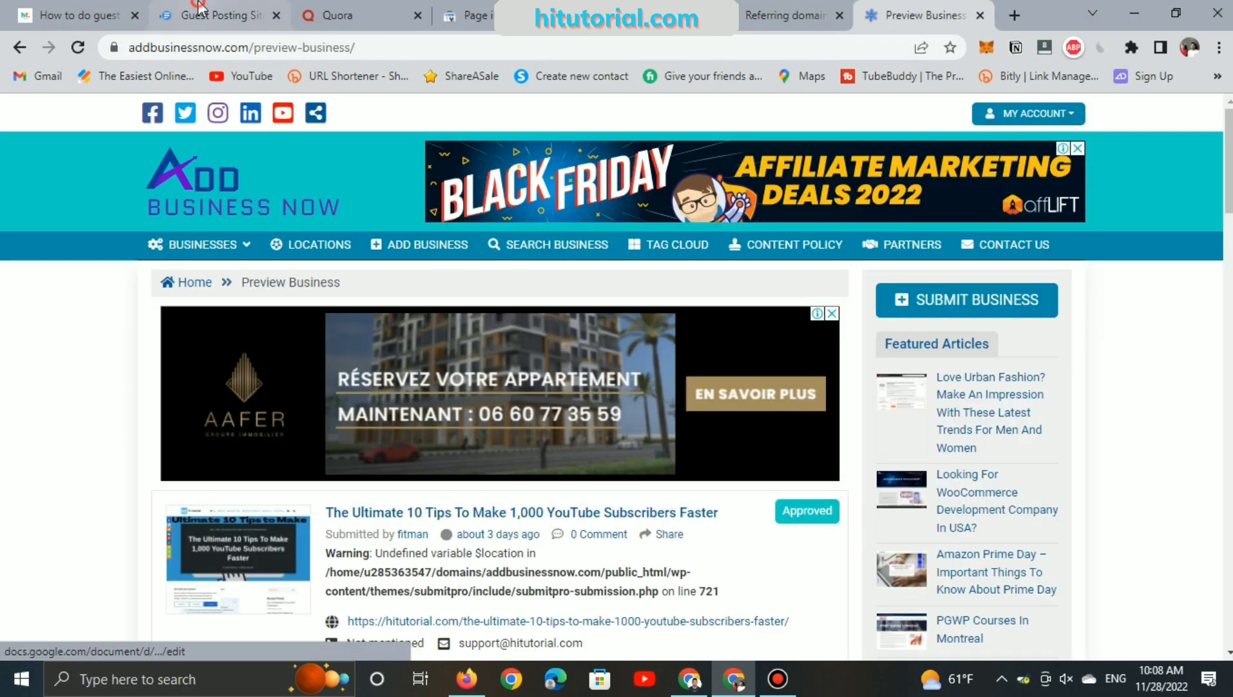
left_click(220, 14)
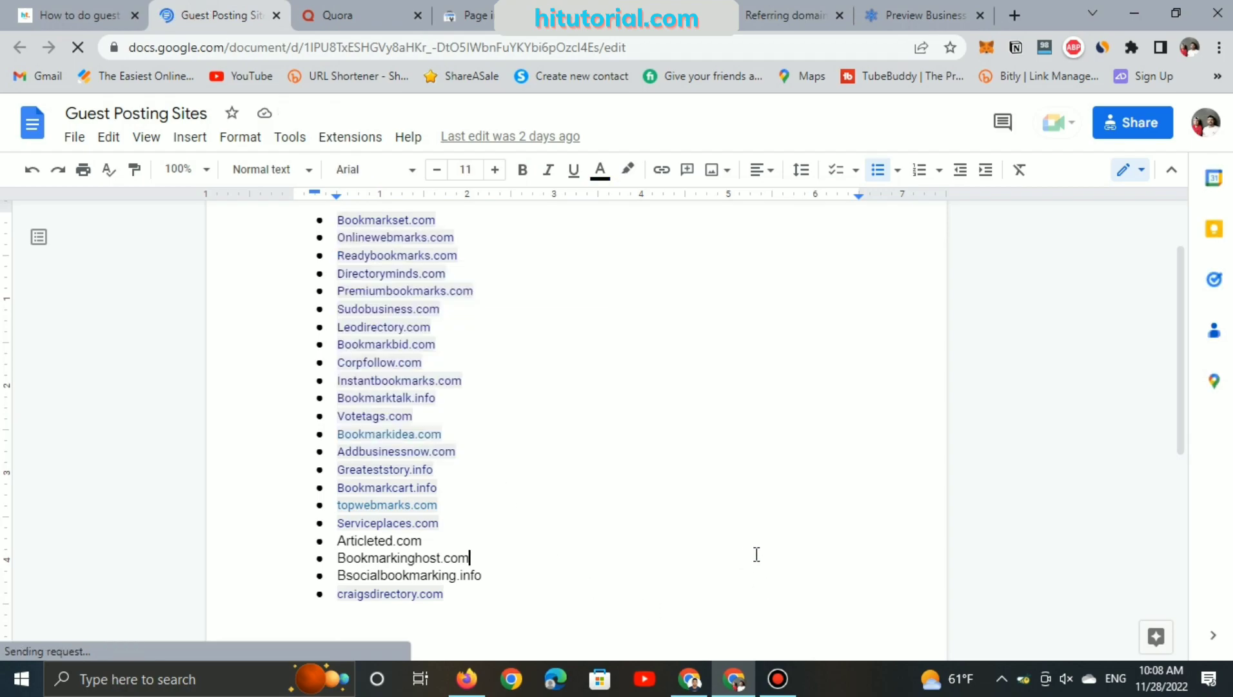
mouse_move(421, 346)
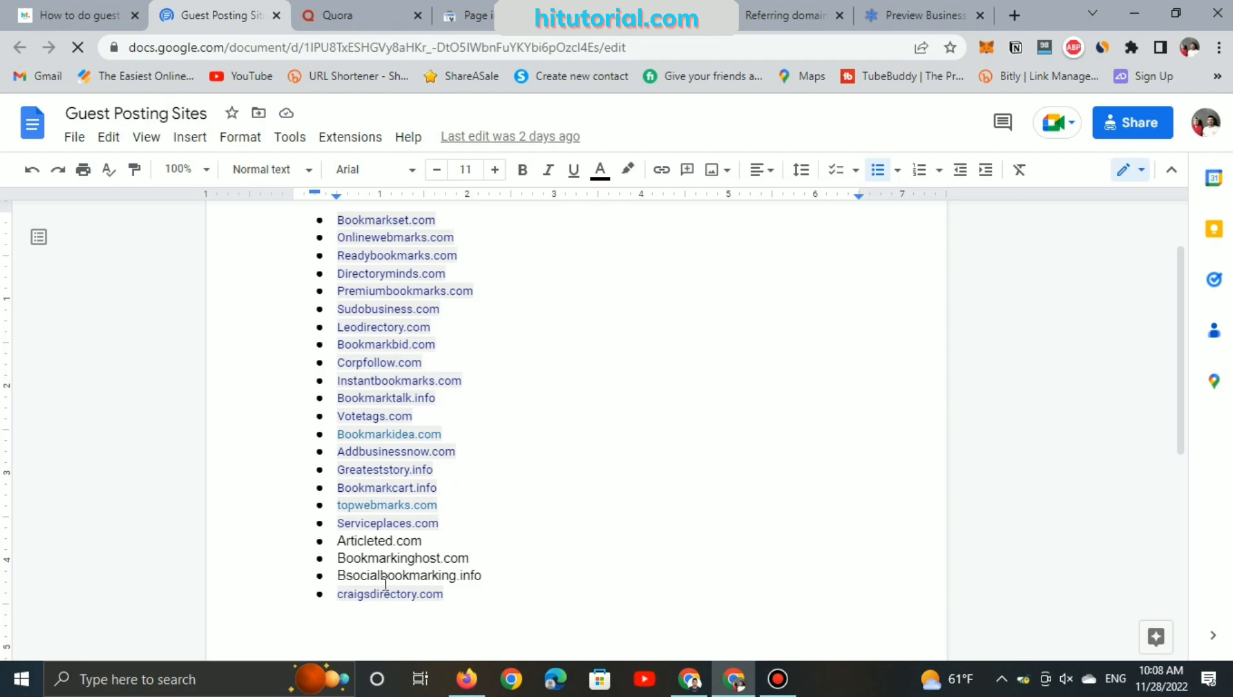
scroll("up", 3)
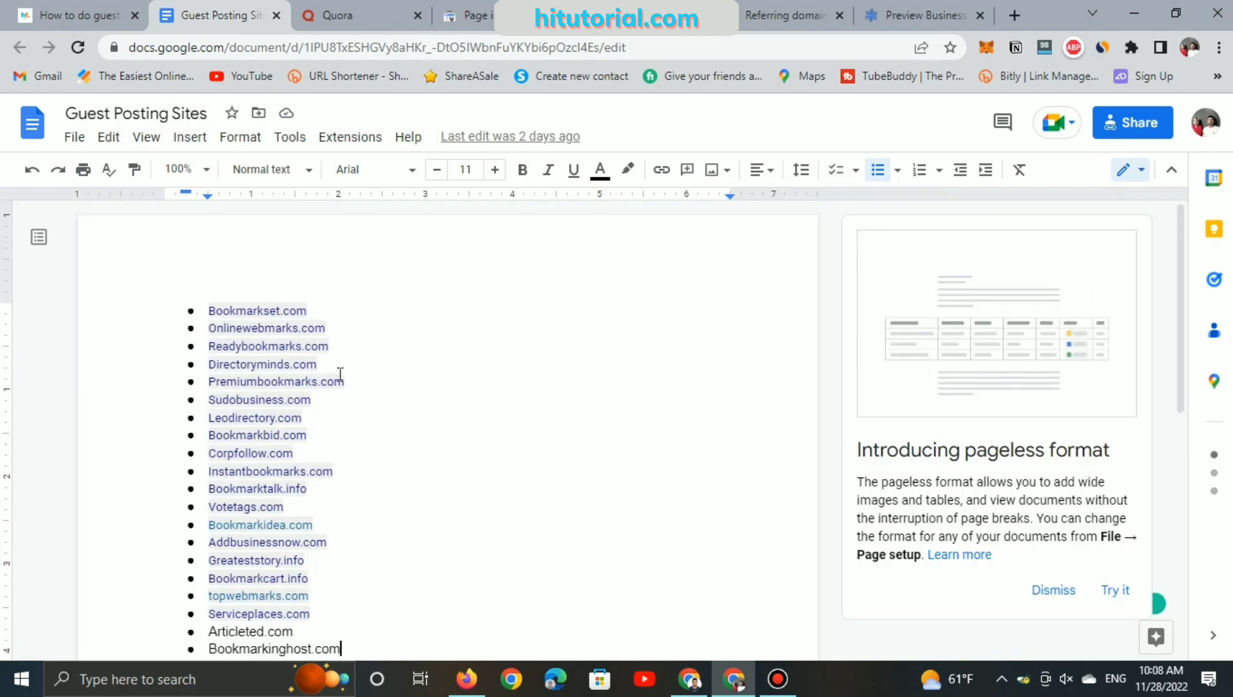
scroll("down", 3)
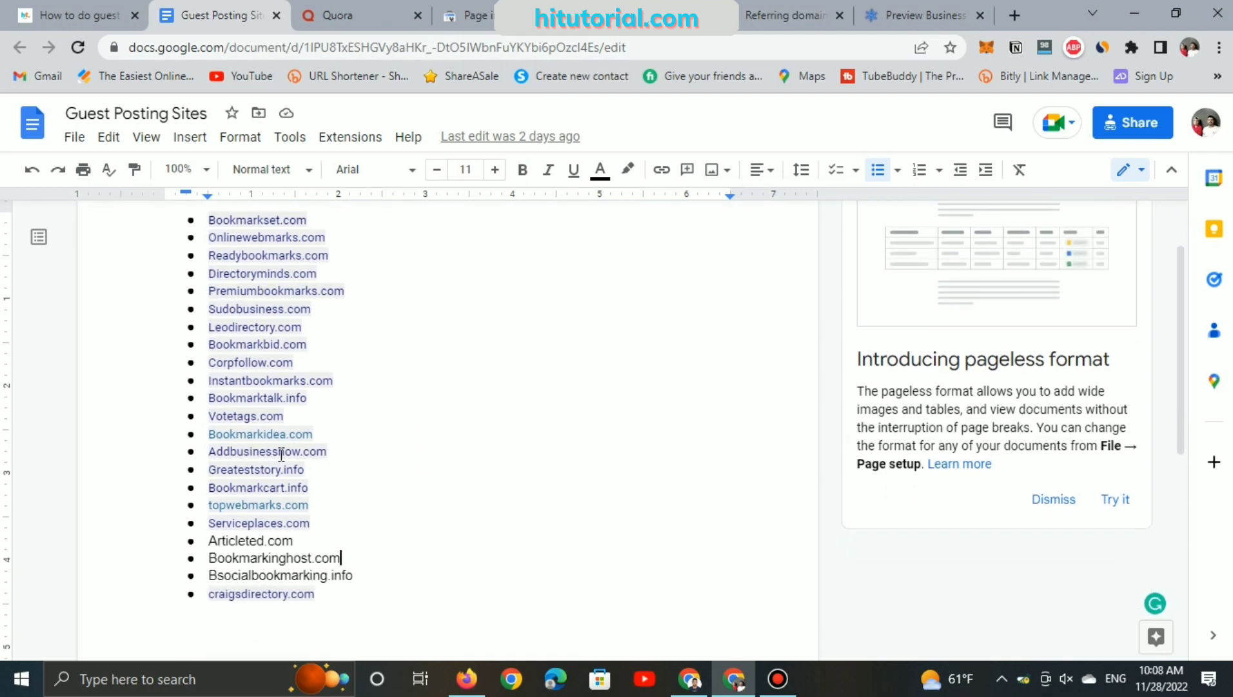
scroll("up", 3)
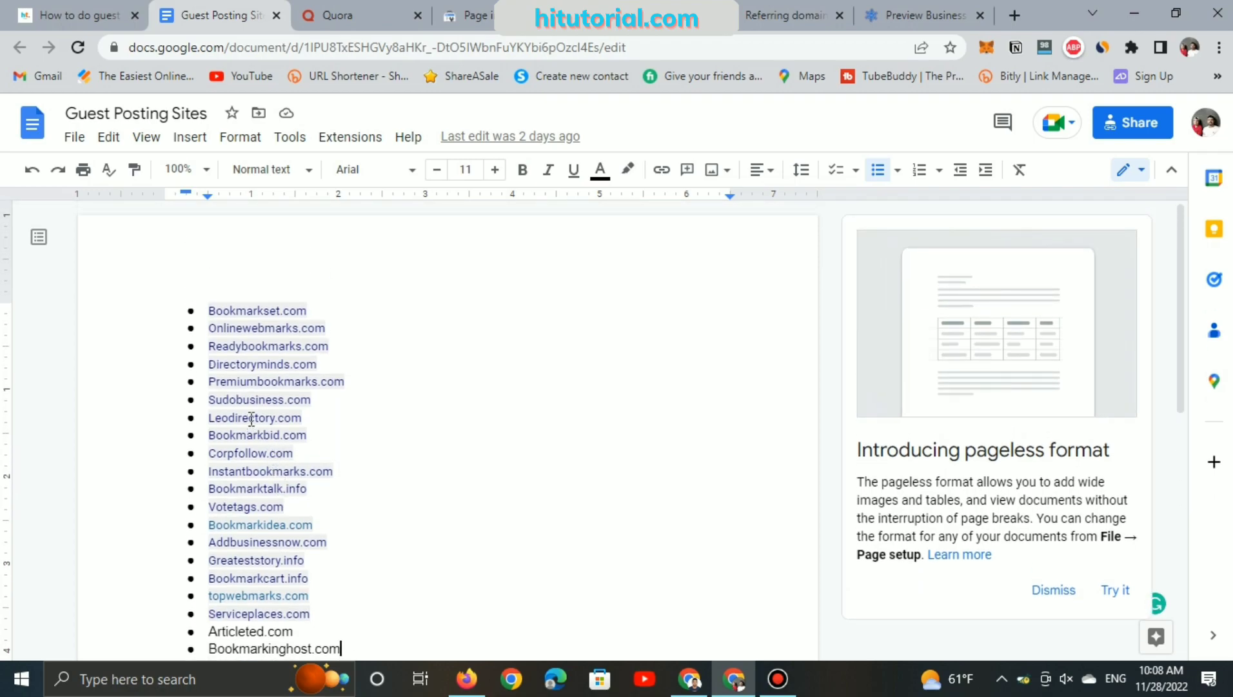
left_click(254, 417)
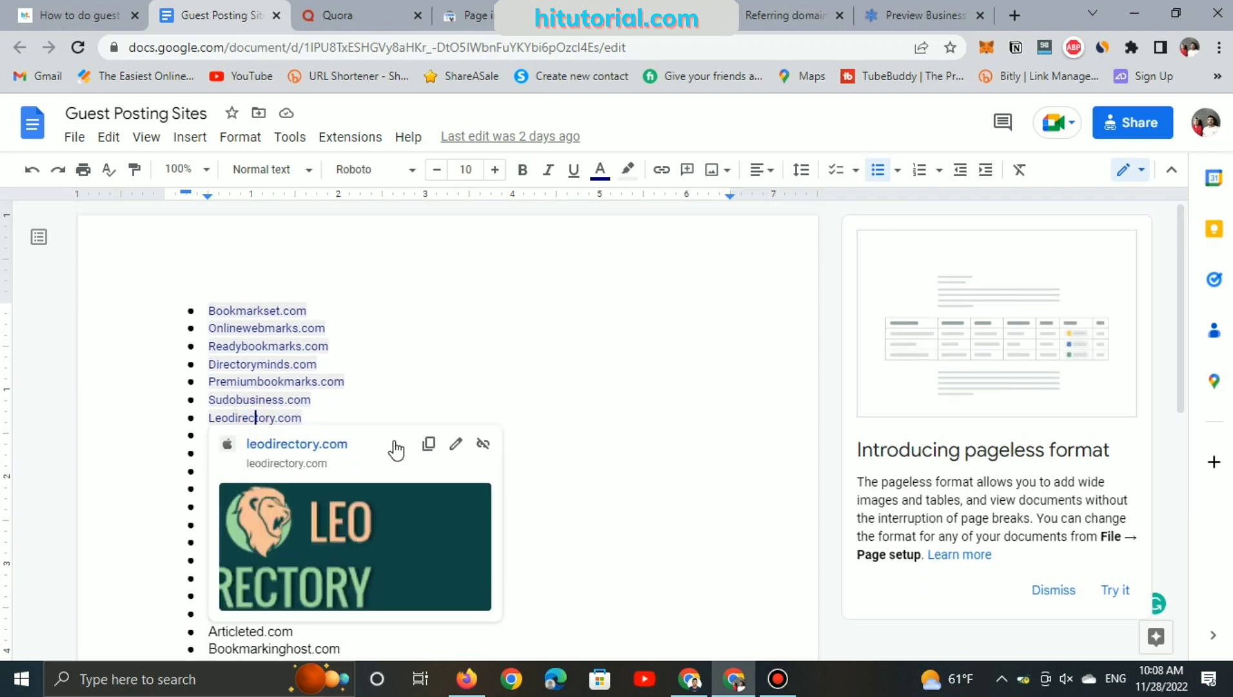
left_click(429, 443)
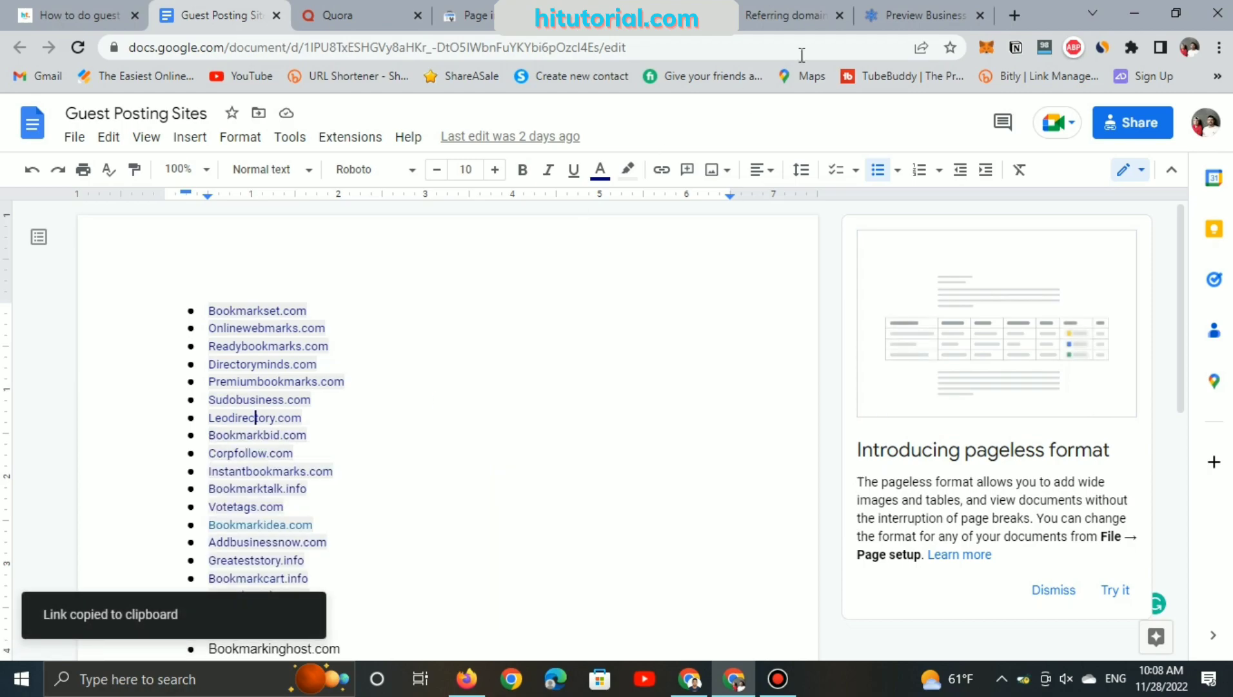
left_click(1014, 15)
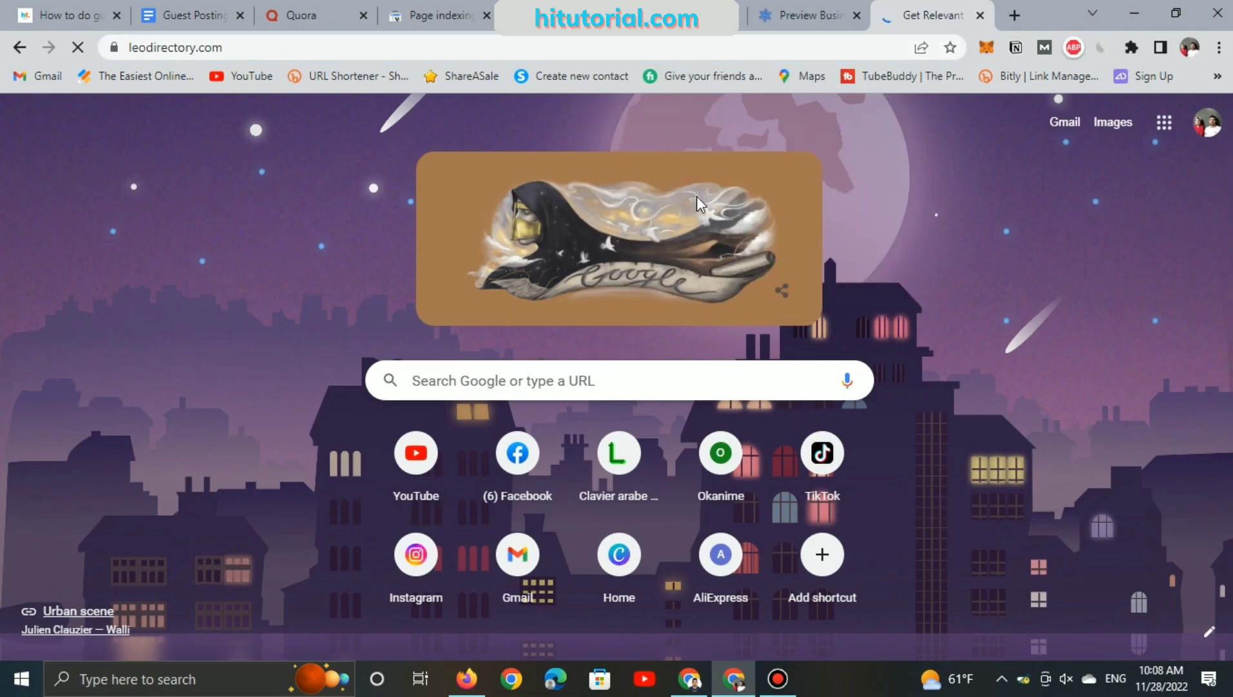
mouse_move(27, 362)
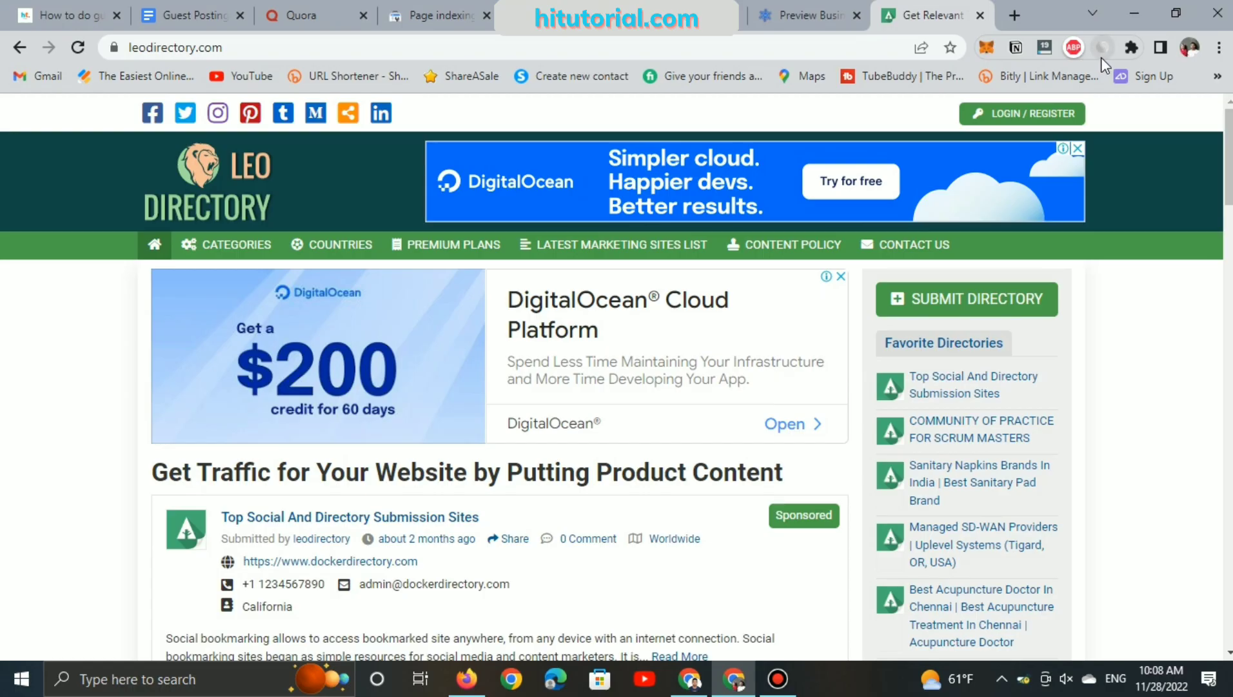
- Check leodirectory.com in Similarweb, which reports insufficient traffic data
left_click(1101, 48)
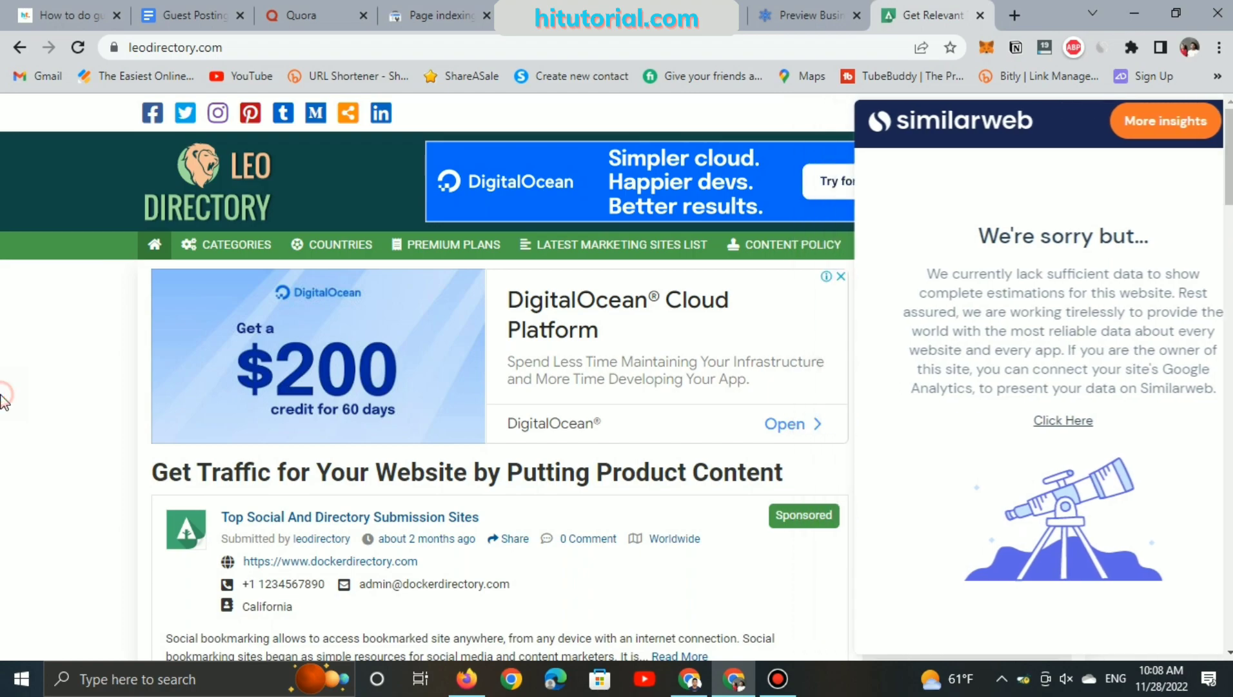
scroll("down", 3)
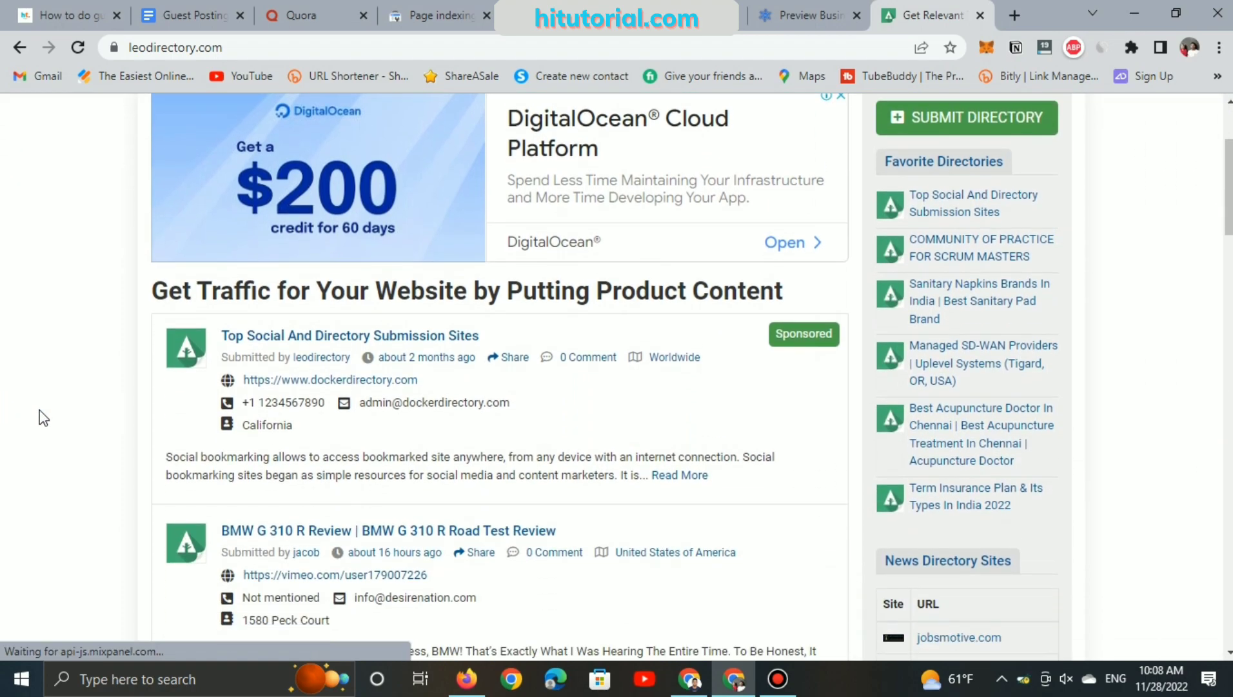
mouse_move(800, 407)
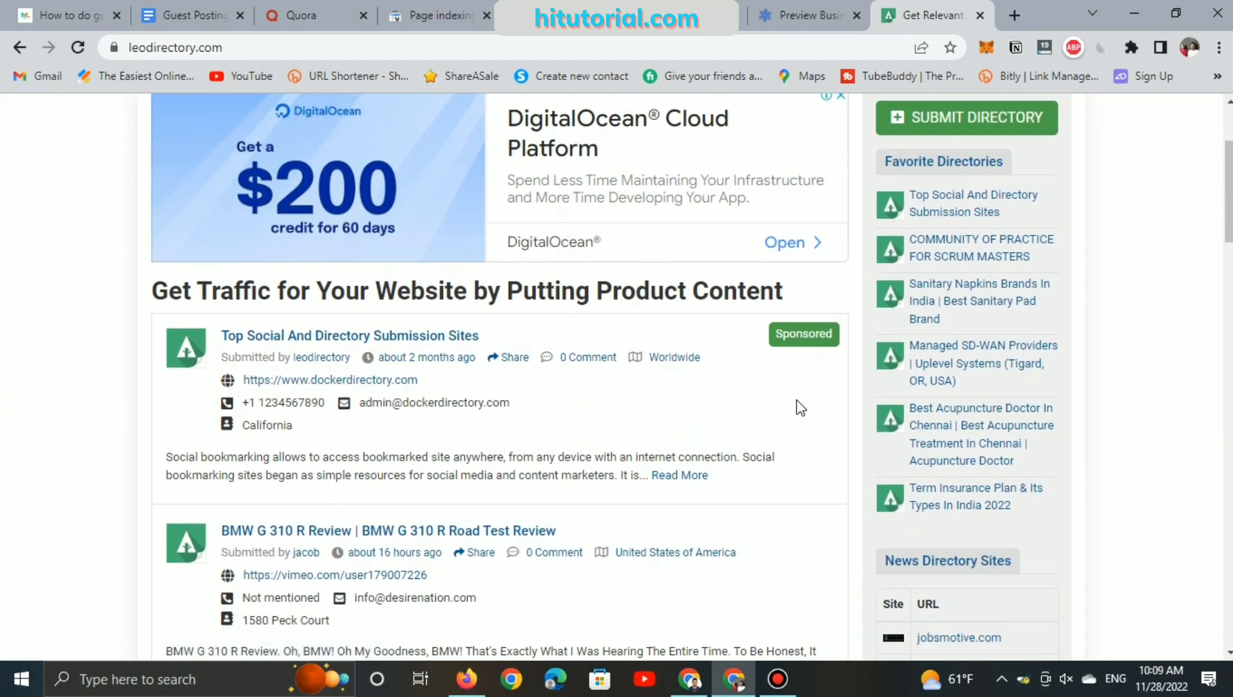
scroll("up", 3)
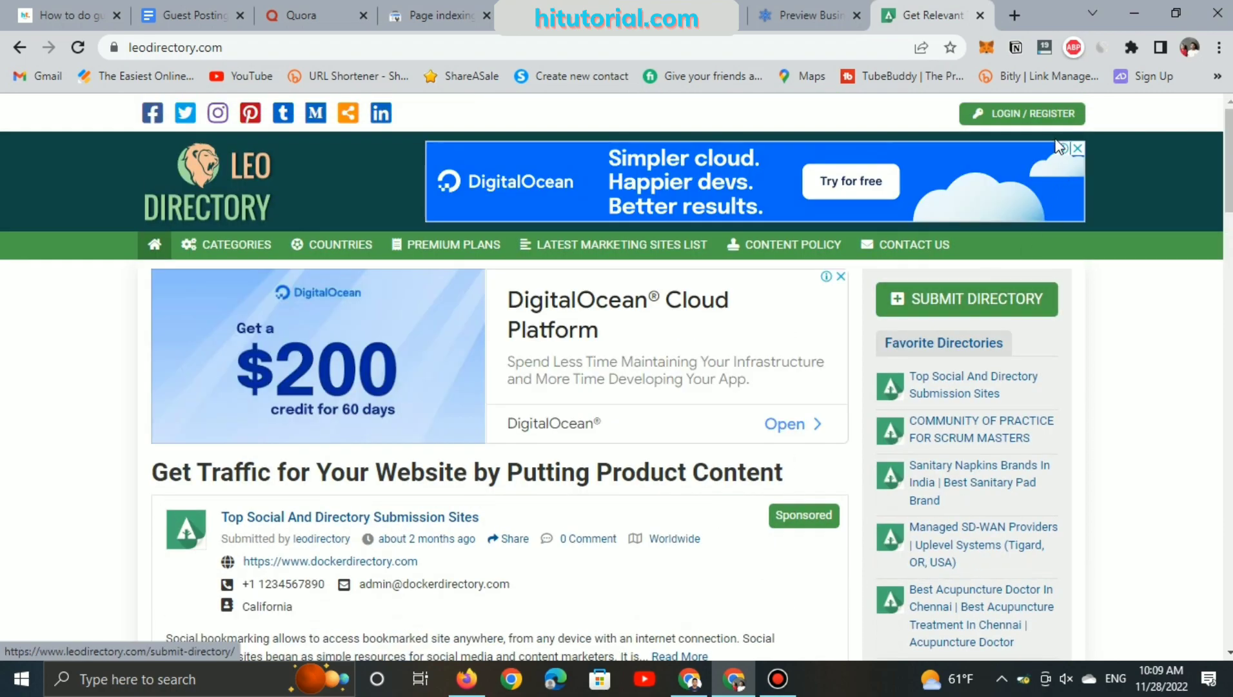
- Read Leo Directory's Submit Directory login requirement and go to the Register page
left_click(967, 298)
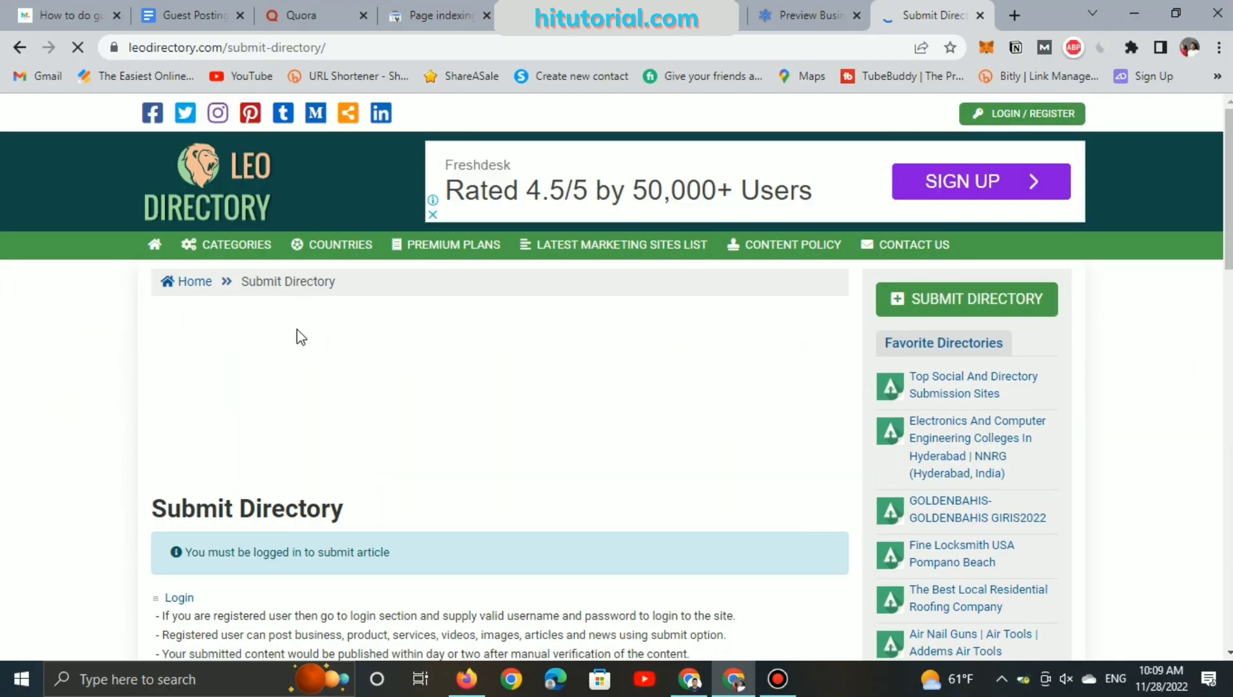
scroll("down", 3)
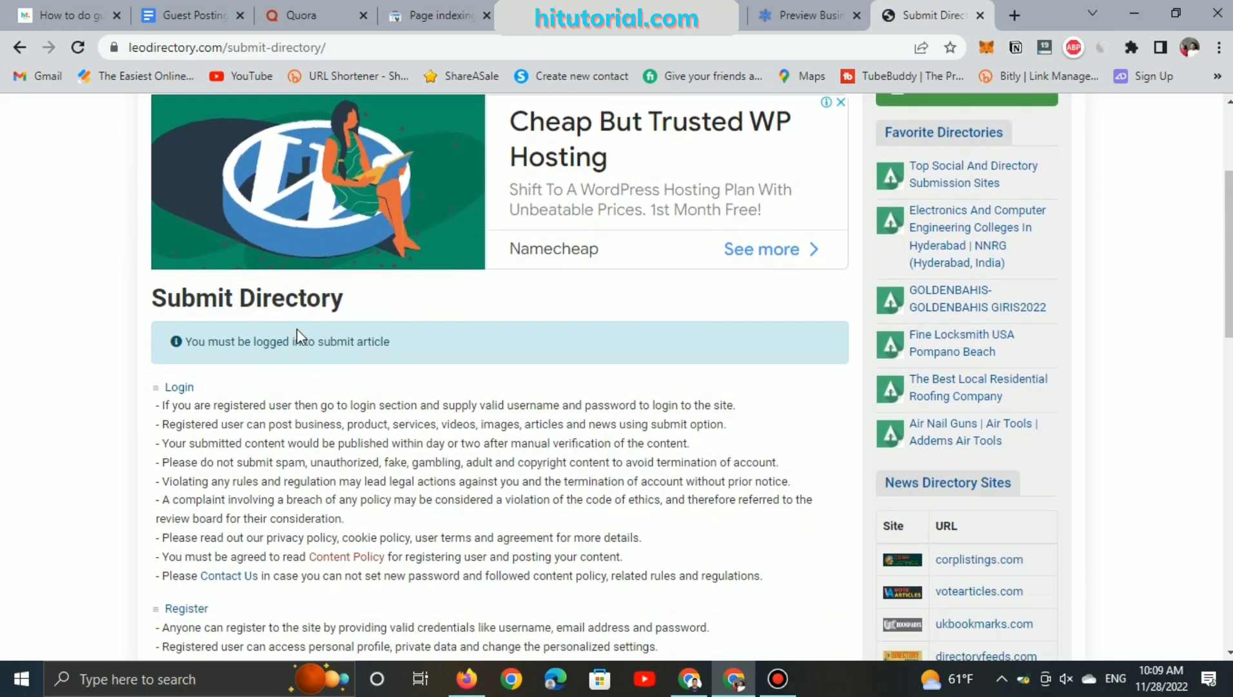
scroll("down", 3)
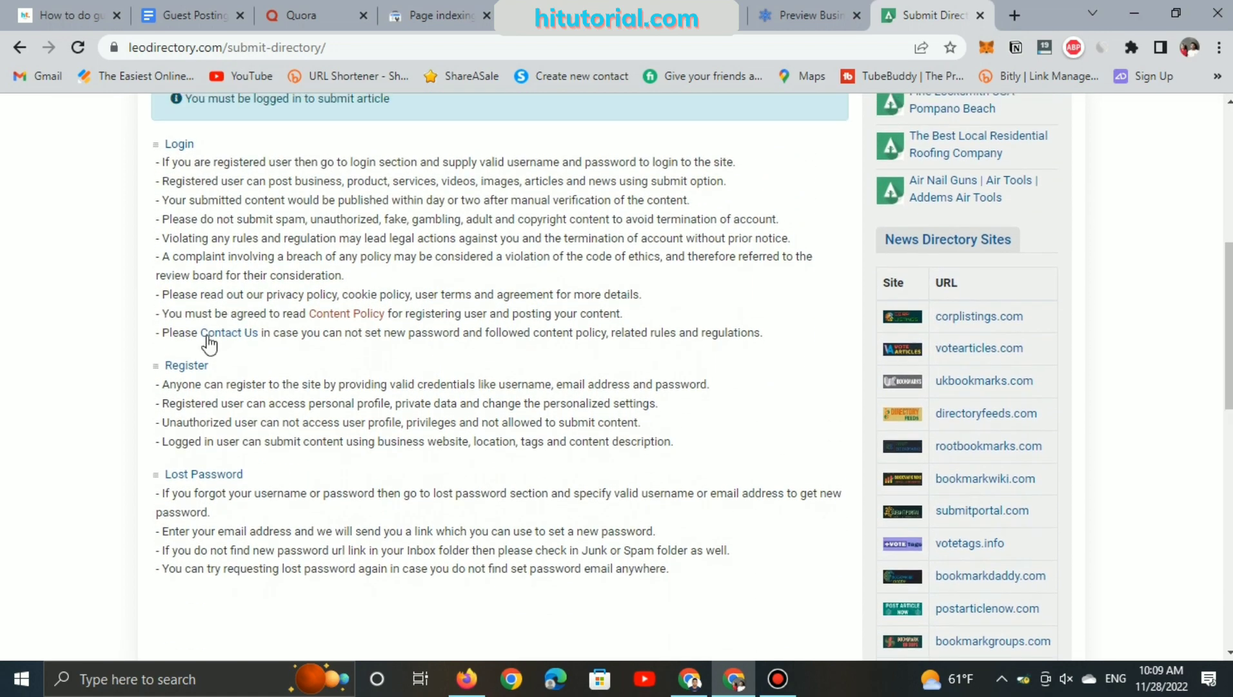
left_click(187, 365)
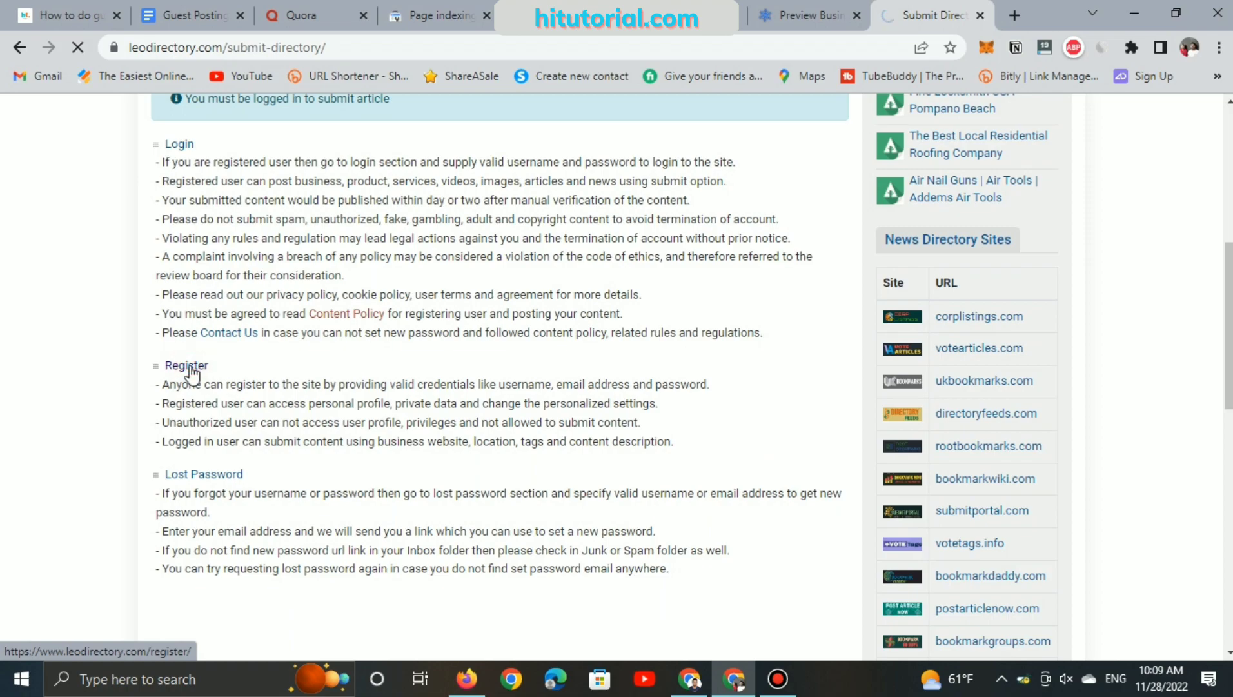
- Register a Leo Directory account using saved username, email, password and nickname, passing reCAPTCHA
left_click(186, 365)
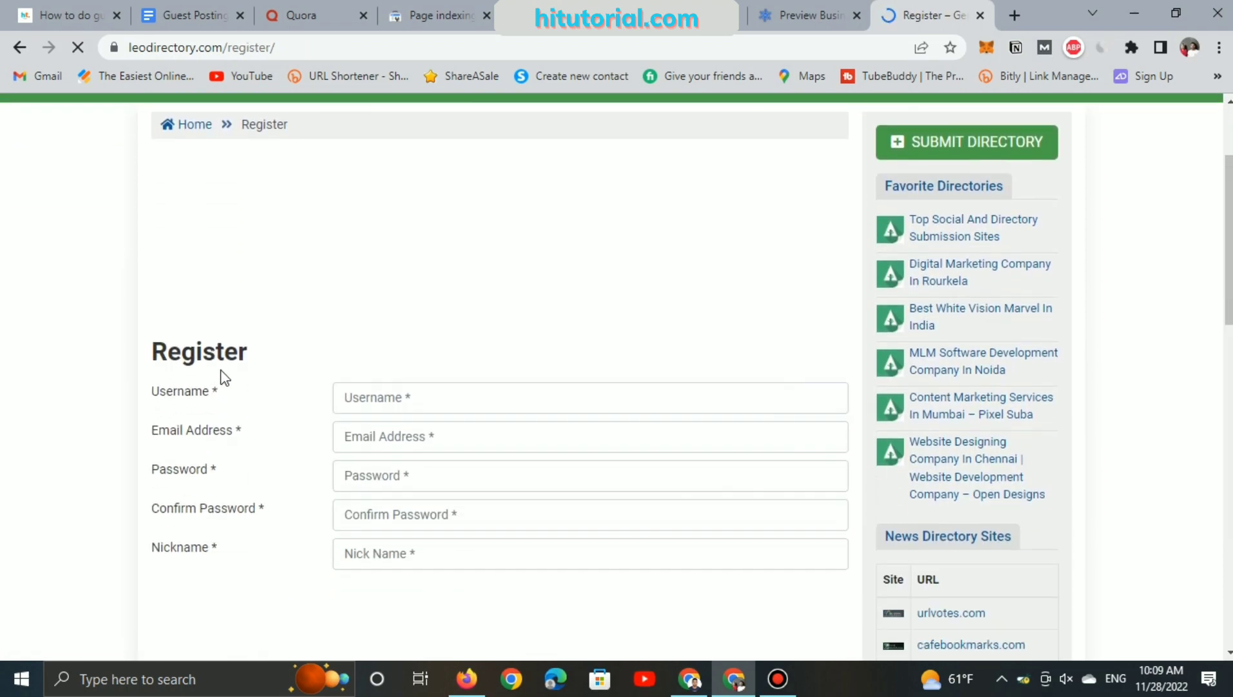
left_click(588, 373)
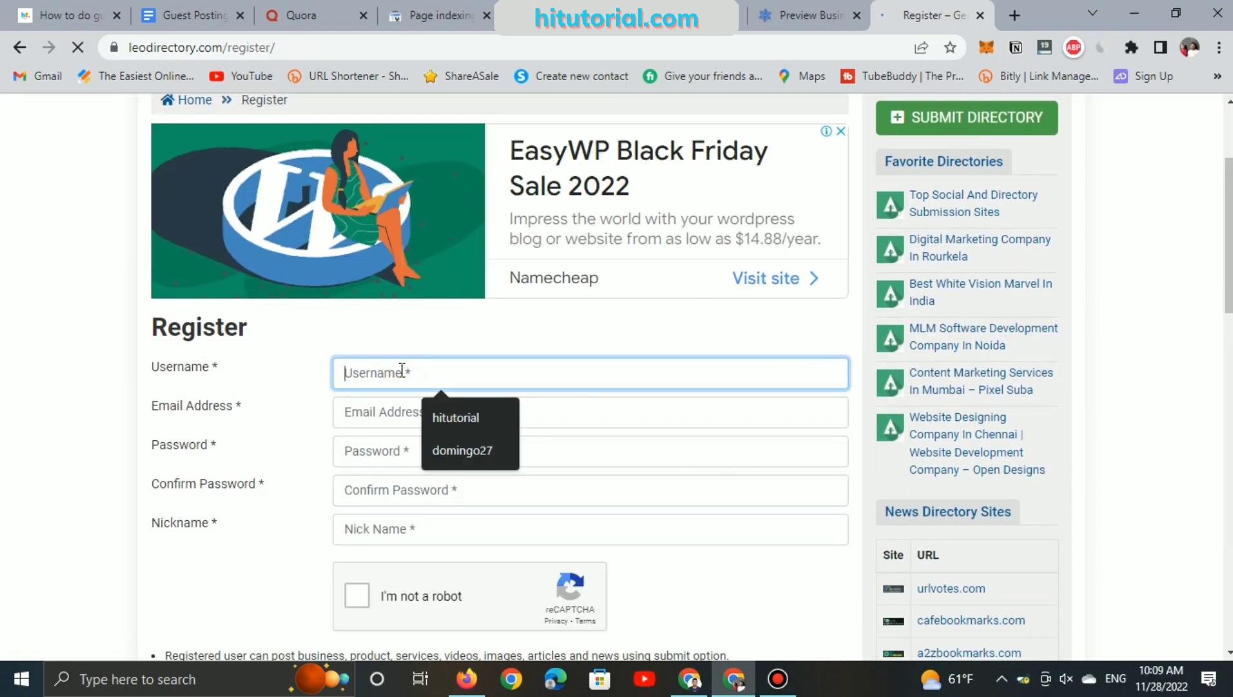
left_click(455, 417)
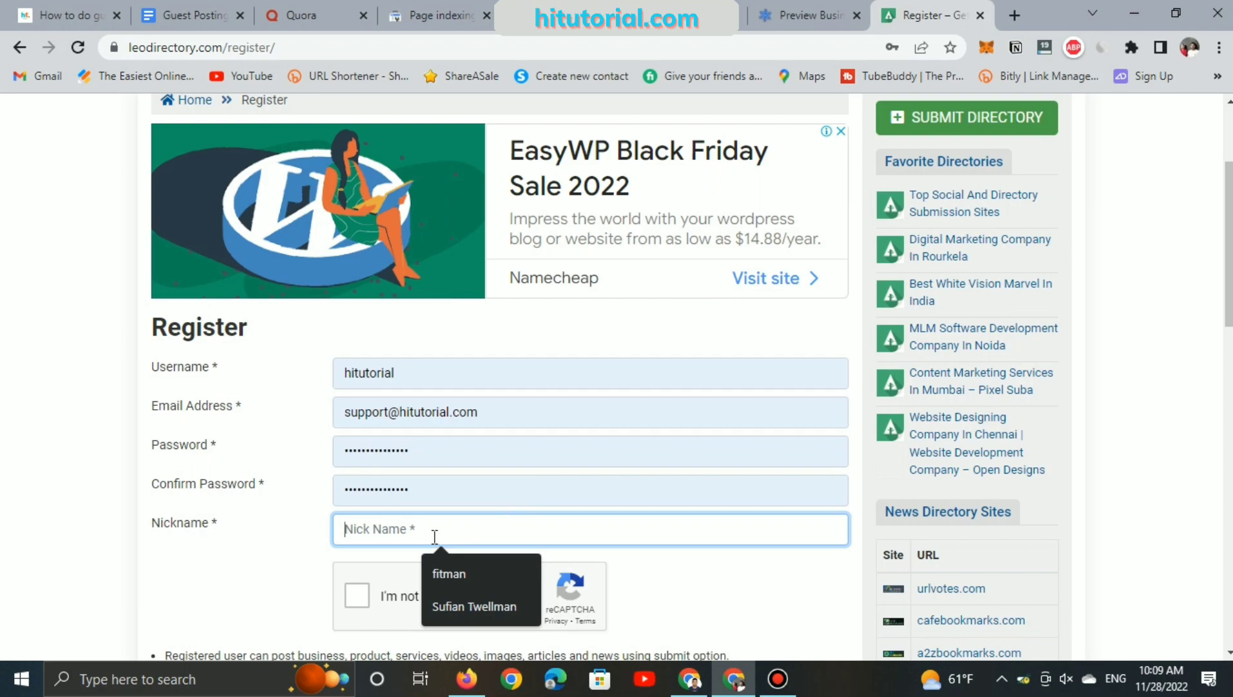
left_click(449, 574)
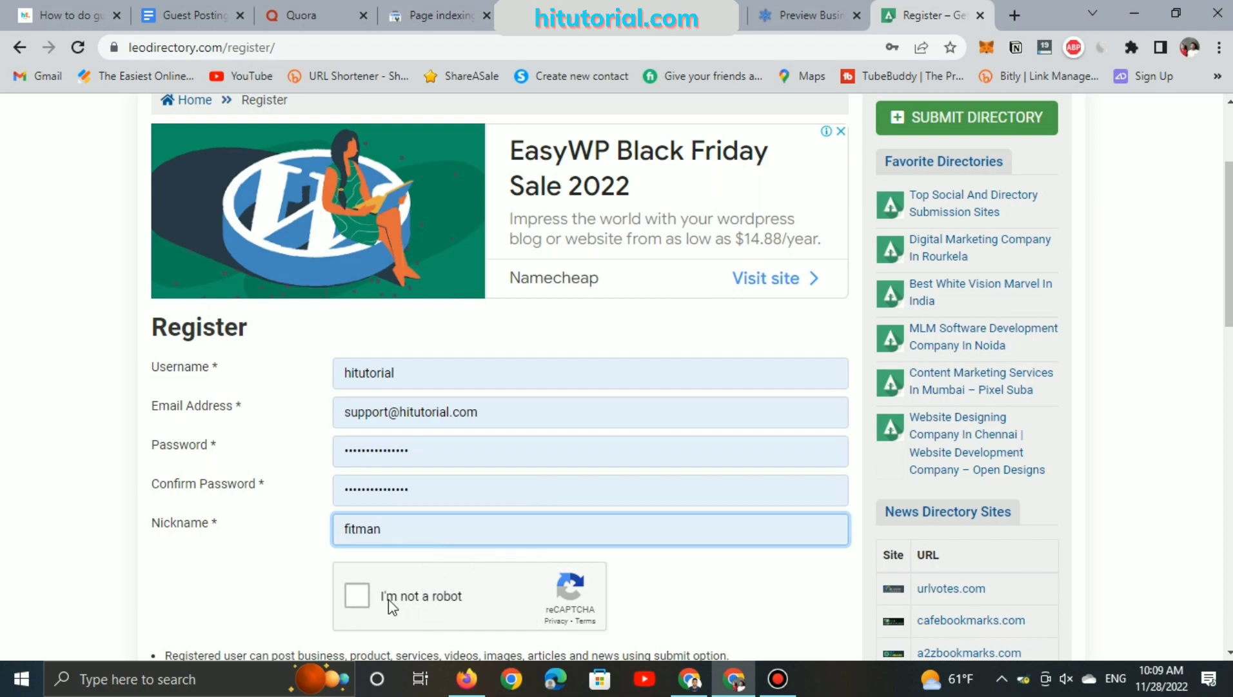
left_click(356, 595)
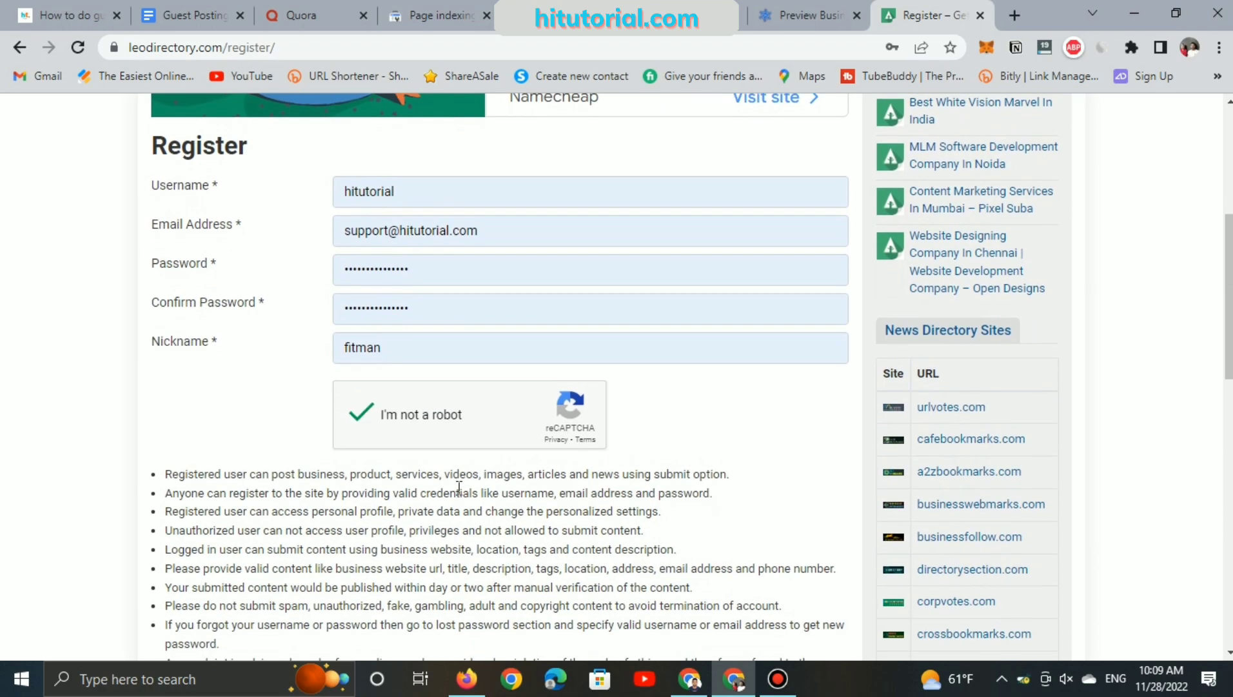
scroll("down", 3)
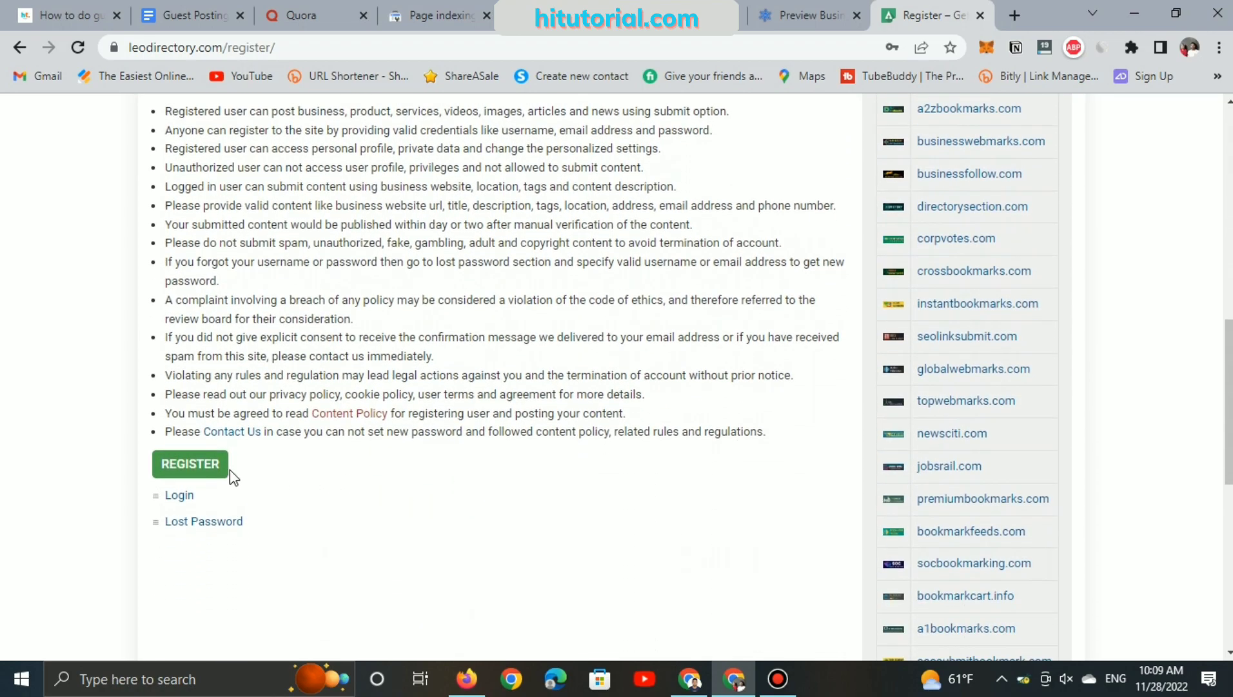
left_click(189, 463)
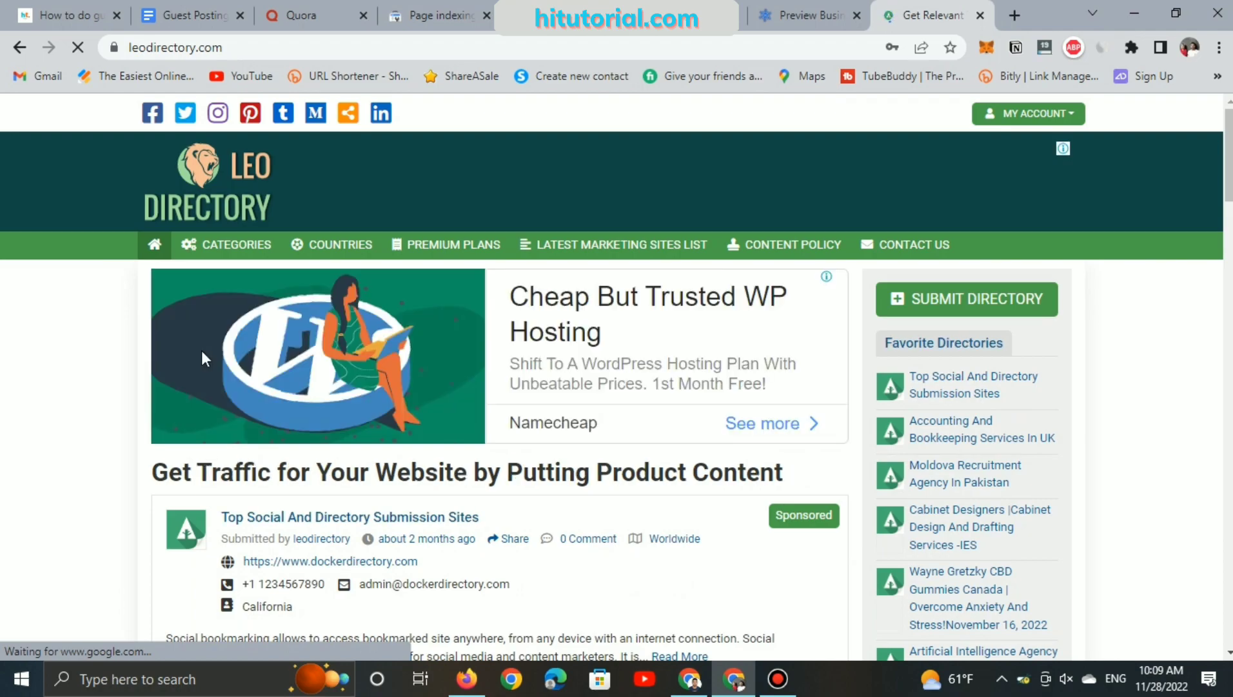
- Dismiss the password-saved notice and open the MY ACCOUNT menu
scroll("down", 3)
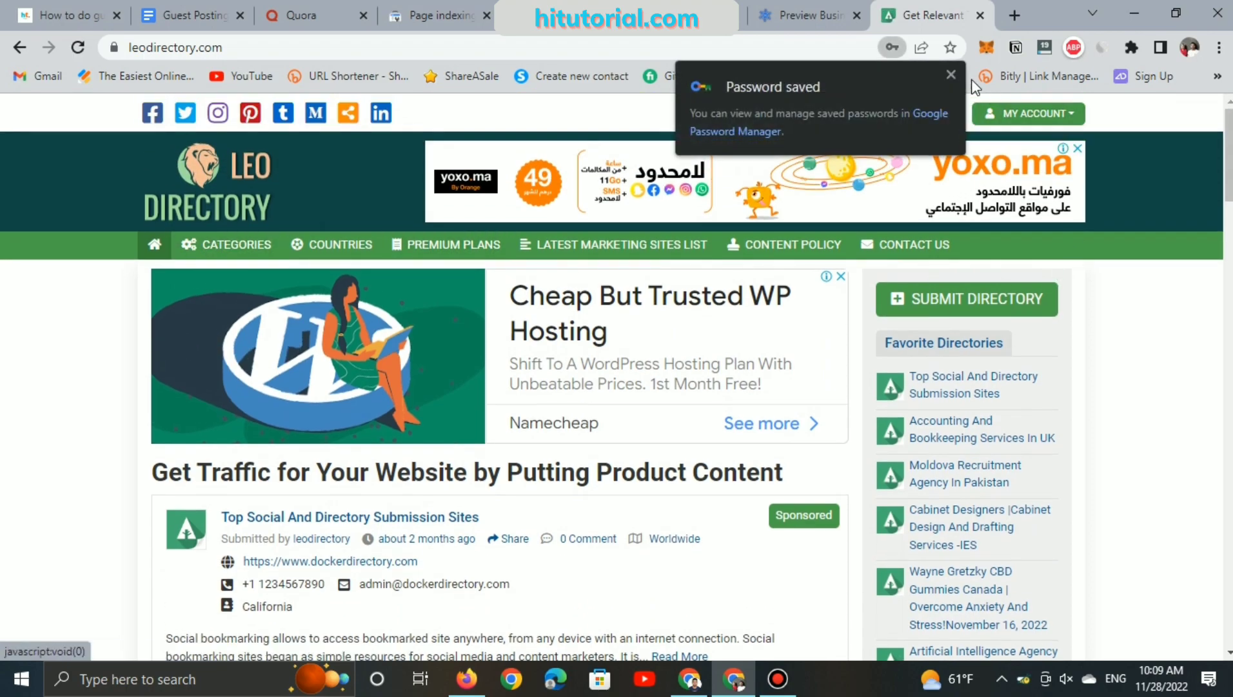
left_click(950, 74)
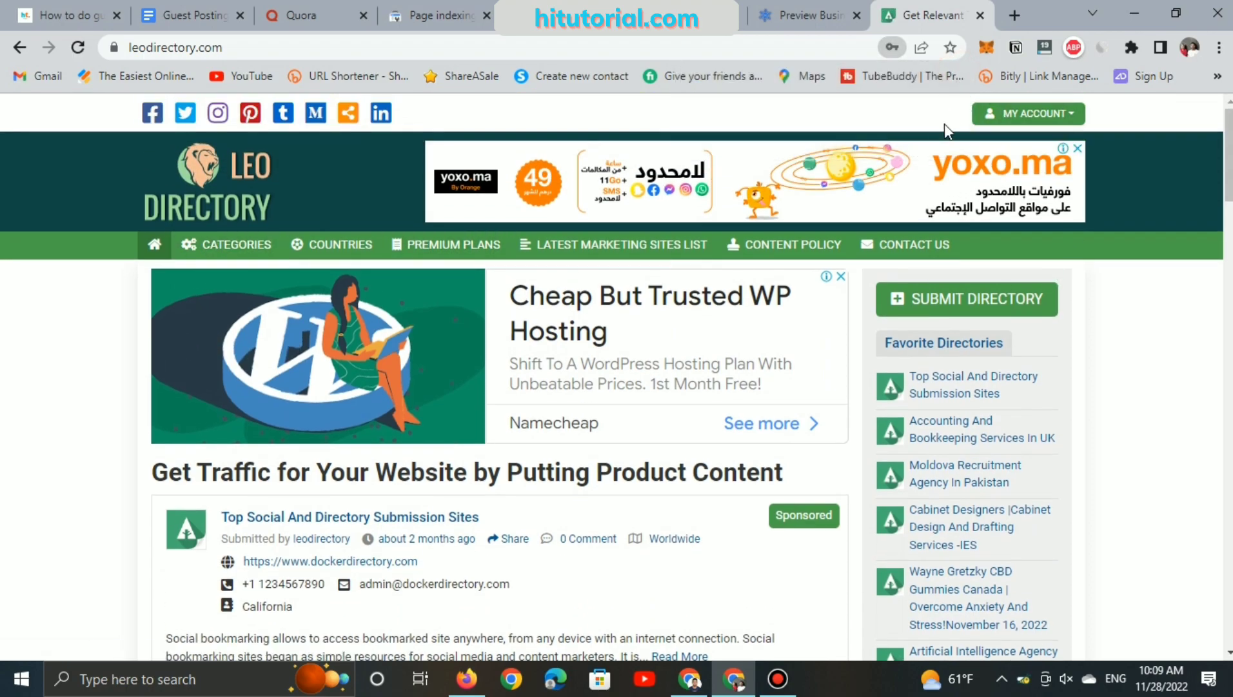
left_click(1029, 114)
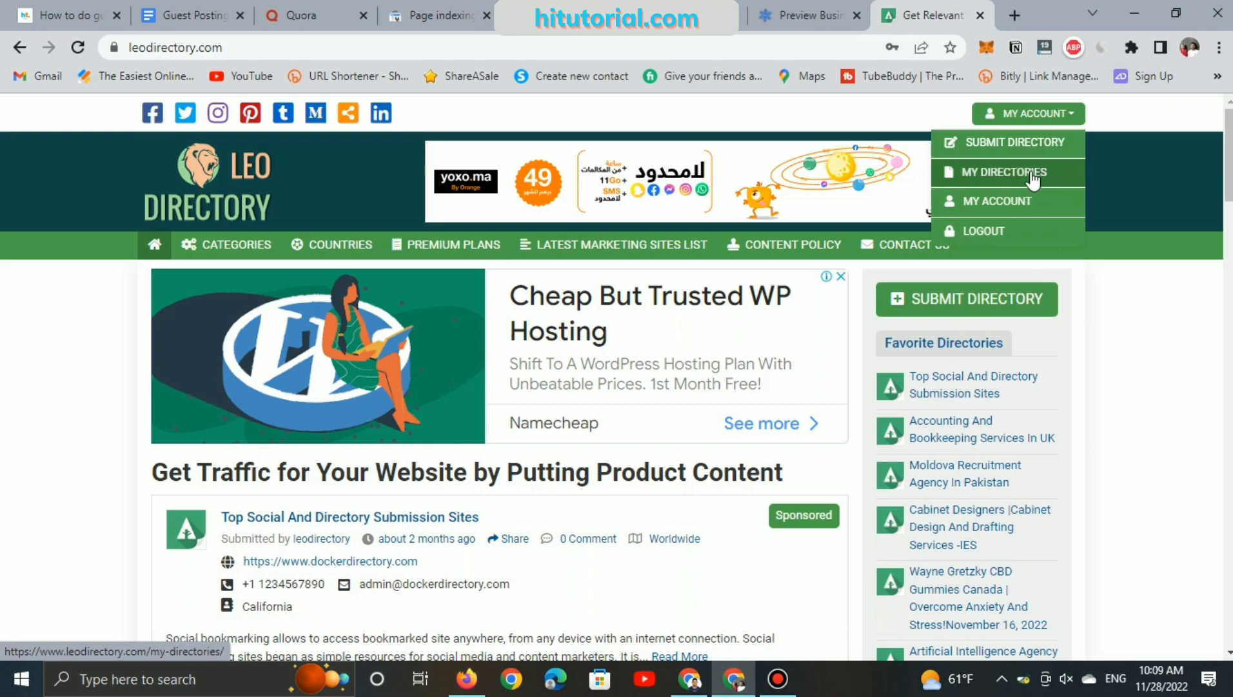
mouse_move(1018, 148)
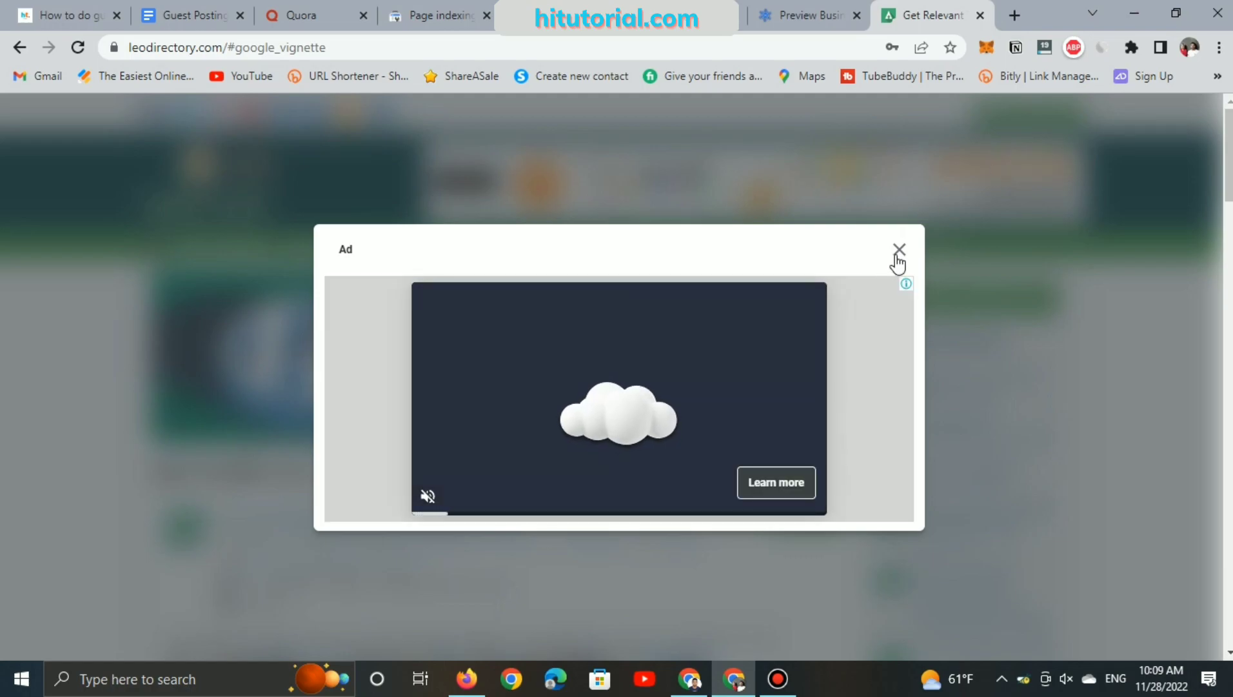
- Close the full-page ad and start entering the website address in the submission form
left_click(899, 249)
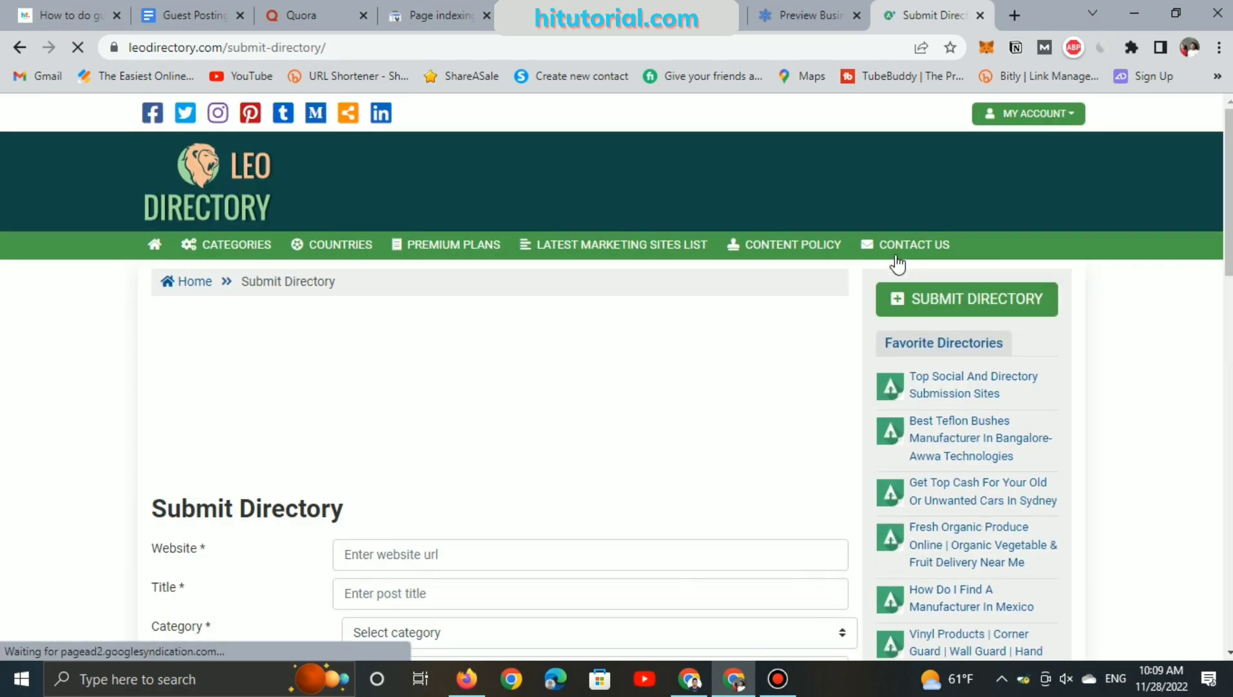
scroll("down", 3)
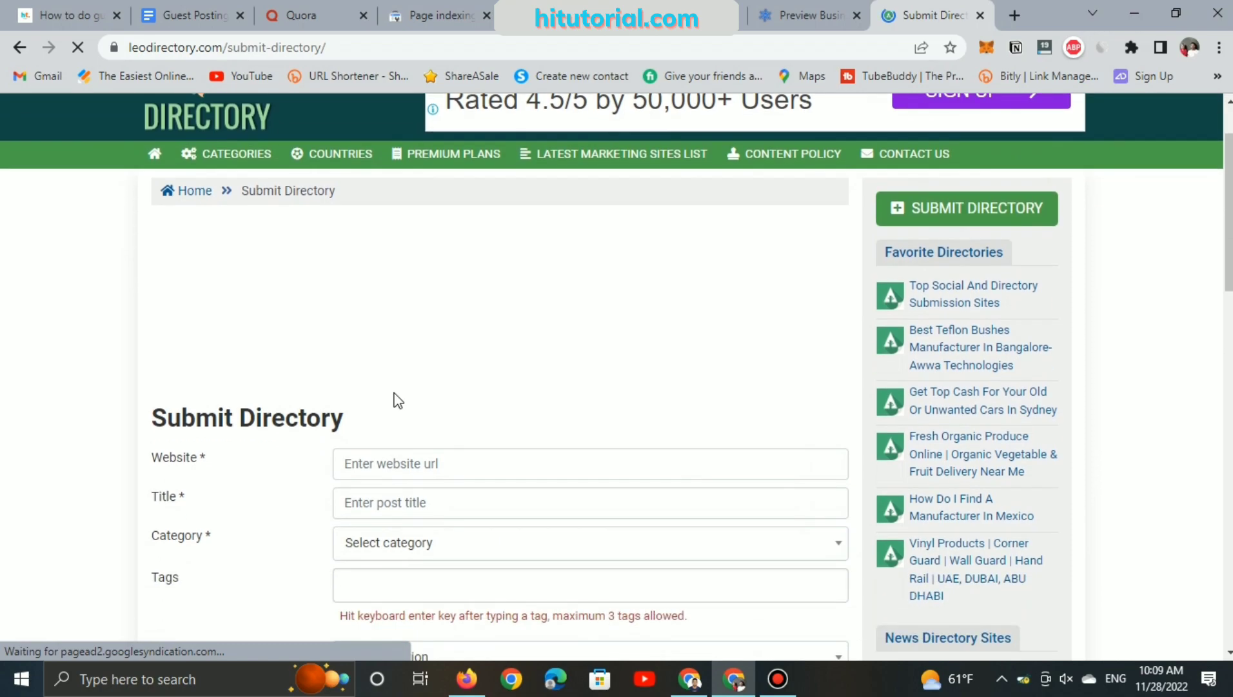
scroll("down", 3)
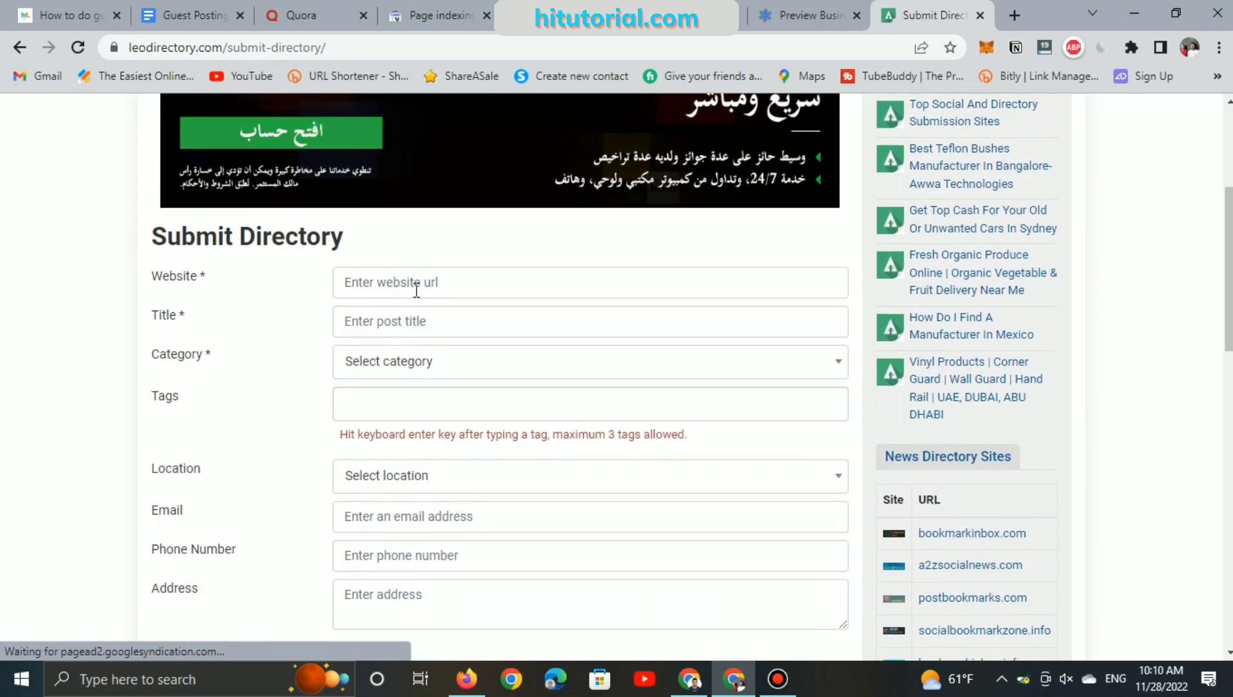
left_click(589, 283)
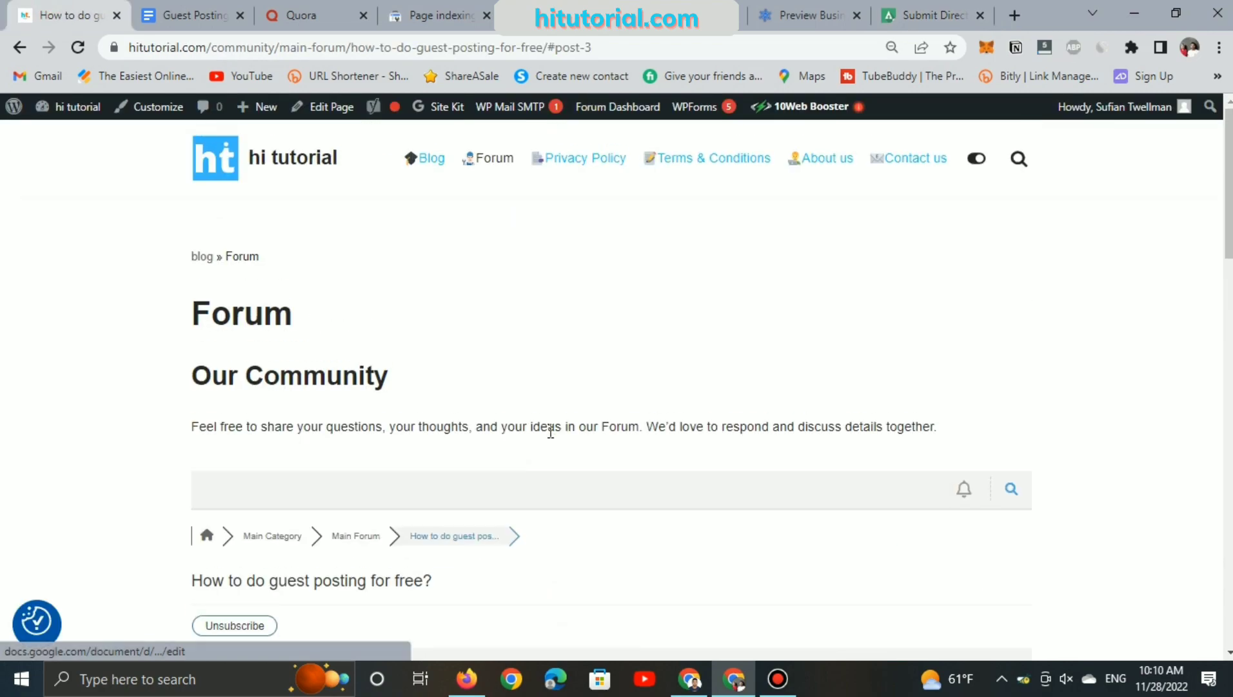
- Open the hitutorial blog listing and scroll through its posts
left_click(431, 158)
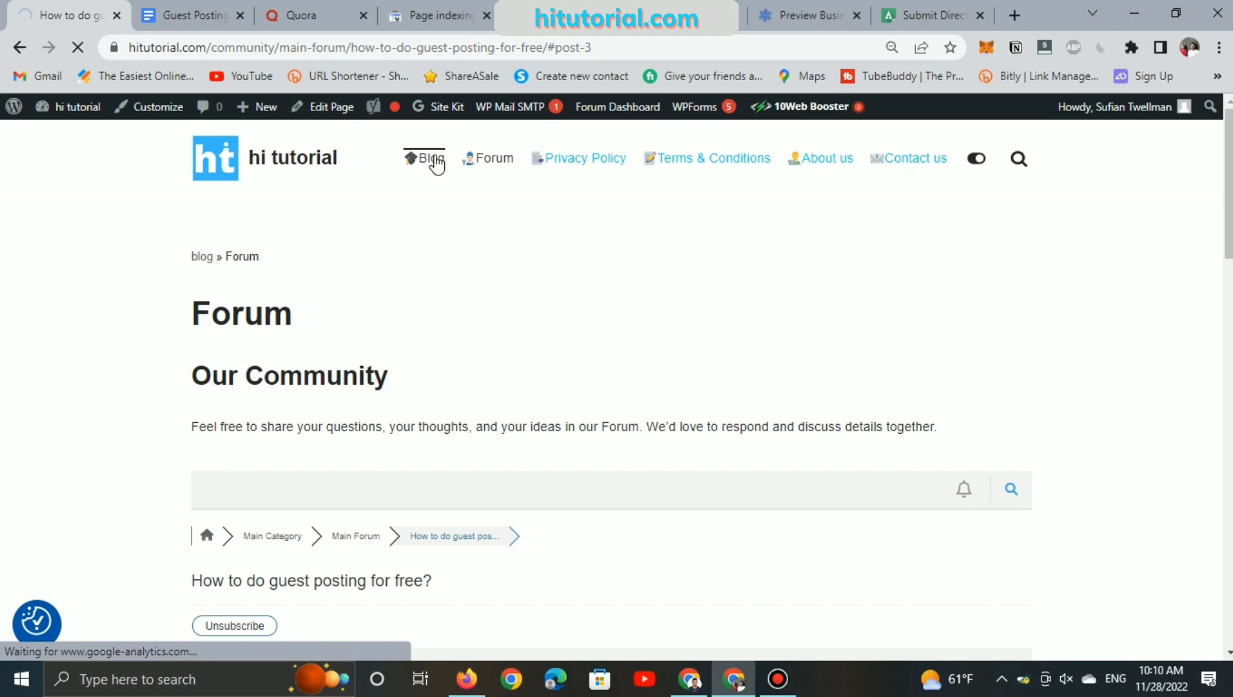
left_click(430, 158)
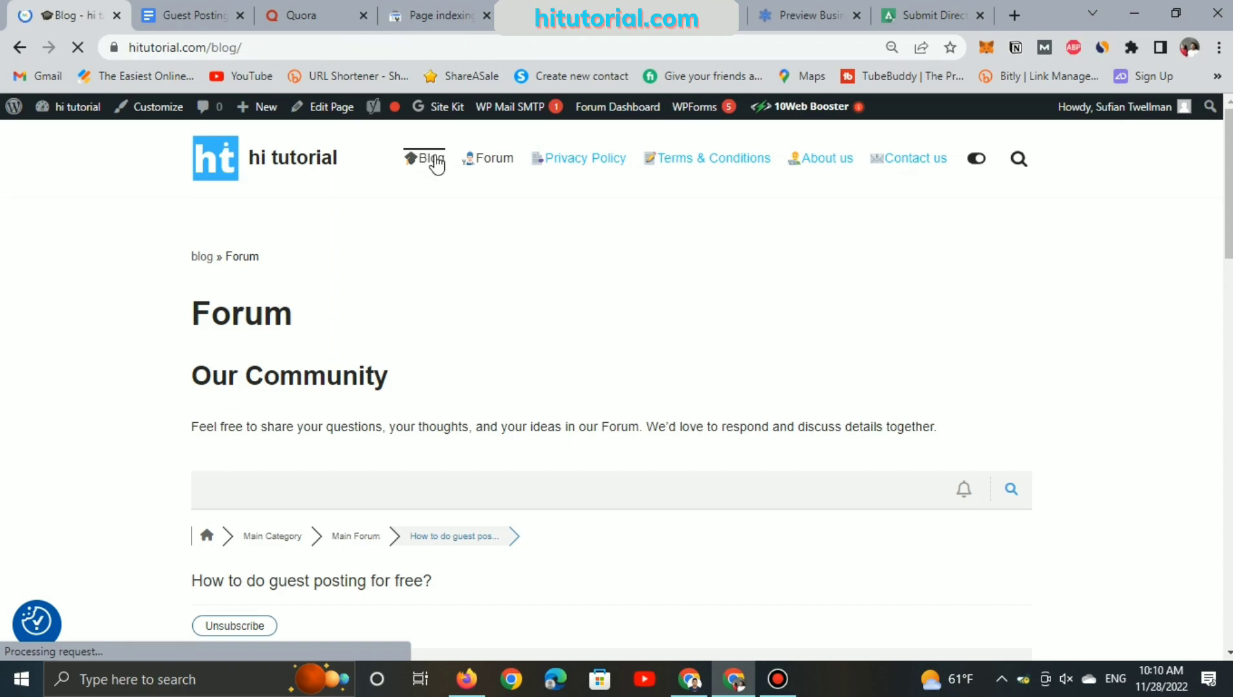
left_click(423, 158)
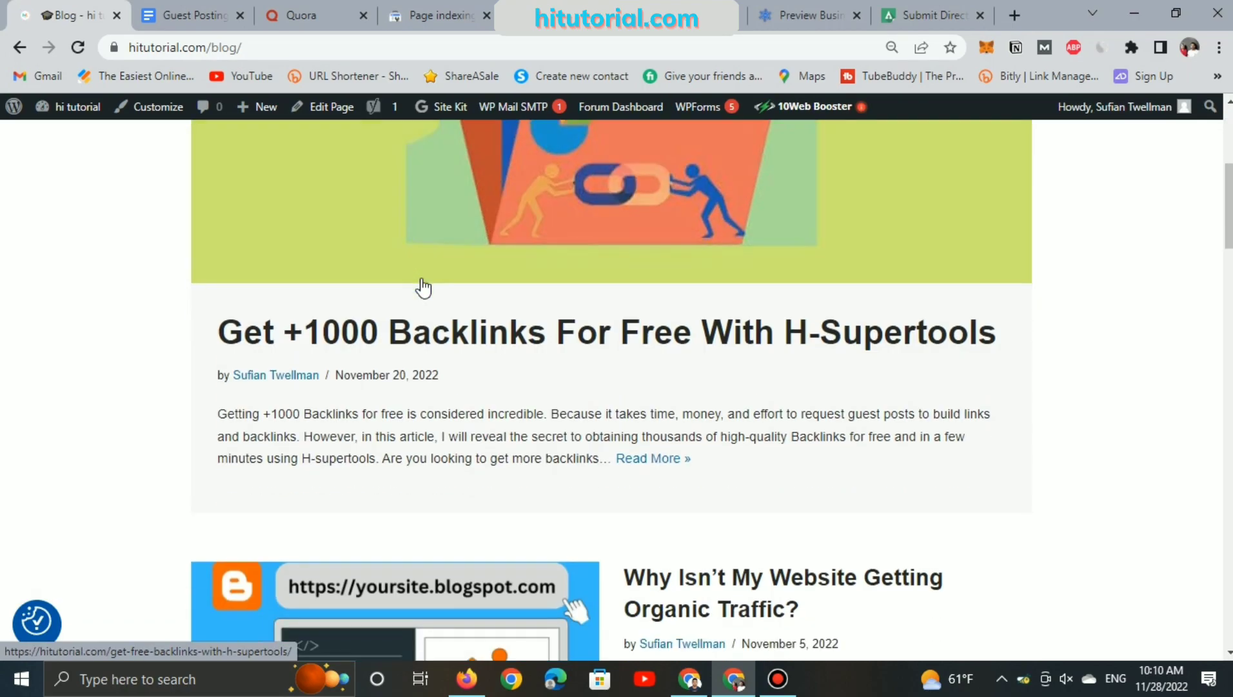
scroll("down", 3)
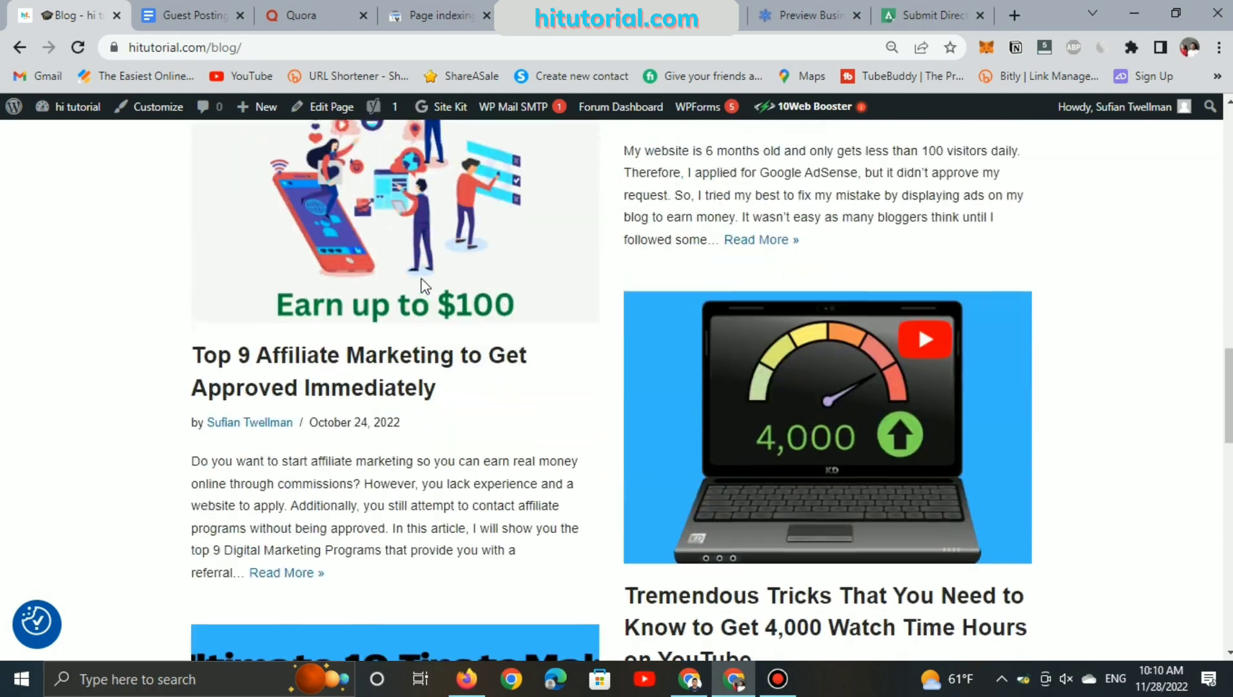
scroll("down", 3)
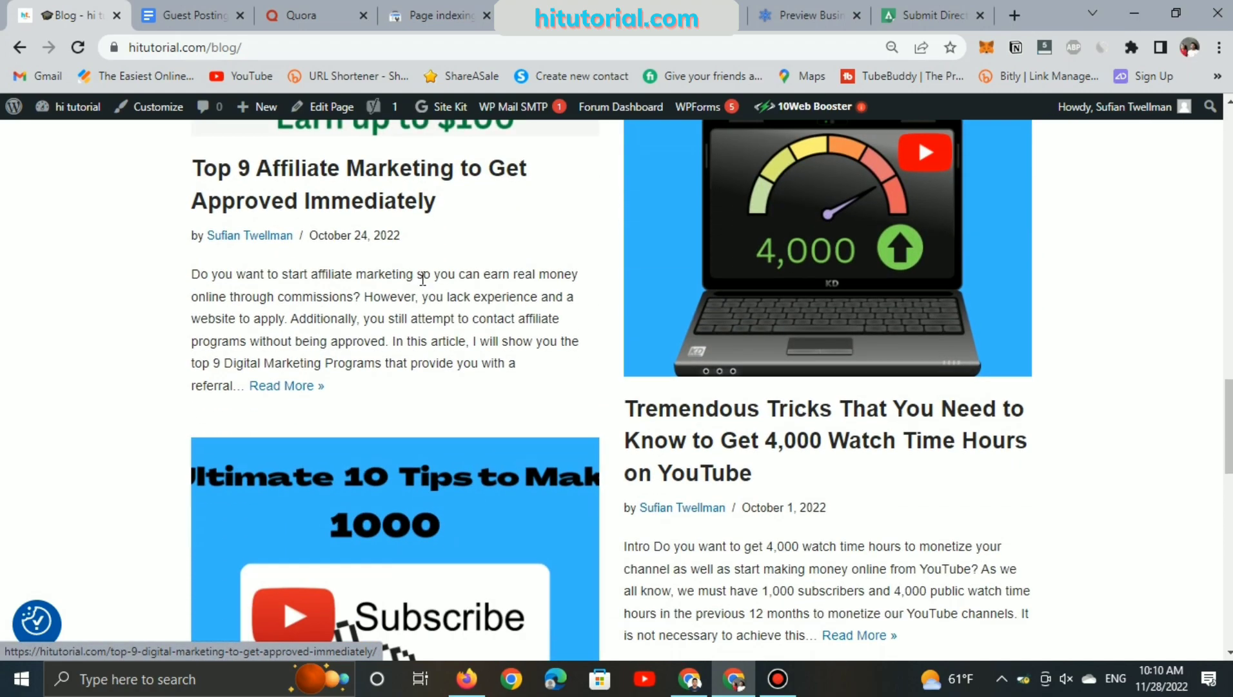
scroll("down", 3)
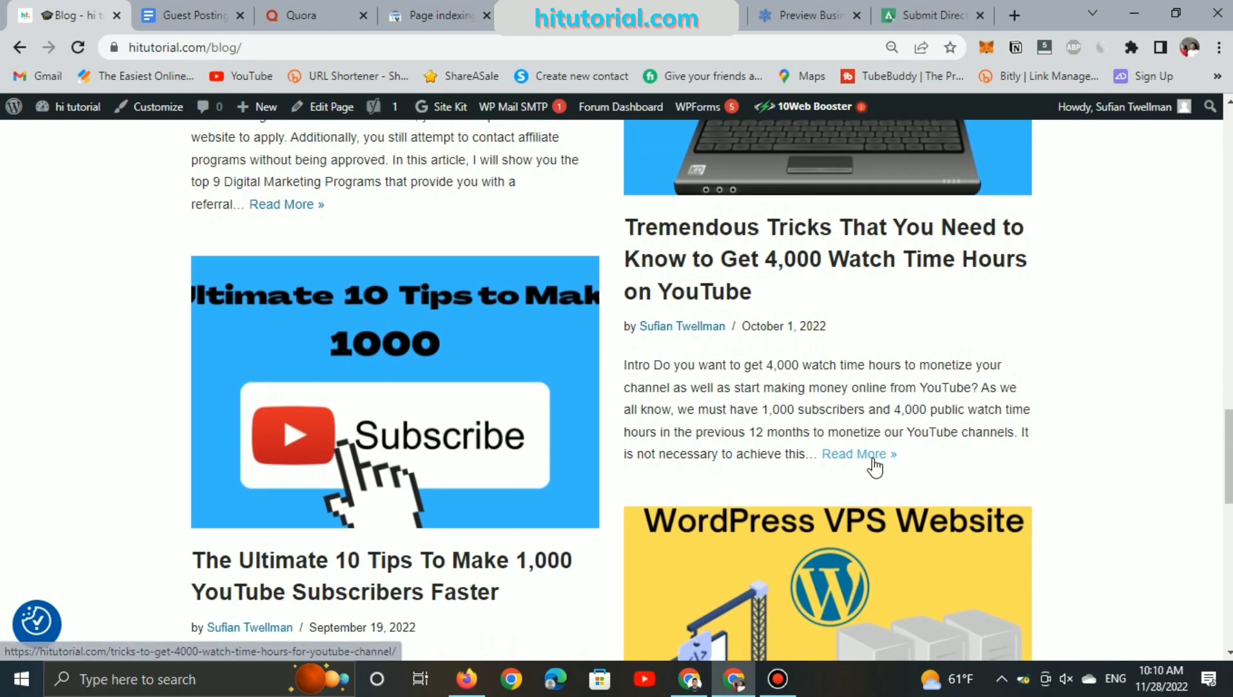
- Open the 4,000 YouTube watch time hours article and bring up its address bar menu
left_click(857, 453)
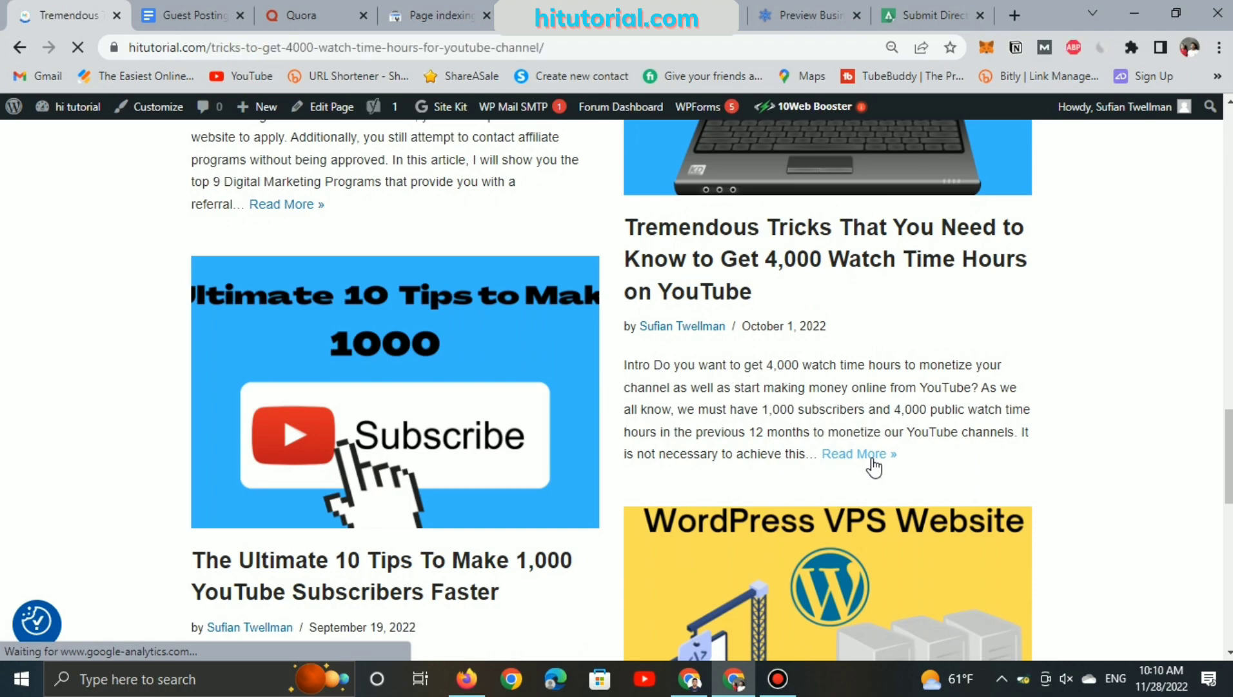
left_click(857, 454)
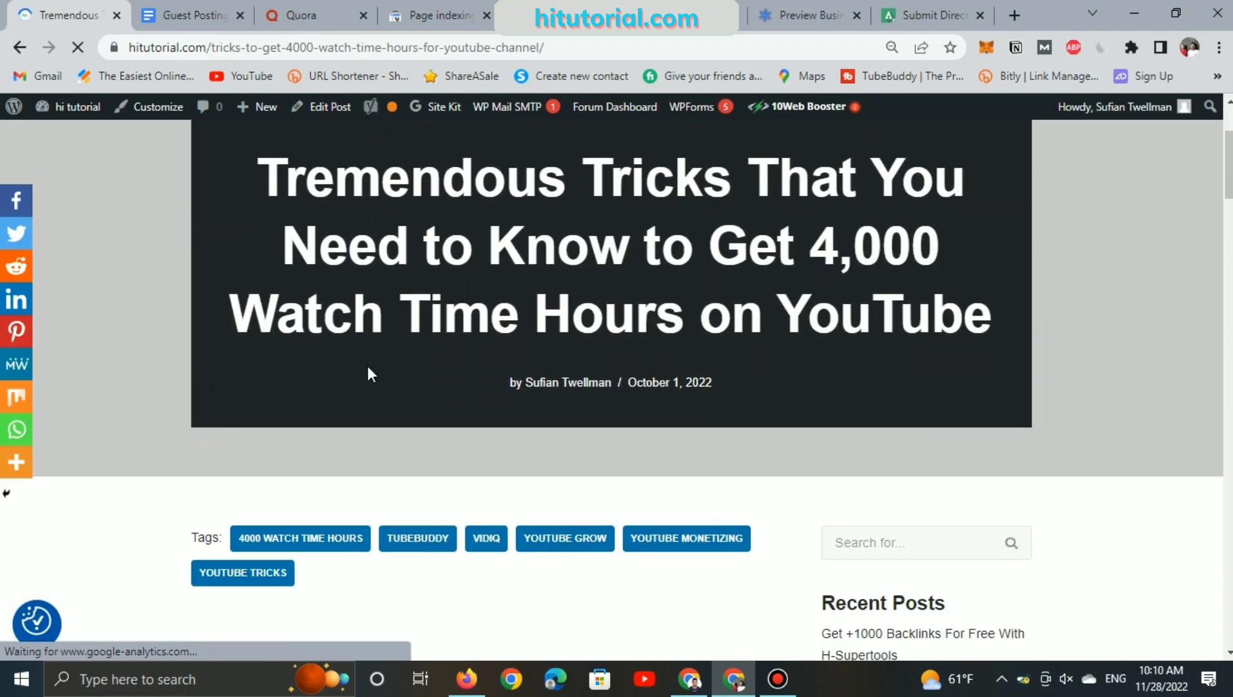
right_click(330, 47)
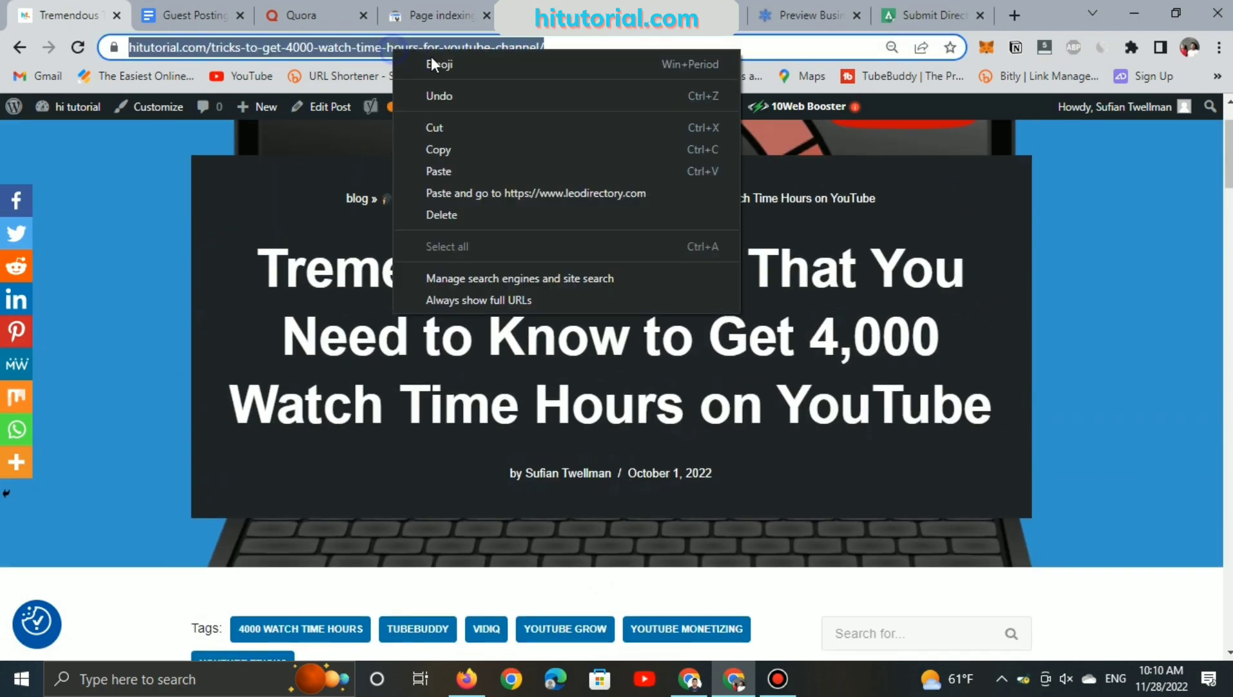
- Enter the hitutorial article URL as Website and 'How to get 4000 watch hours on YouTube' as Title
left_click(536, 194)
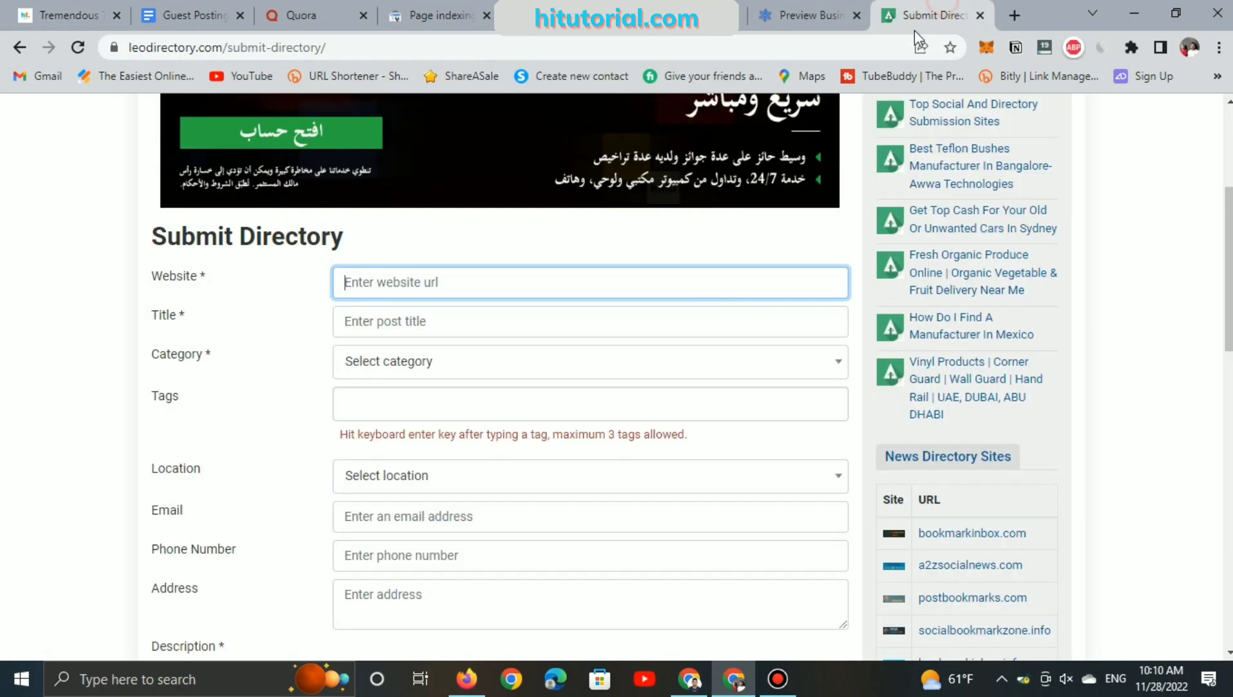
right_click(589, 281)
type("How t")
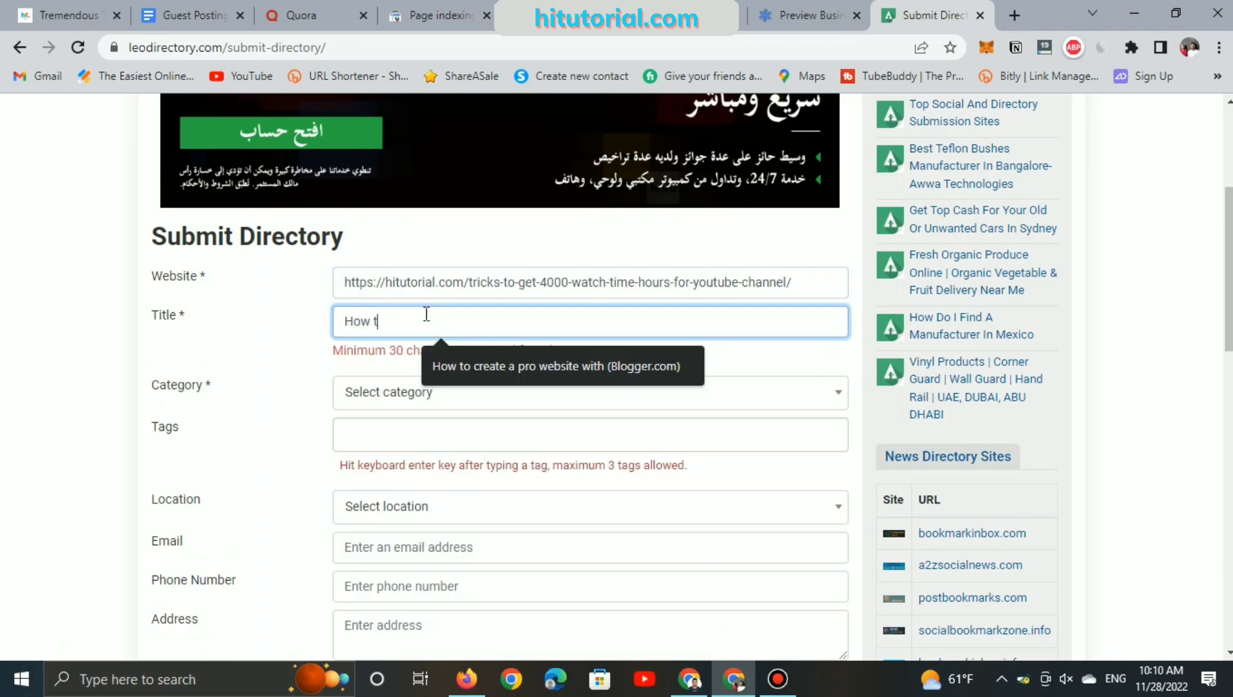
type("o get")
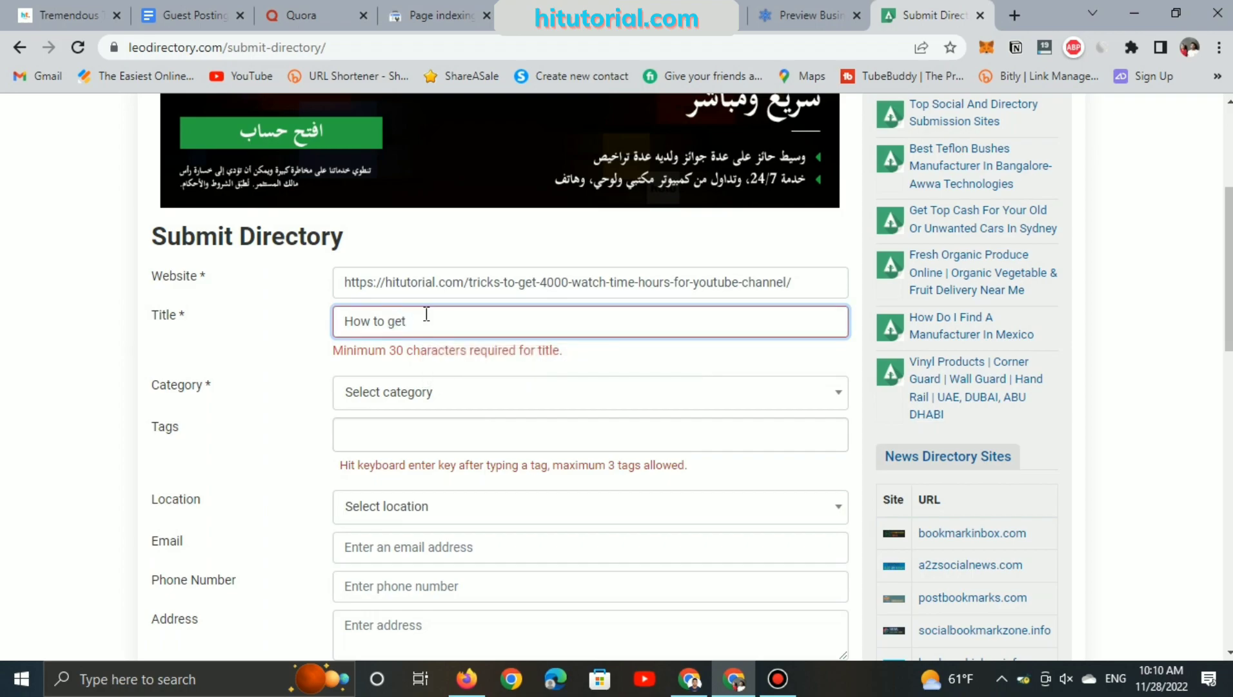
type("4")
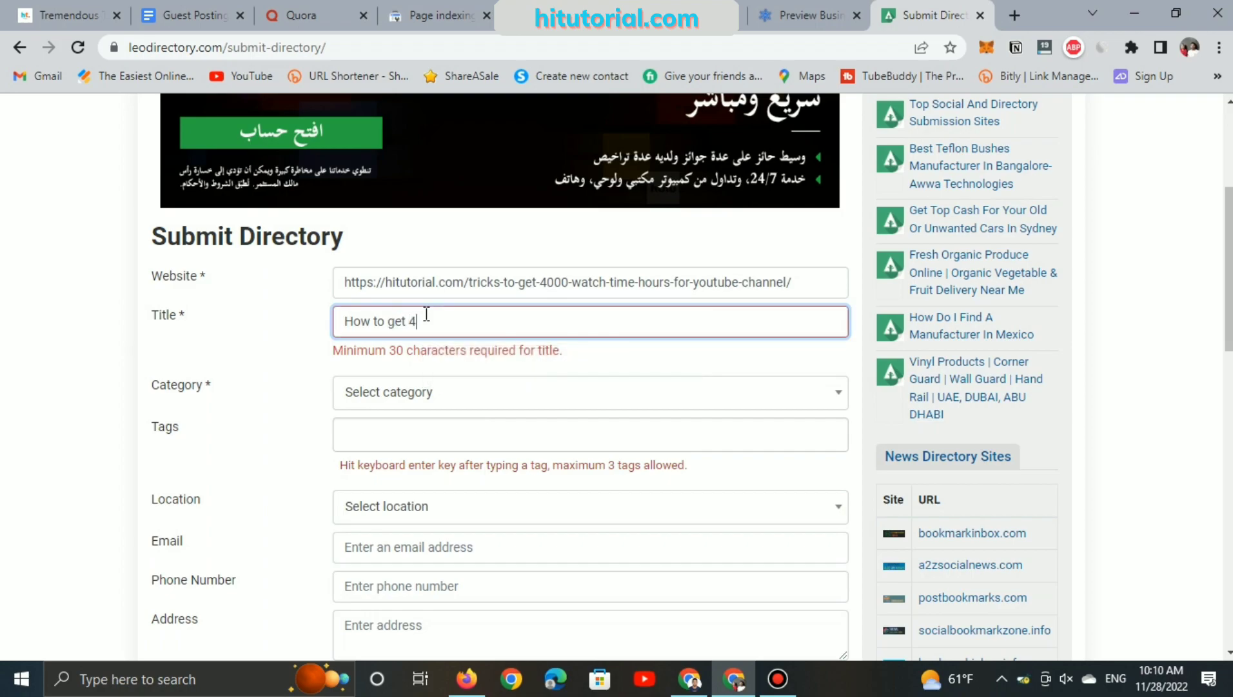
type("000")
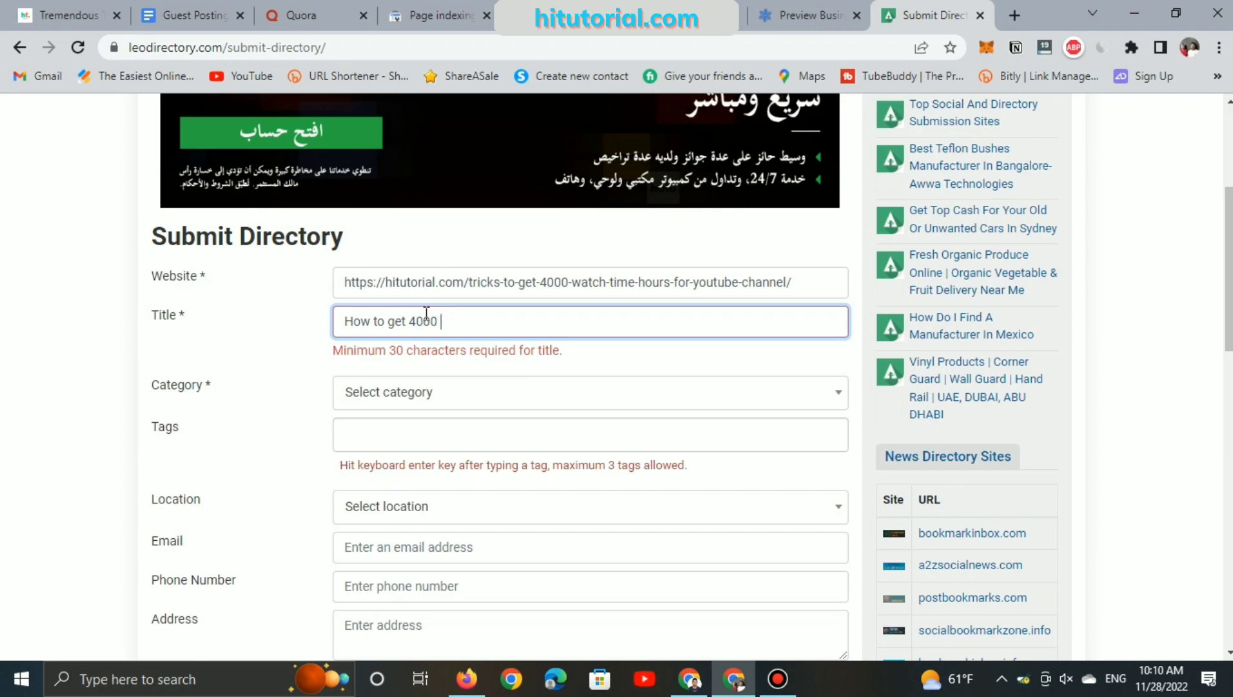
type("watch h")
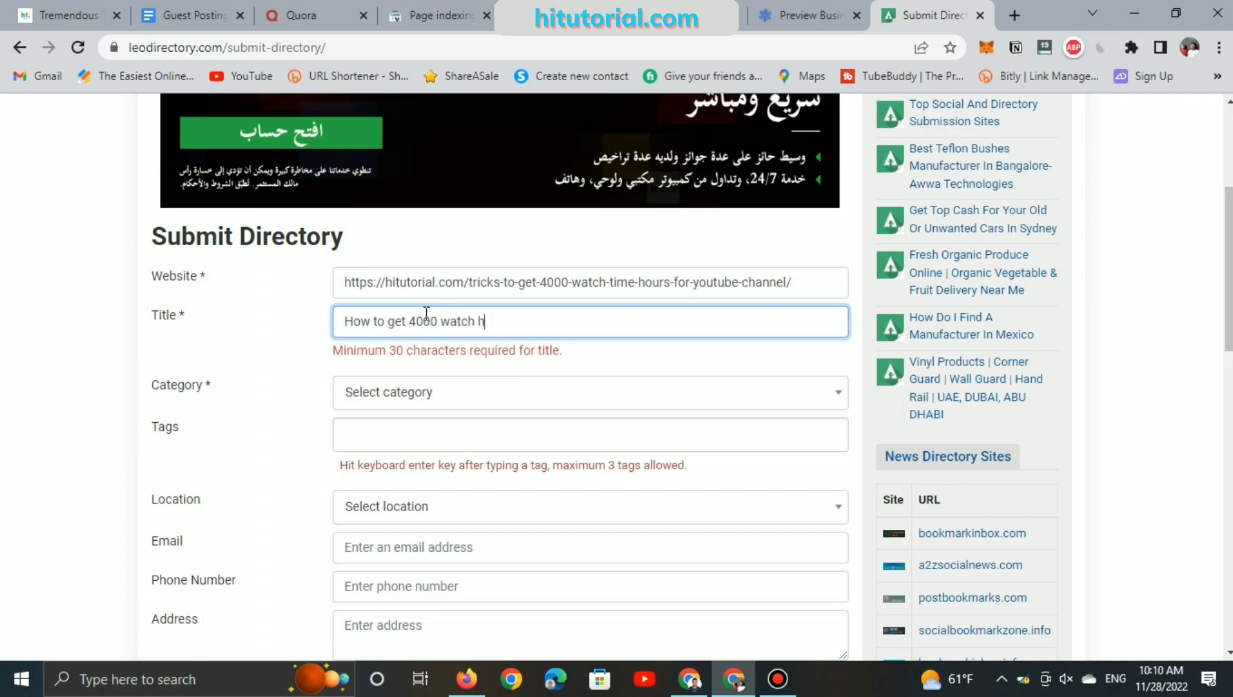
type("ours")
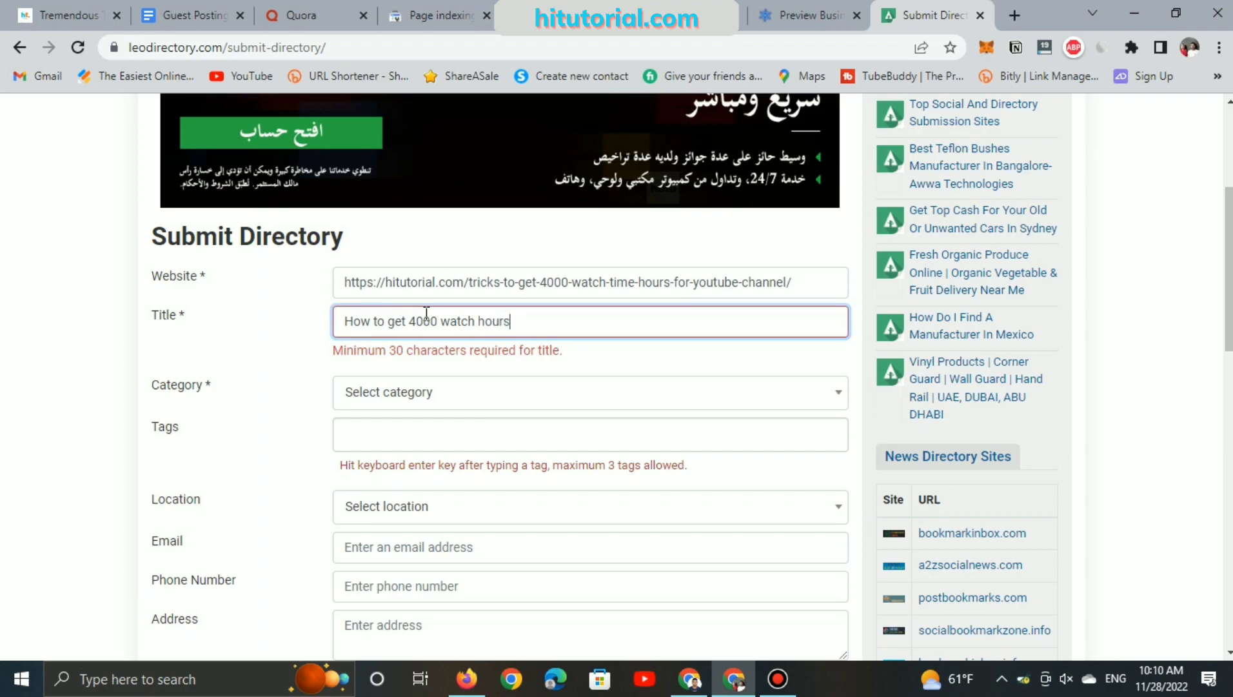
type("o")
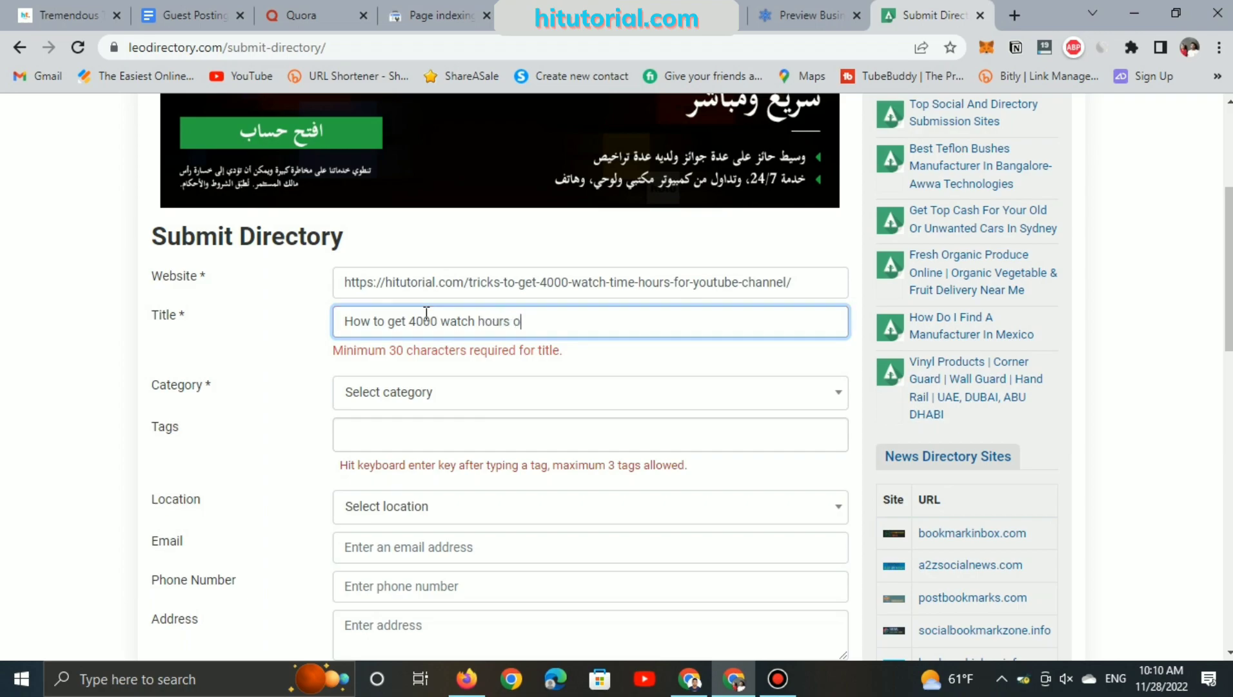
type("n Yo")
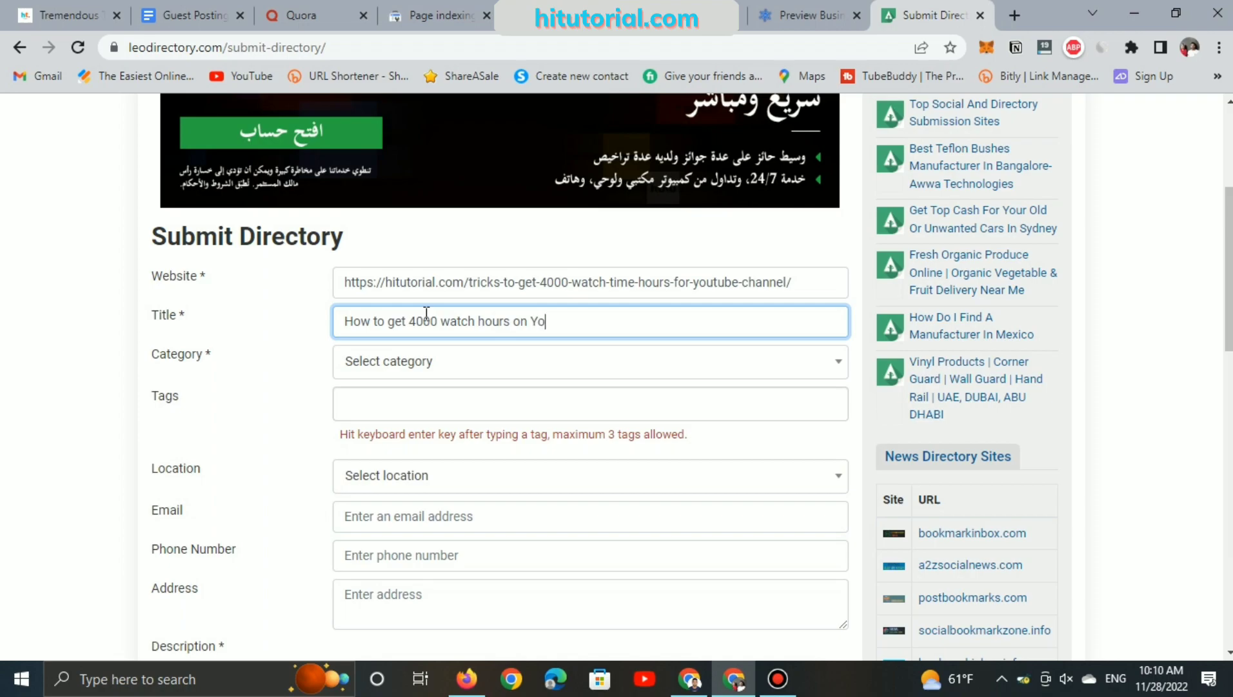
type("uTube")
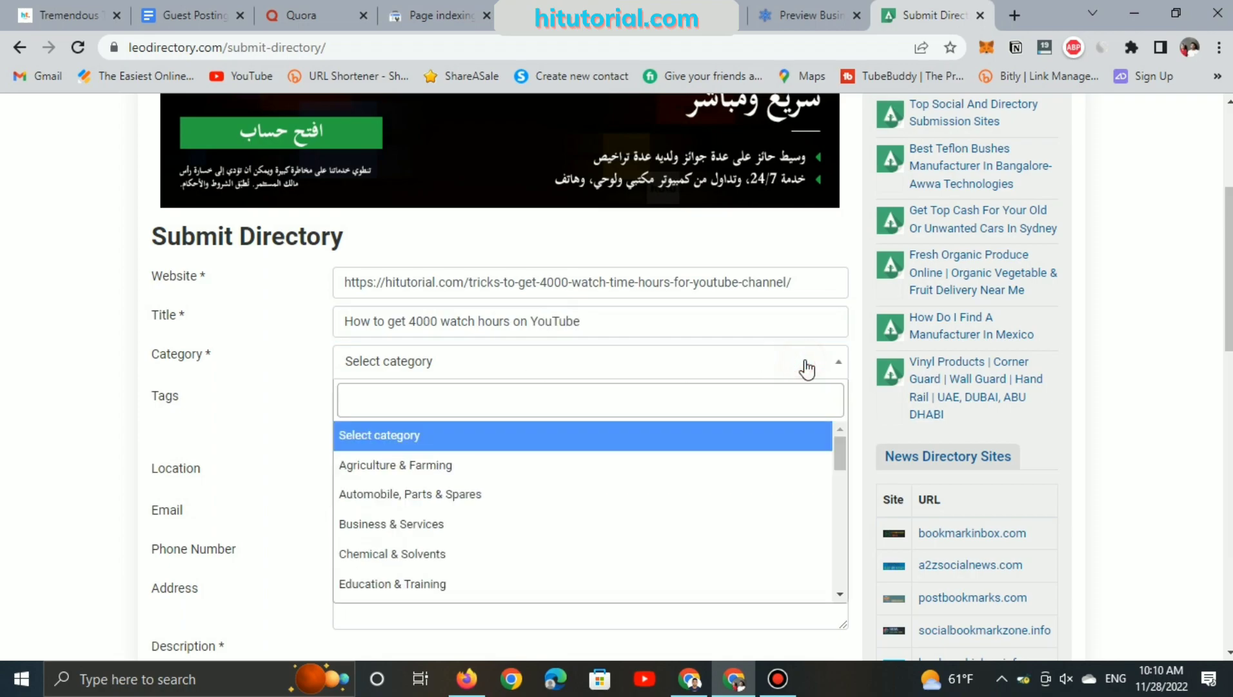
mouse_move(555, 524)
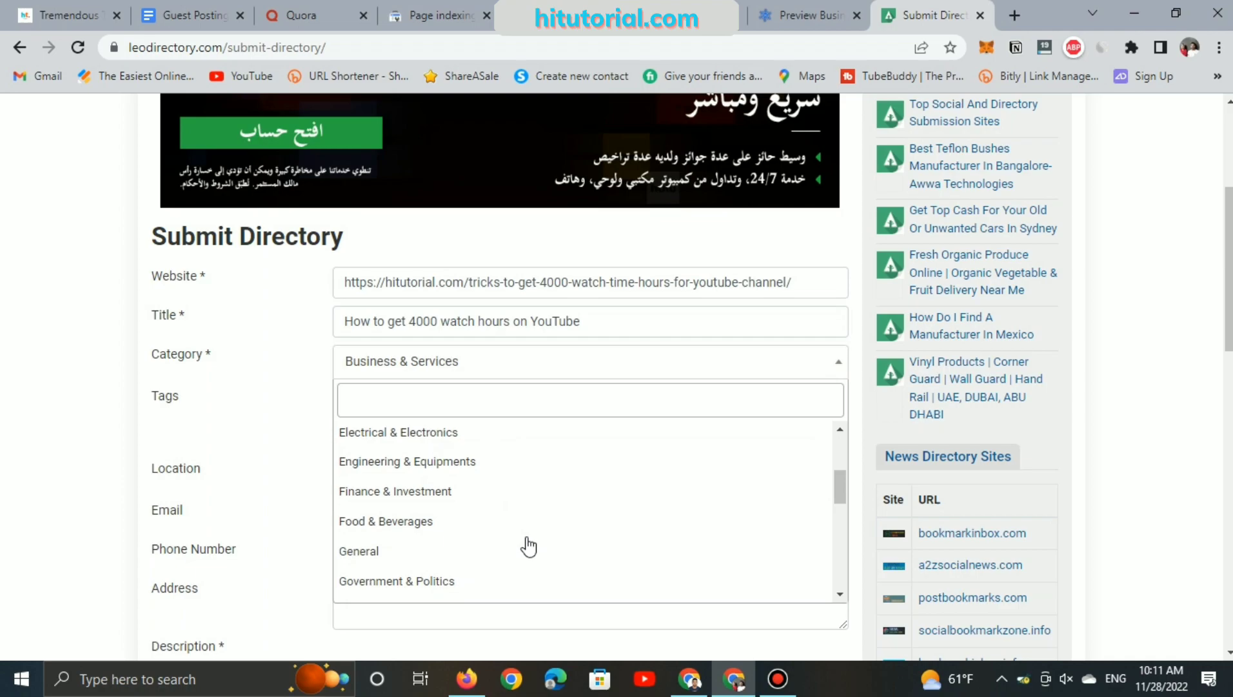
- Pick Media & Entertainment from the Leo Directory Category list
scroll("down", 3)
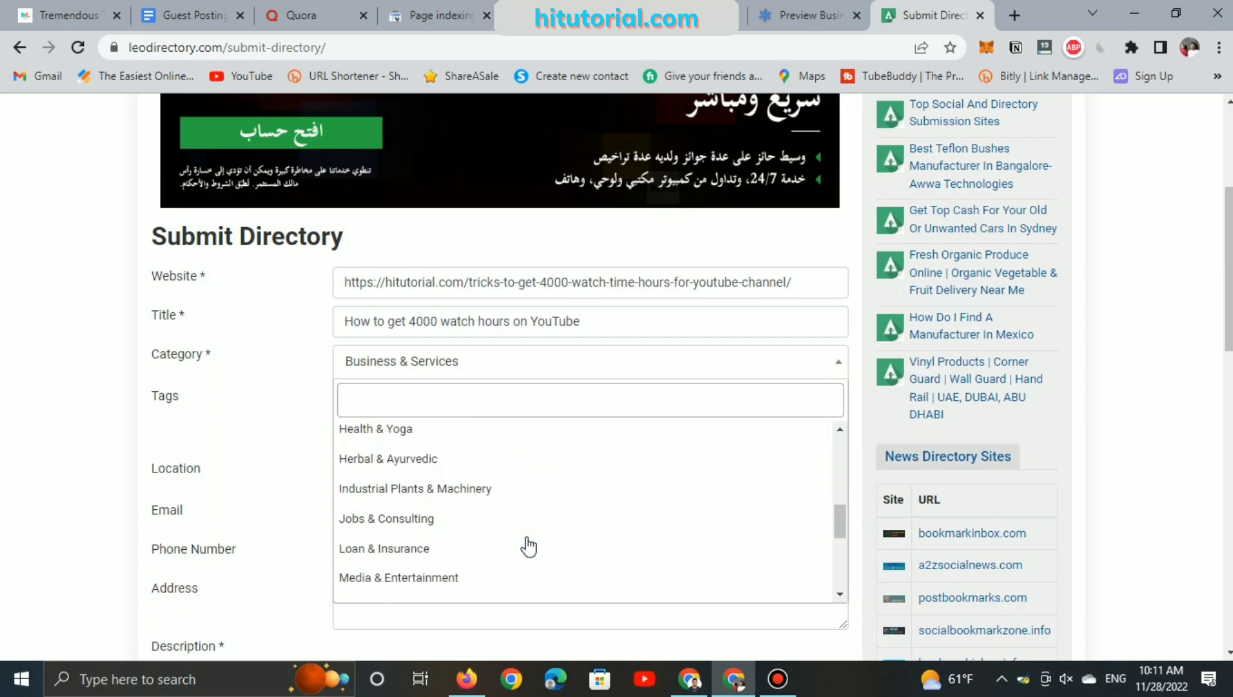
scroll("down", 3)
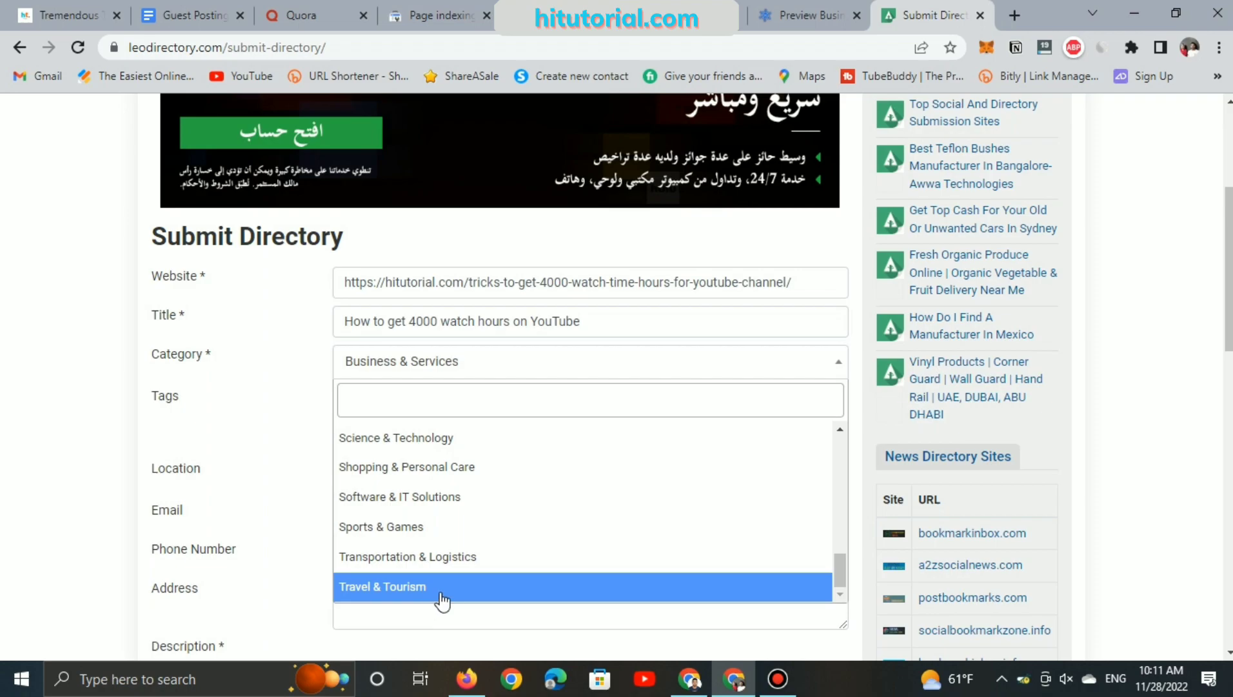
scroll("up", 3)
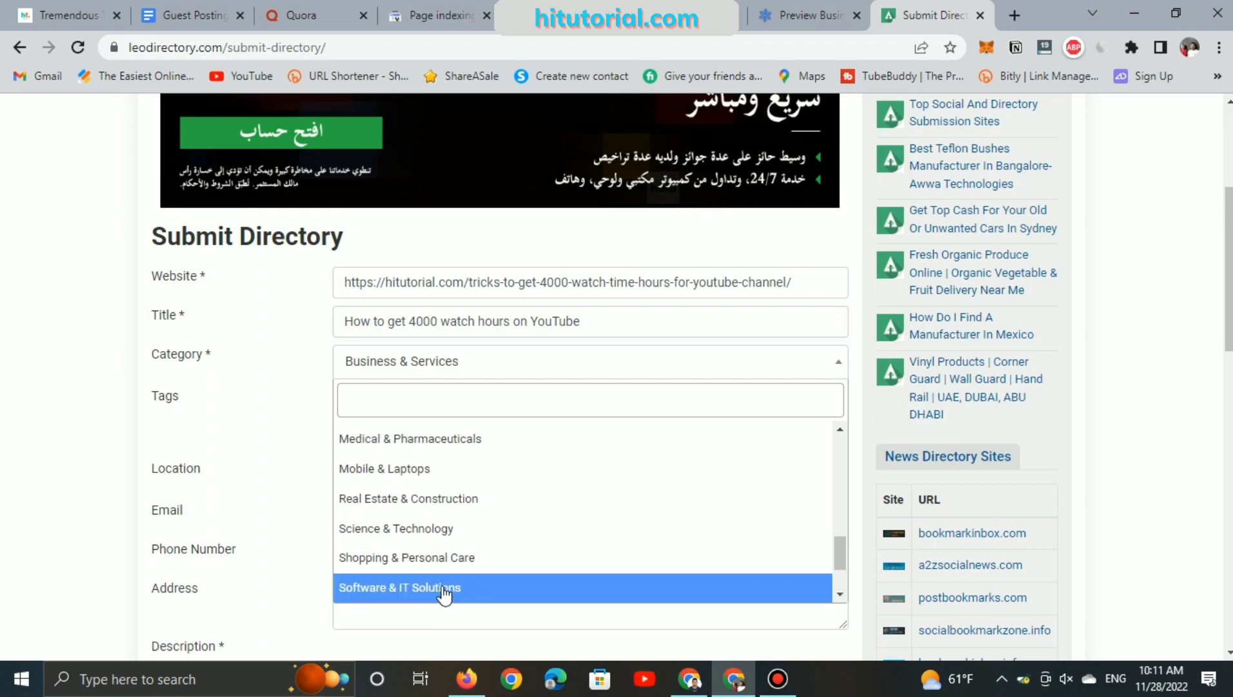
scroll("up", 3)
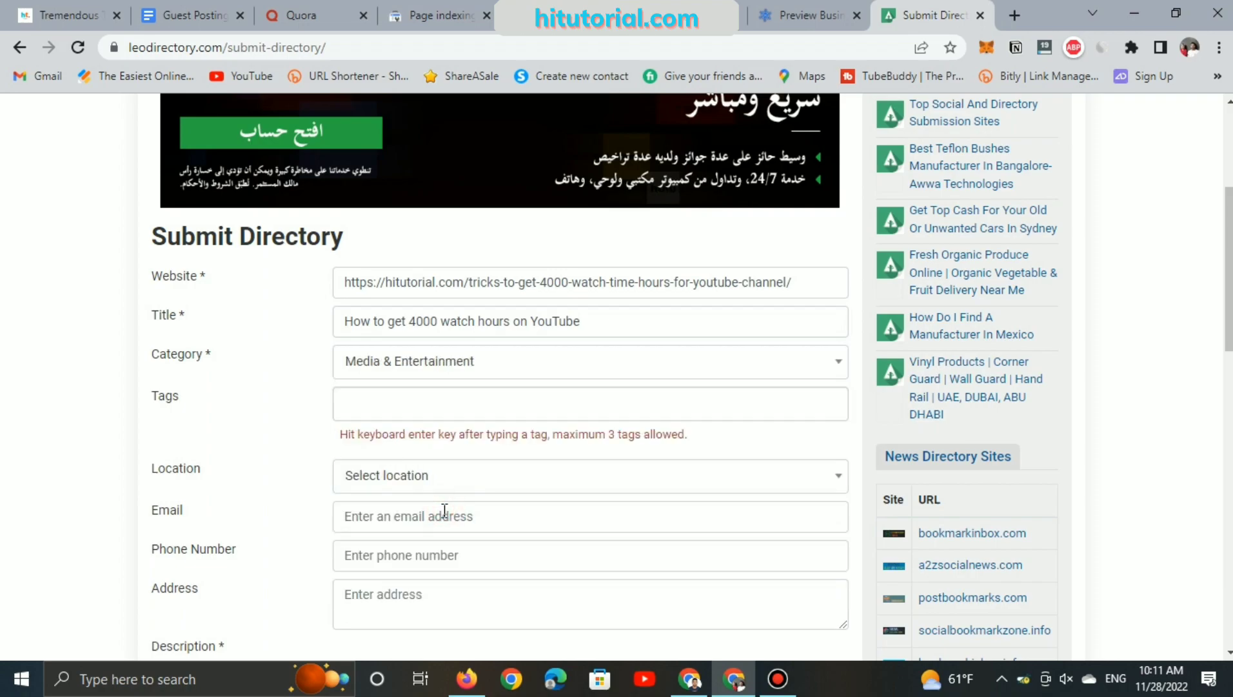
left_click(433, 403)
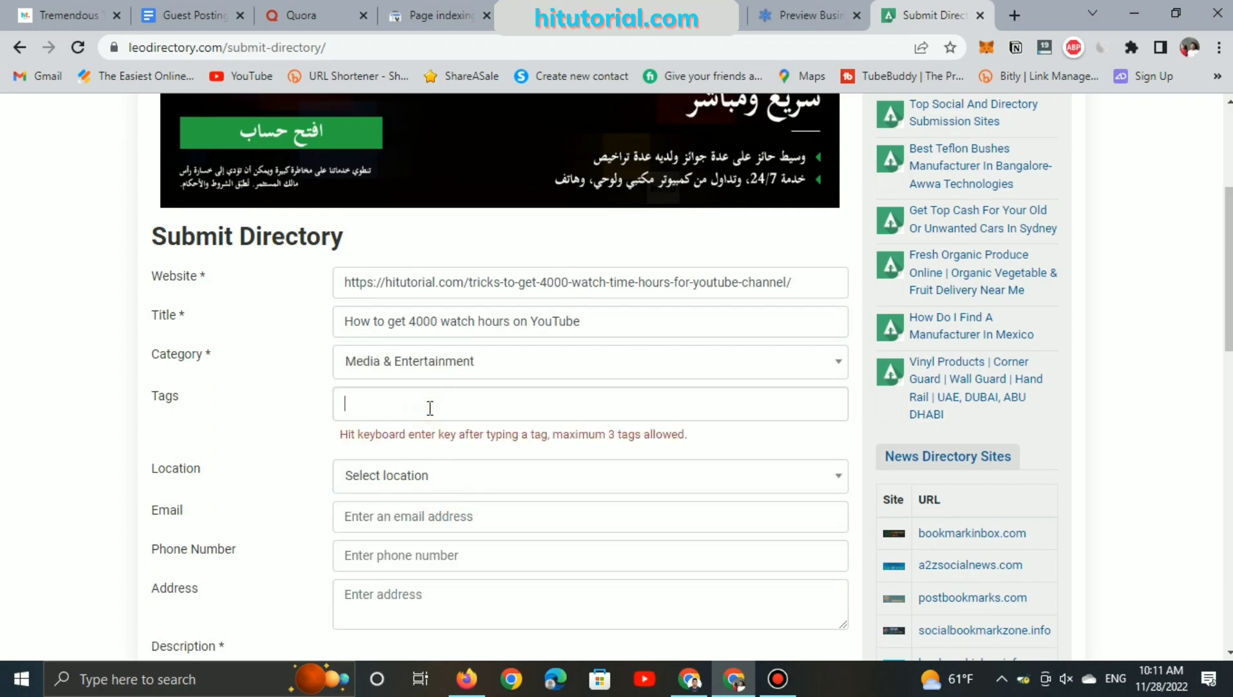
- Add the tags youtube, youtube monetize and youtube shorts to the submission
type("youtube youtube monetize")
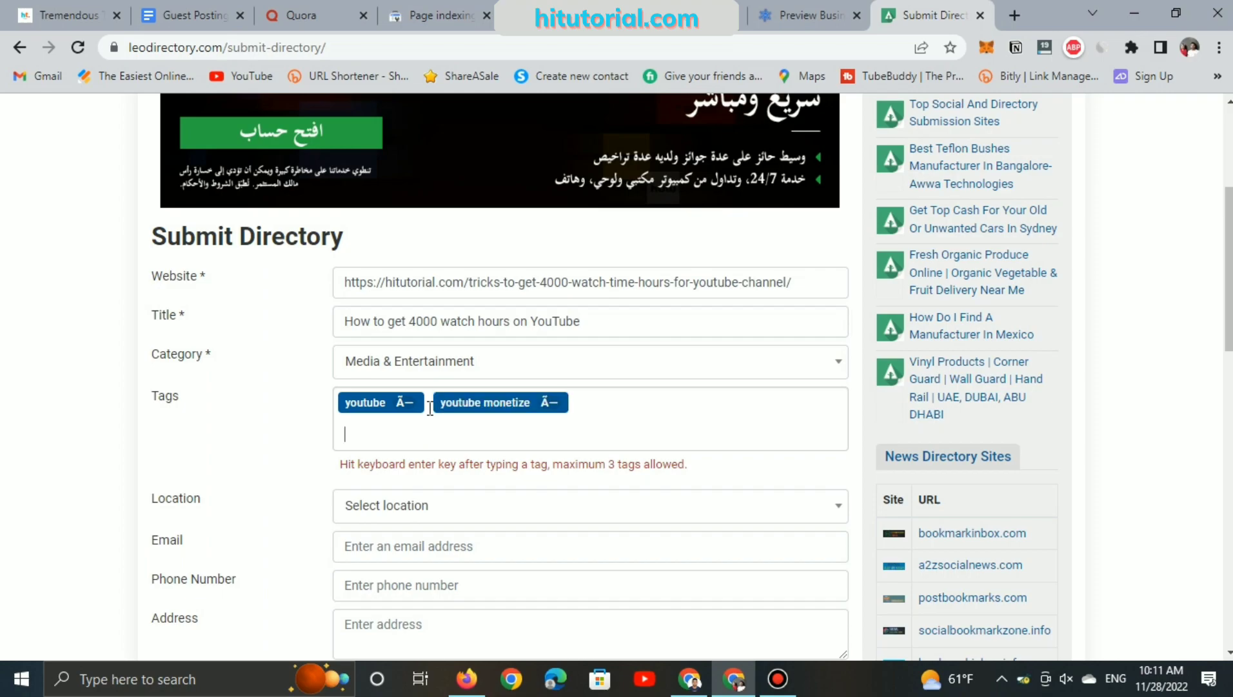
type("y")
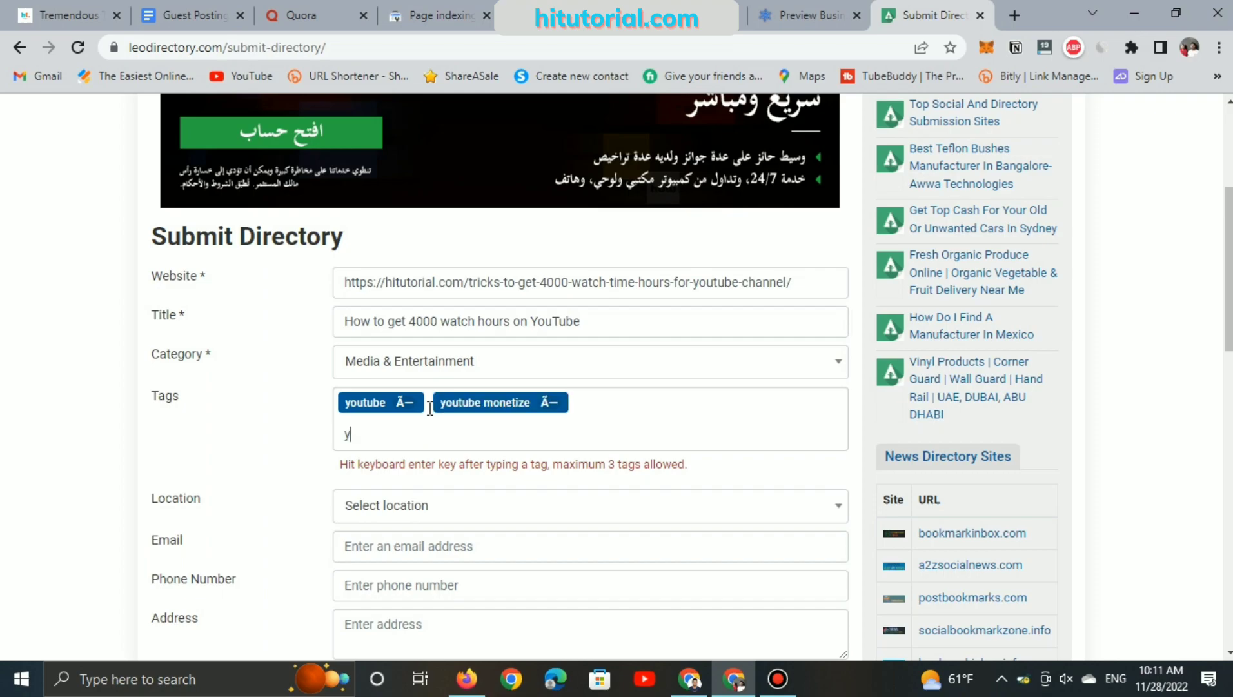
type("outube")
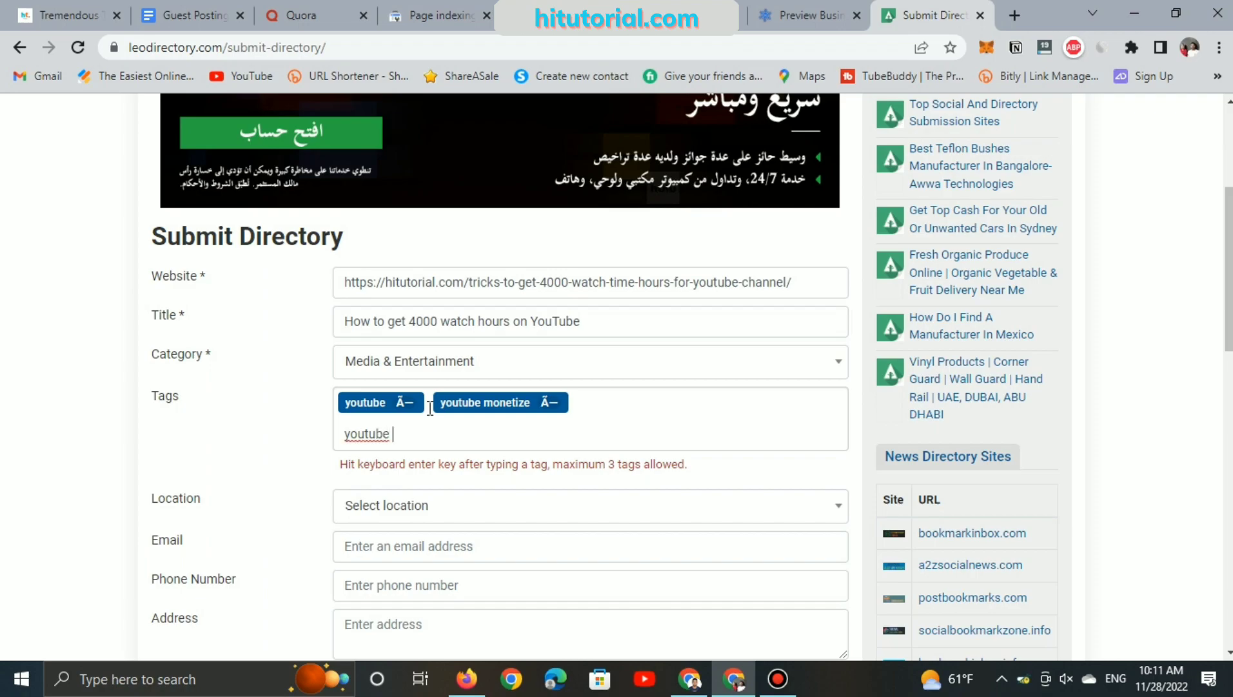
type("sho")
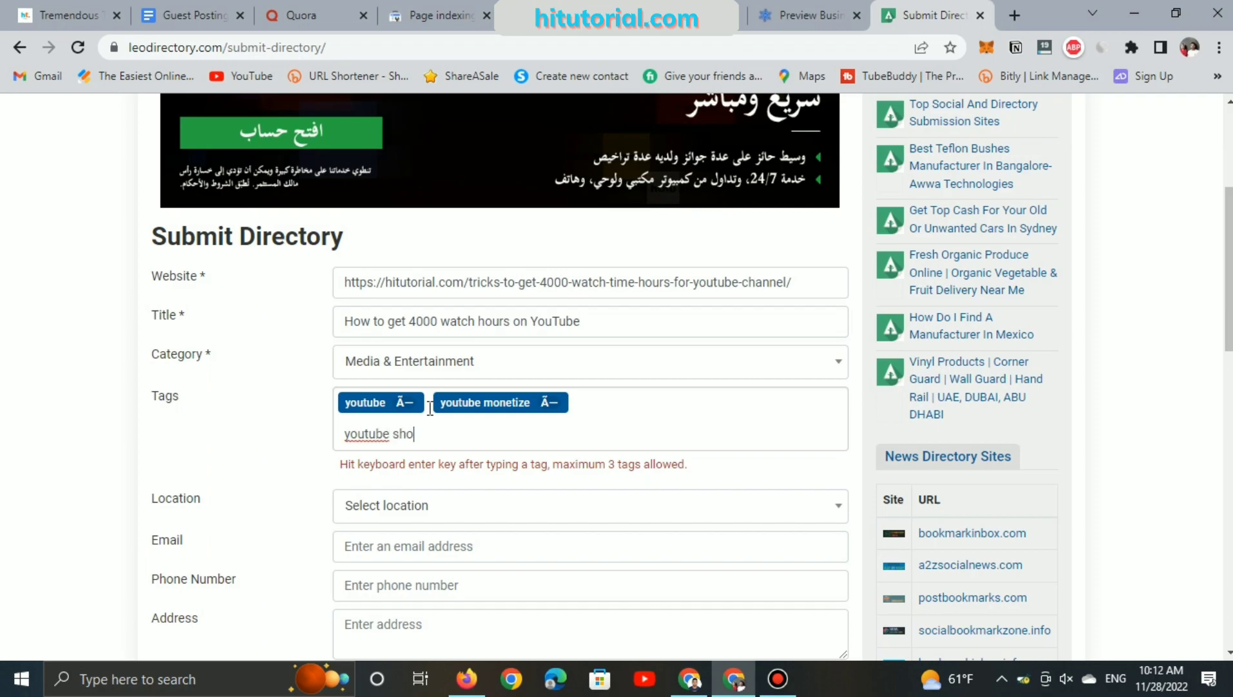
type("rts")
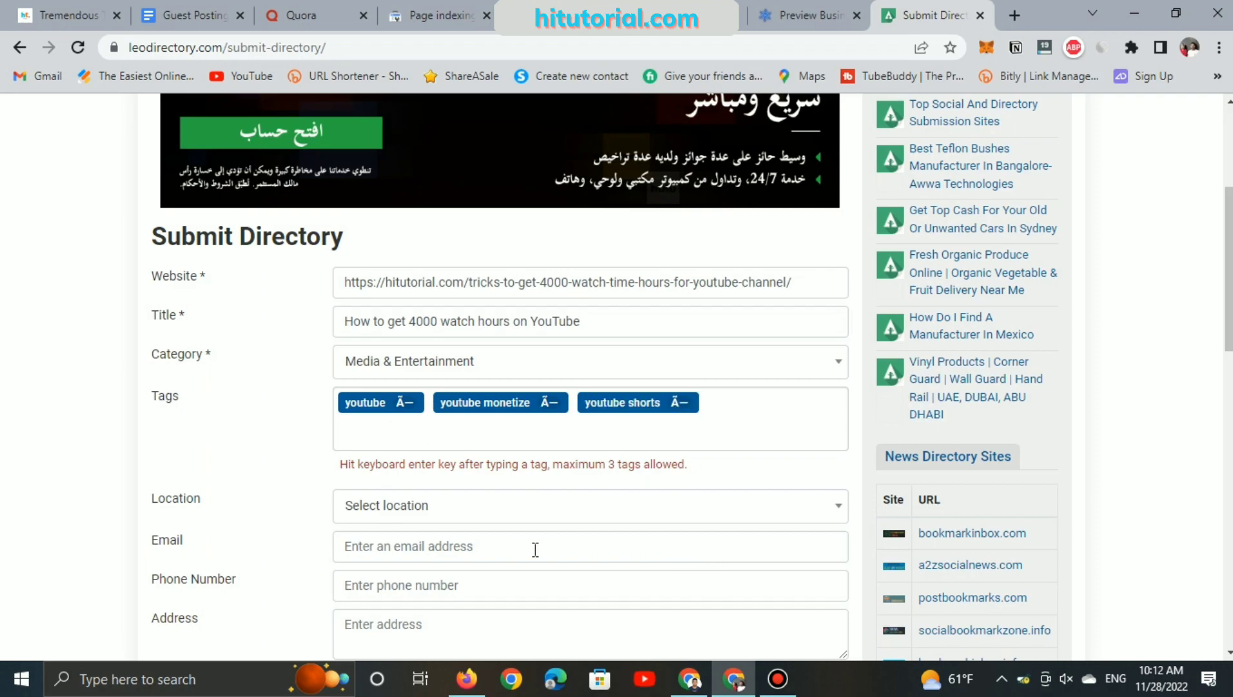
left_click(588, 505)
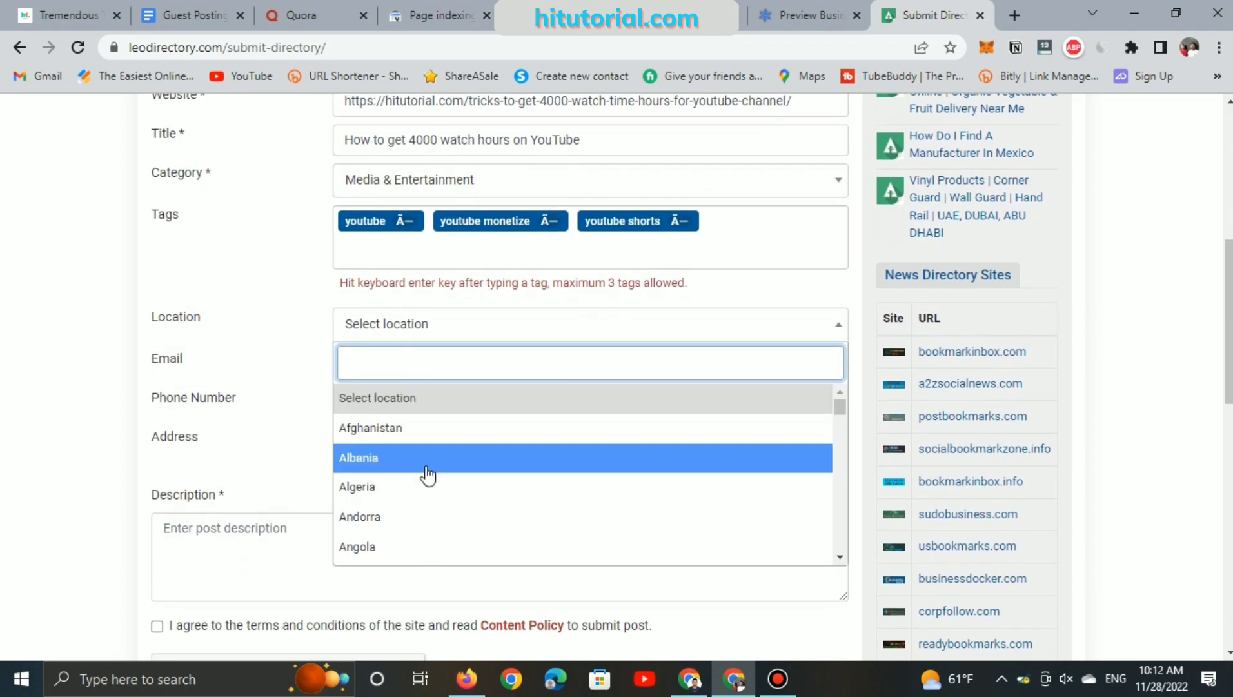
- Search 'pa' in the Location dropdown and choose Pakistan
type("pa")
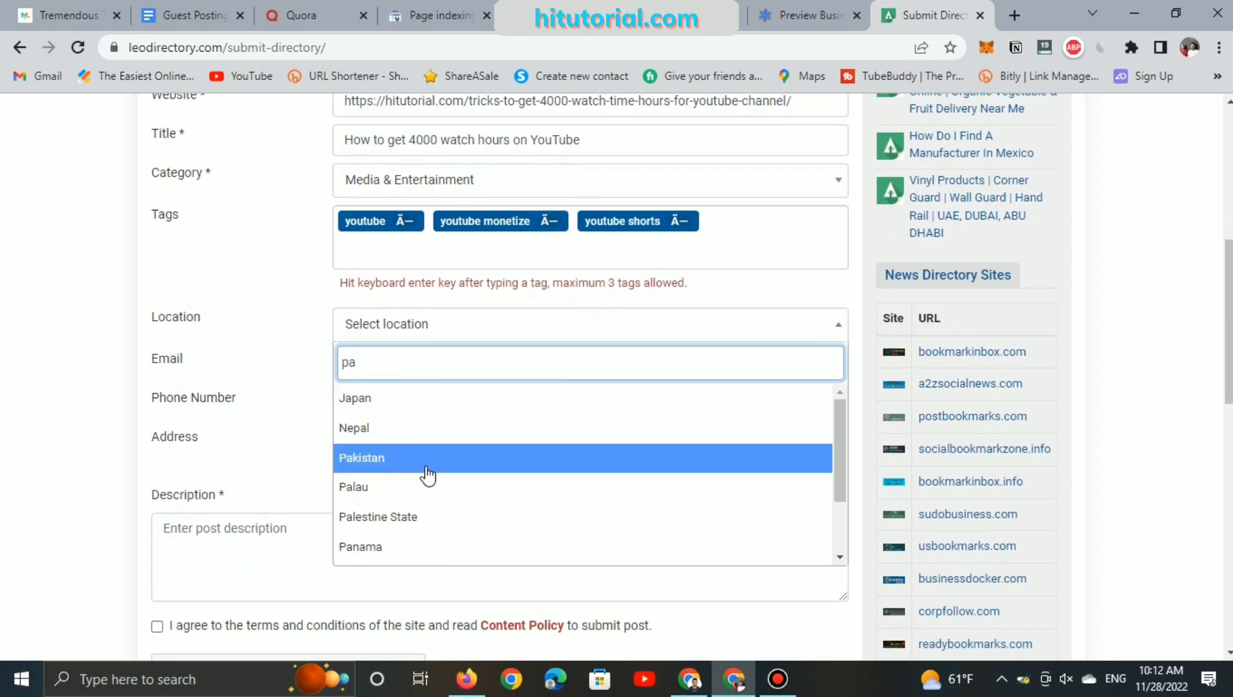
left_click(429, 458)
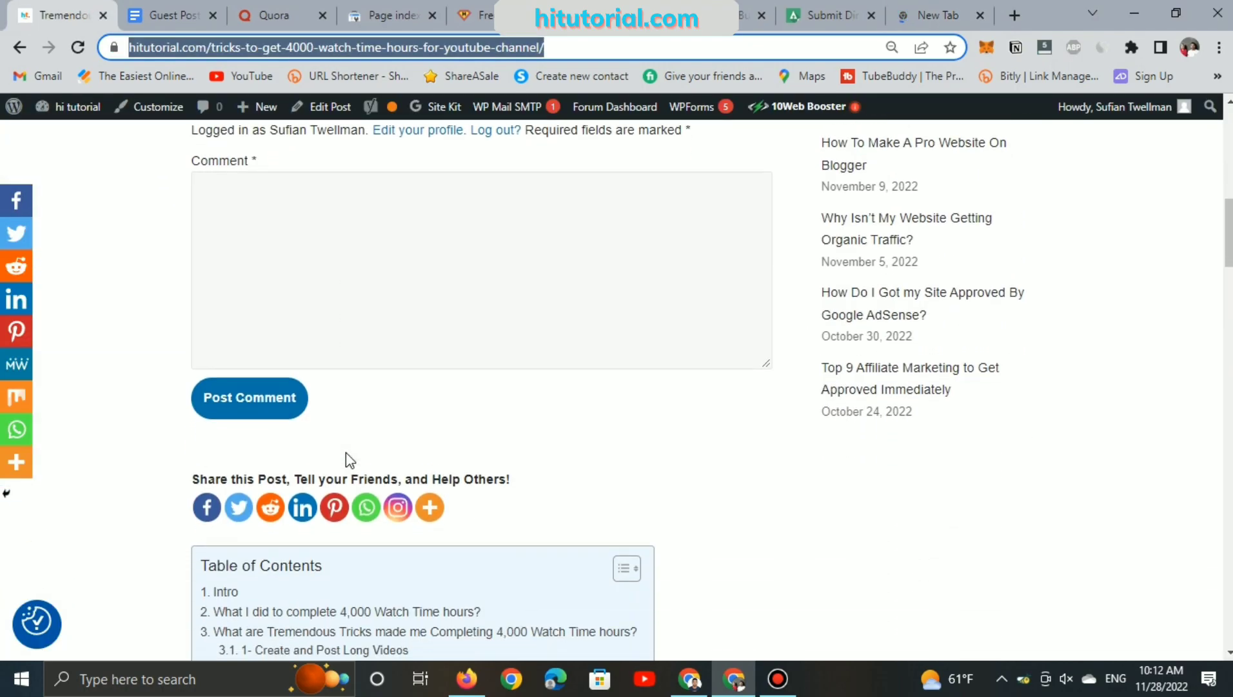
- Select the two Intro paragraphs of the hitutorial watch-hours post
scroll("down", 3)
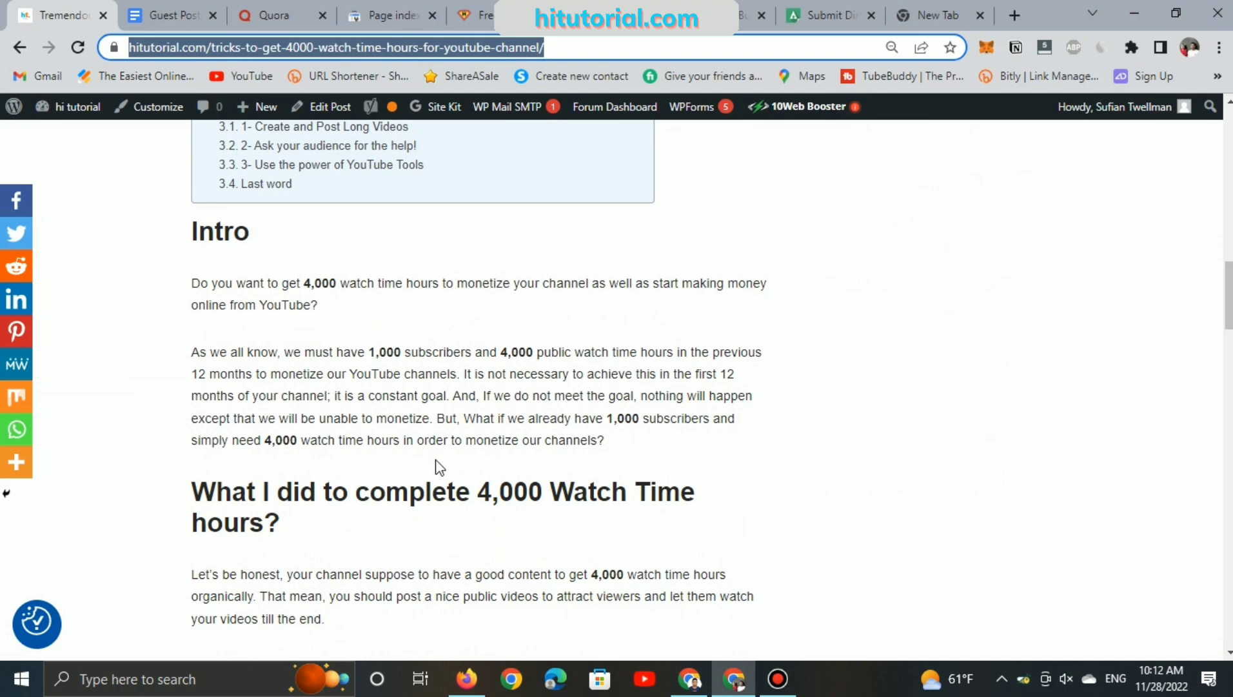
mouse_move(553, 455)
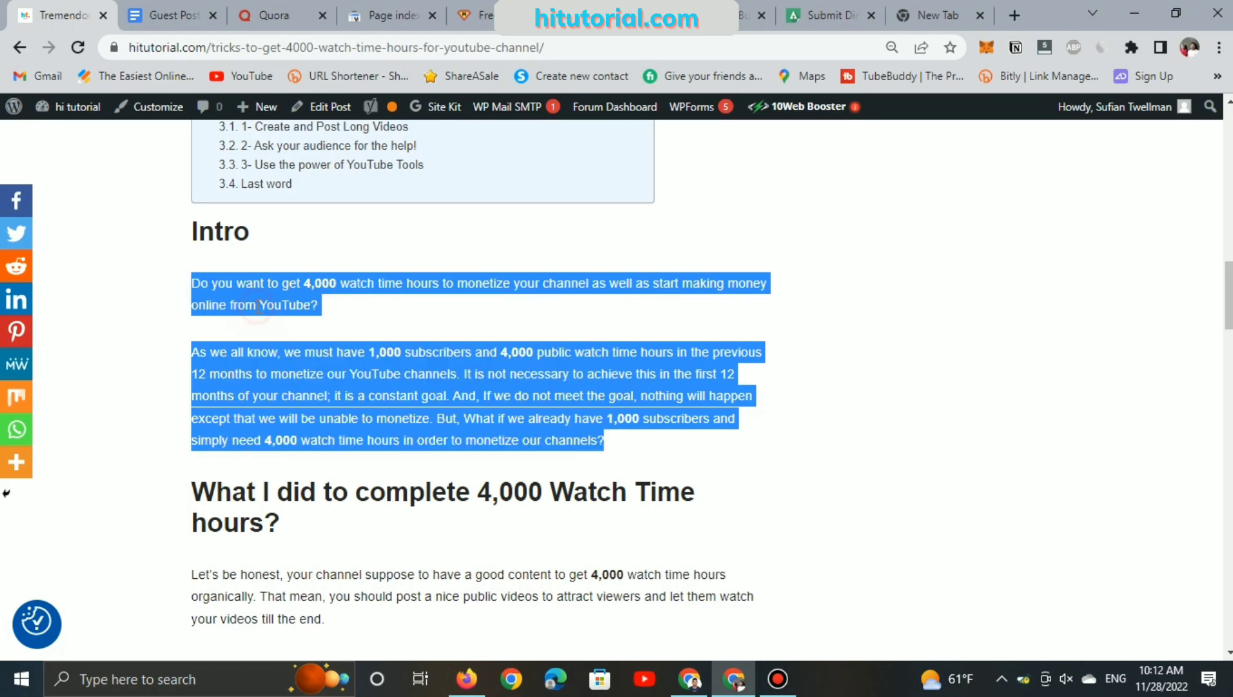
left_click(932, 15)
type("quil")
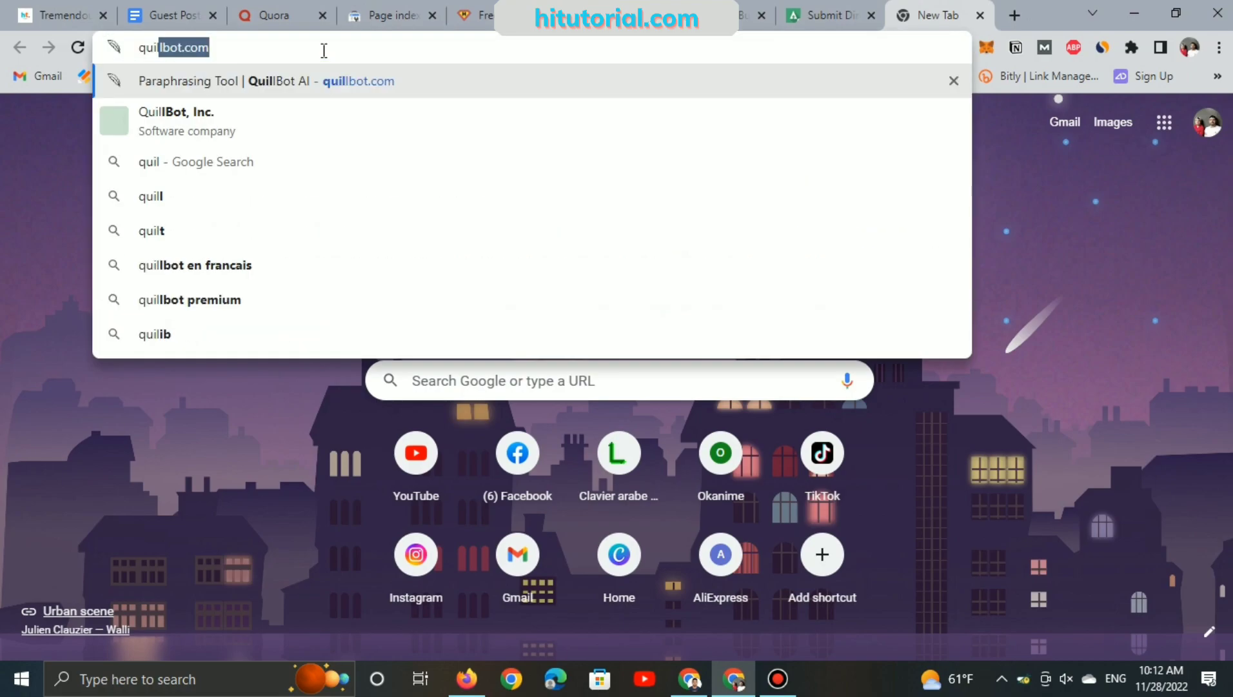
- Paste the Intro paragraphs into QuillBot and paraphrase them
key("Return")
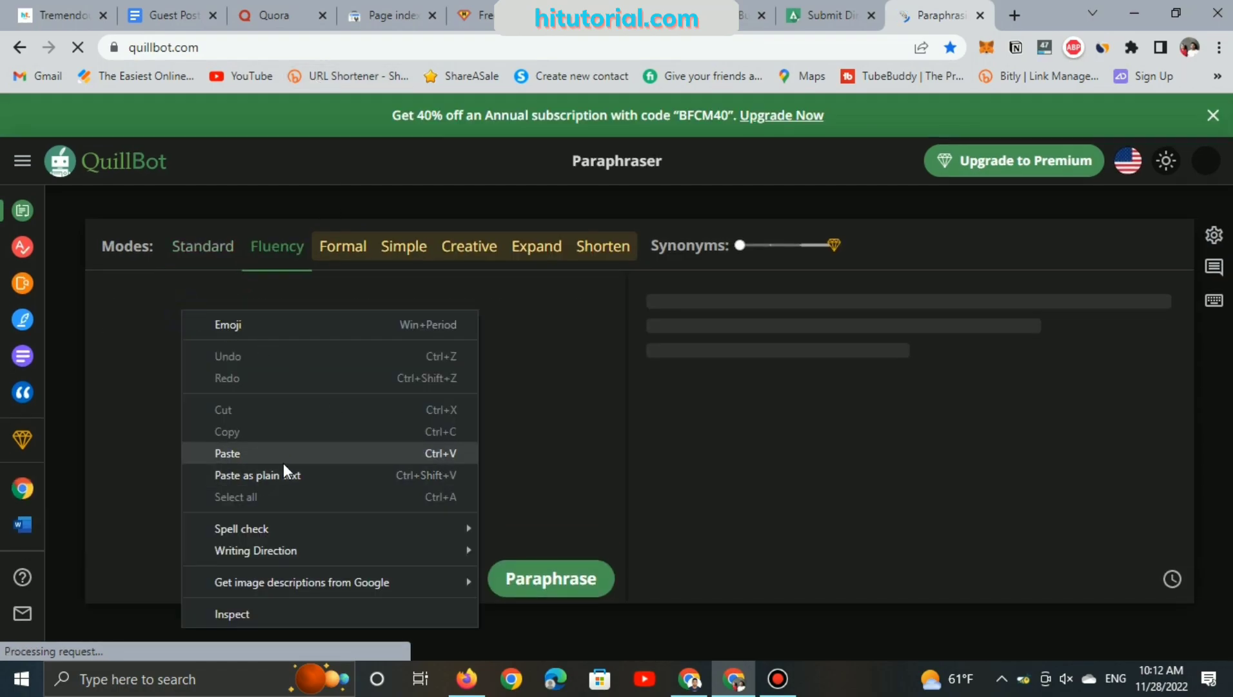
left_click(227, 453)
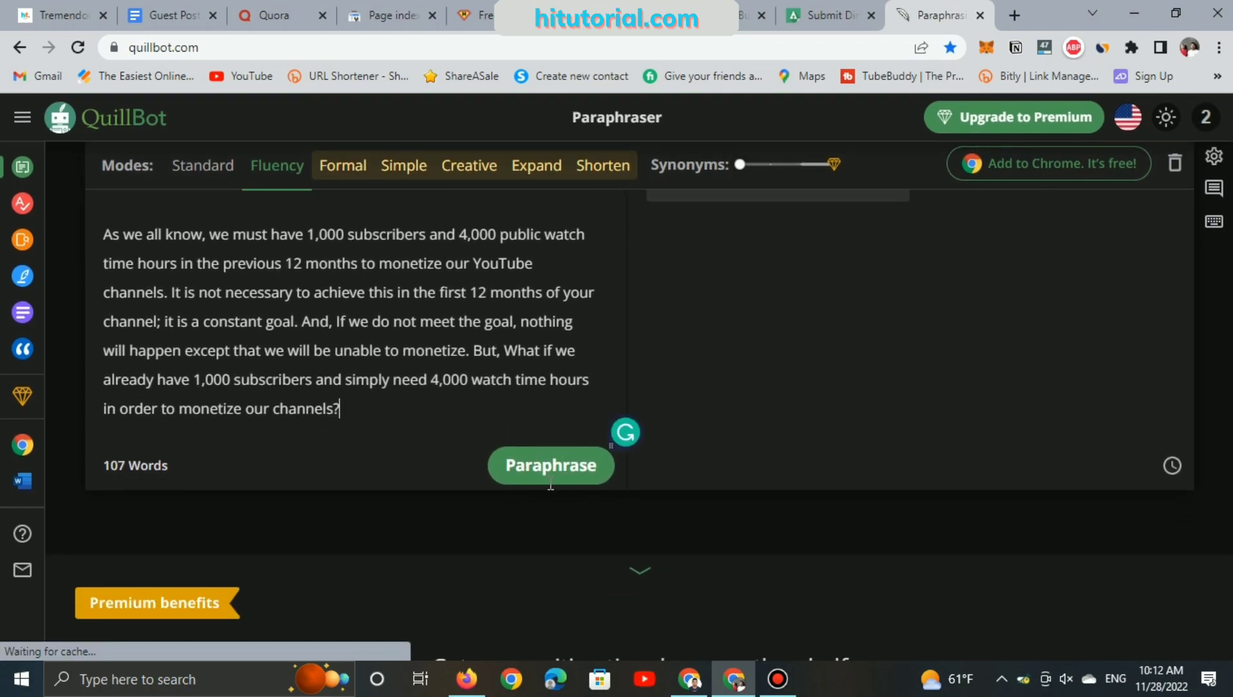
left_click(551, 464)
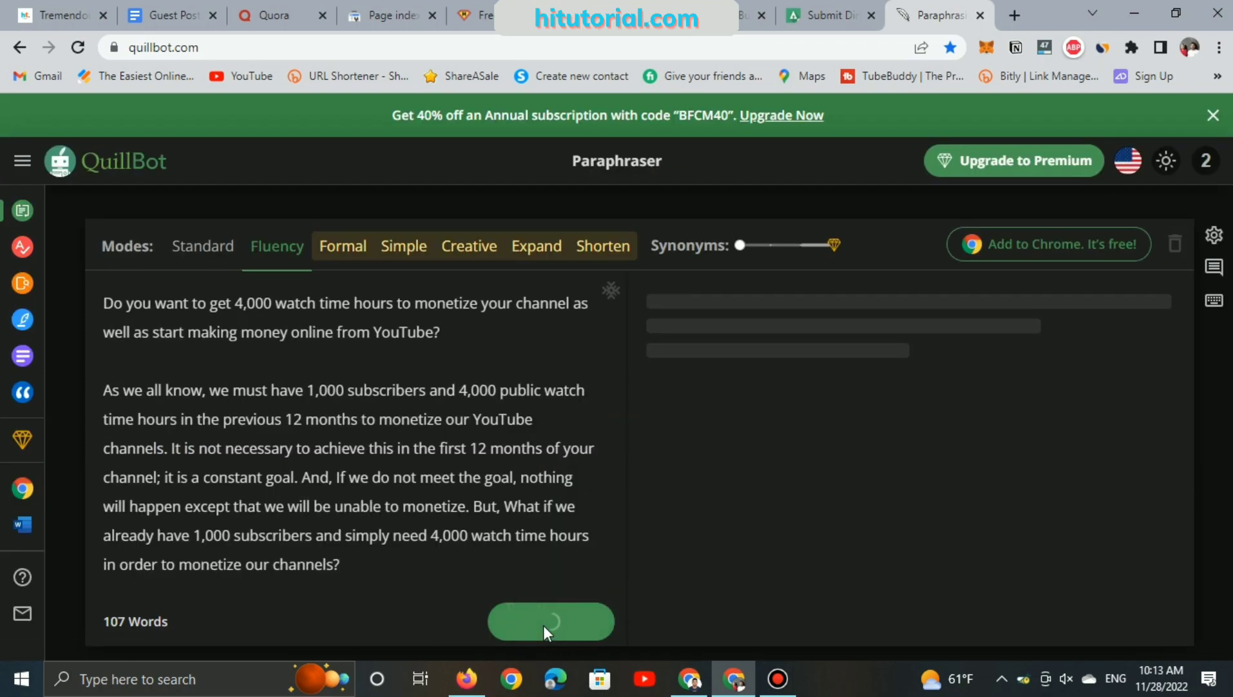
left_click(550, 621)
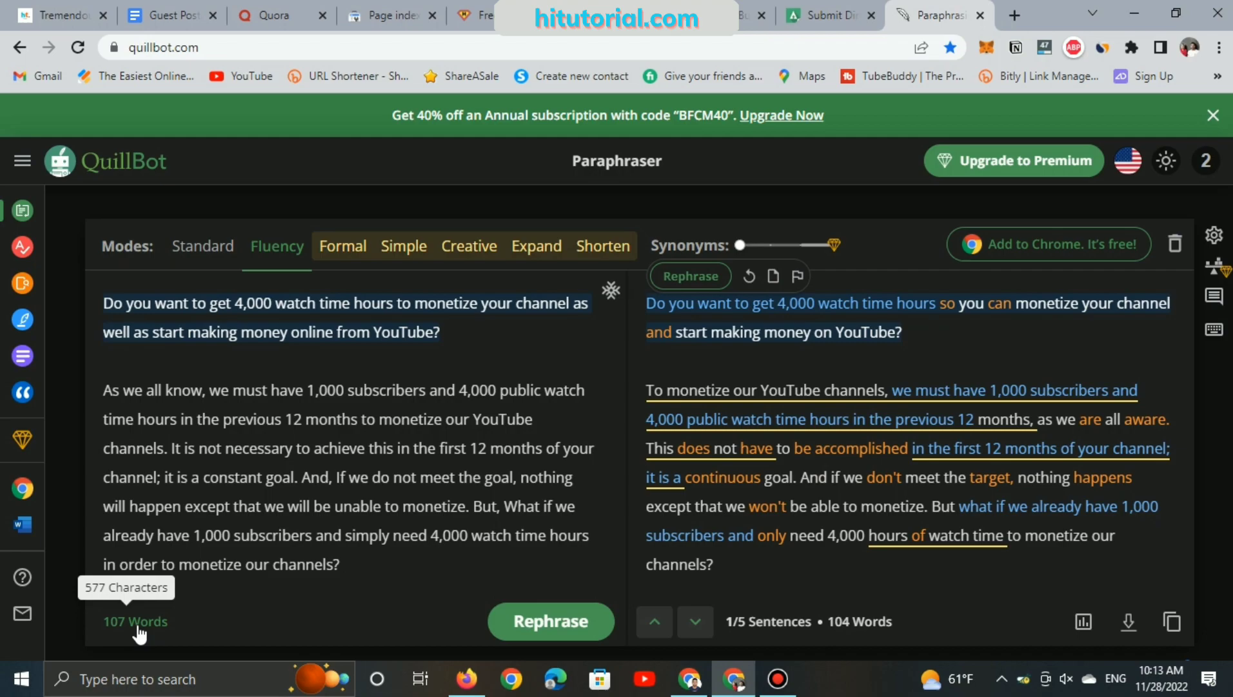
mouse_move(857, 621)
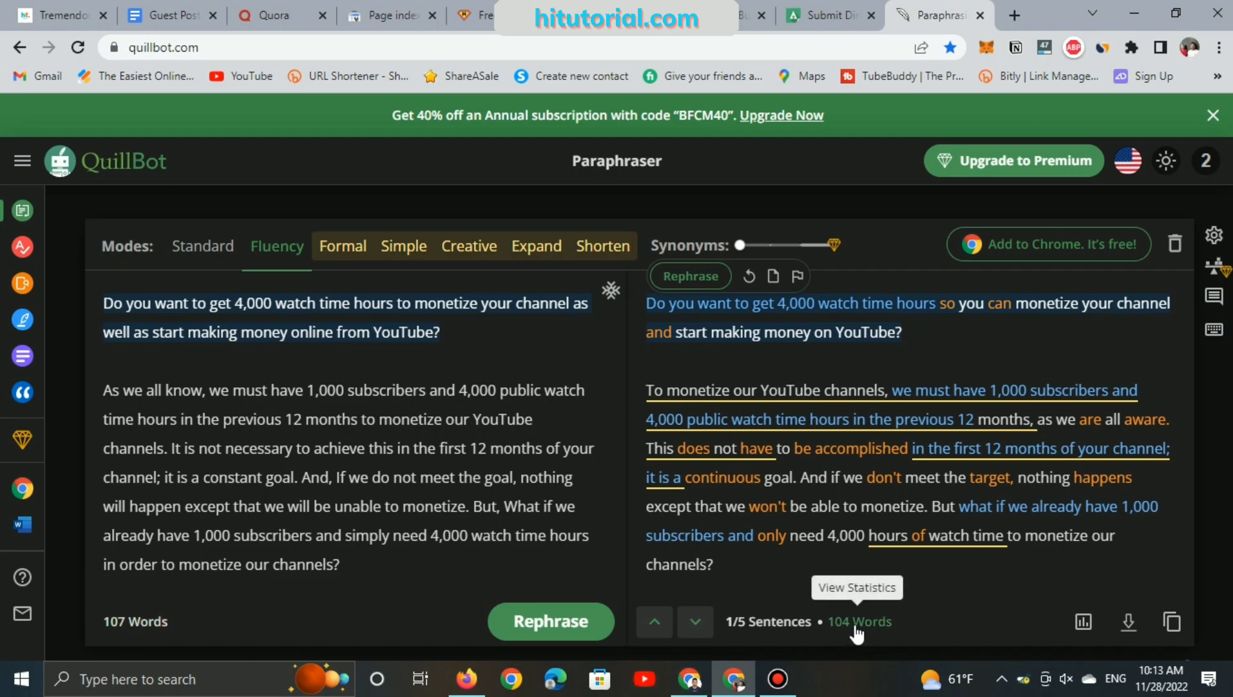
mouse_move(717, 647)
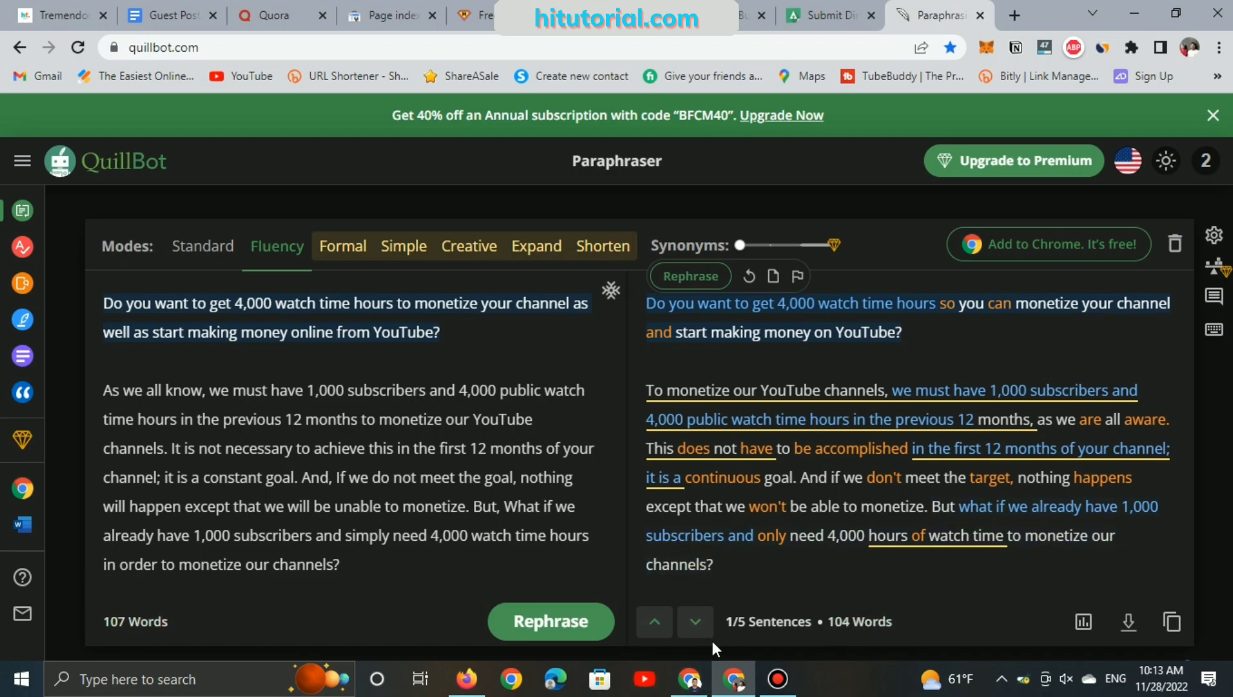
mouse_move(783, 346)
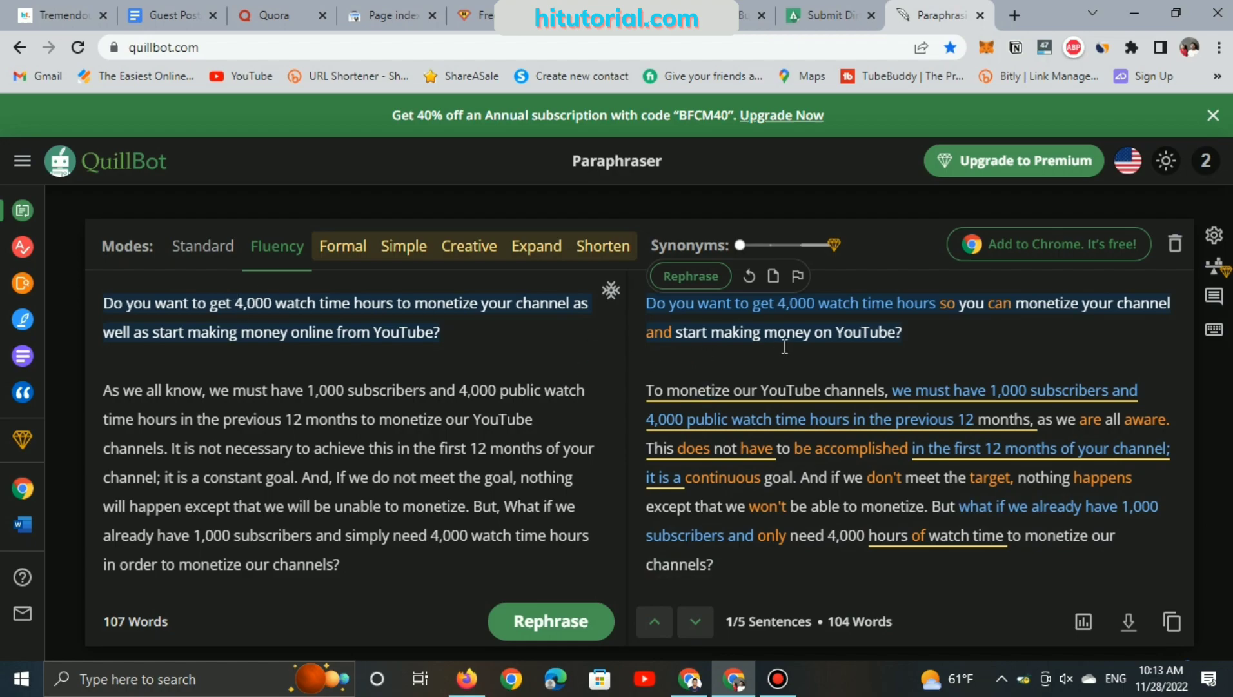
mouse_move(1173, 621)
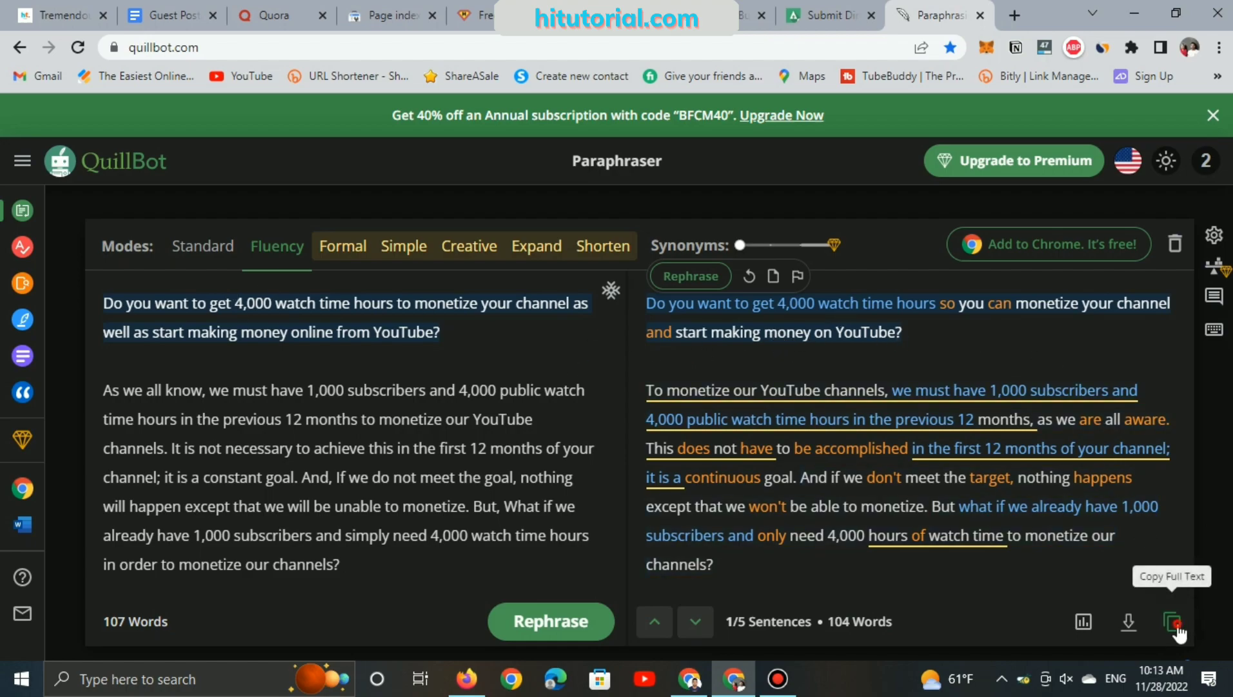
- Copy the full paraphrased text into Leo Directory's Description field
left_click(1173, 621)
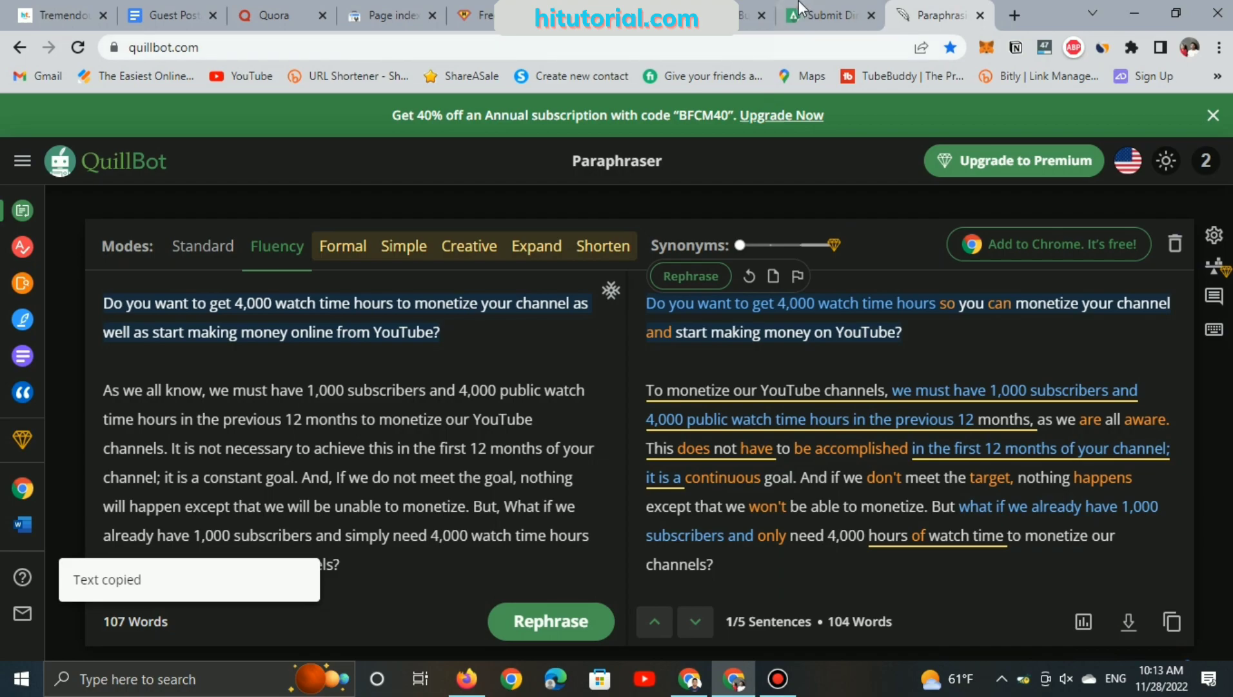
left_click(826, 15)
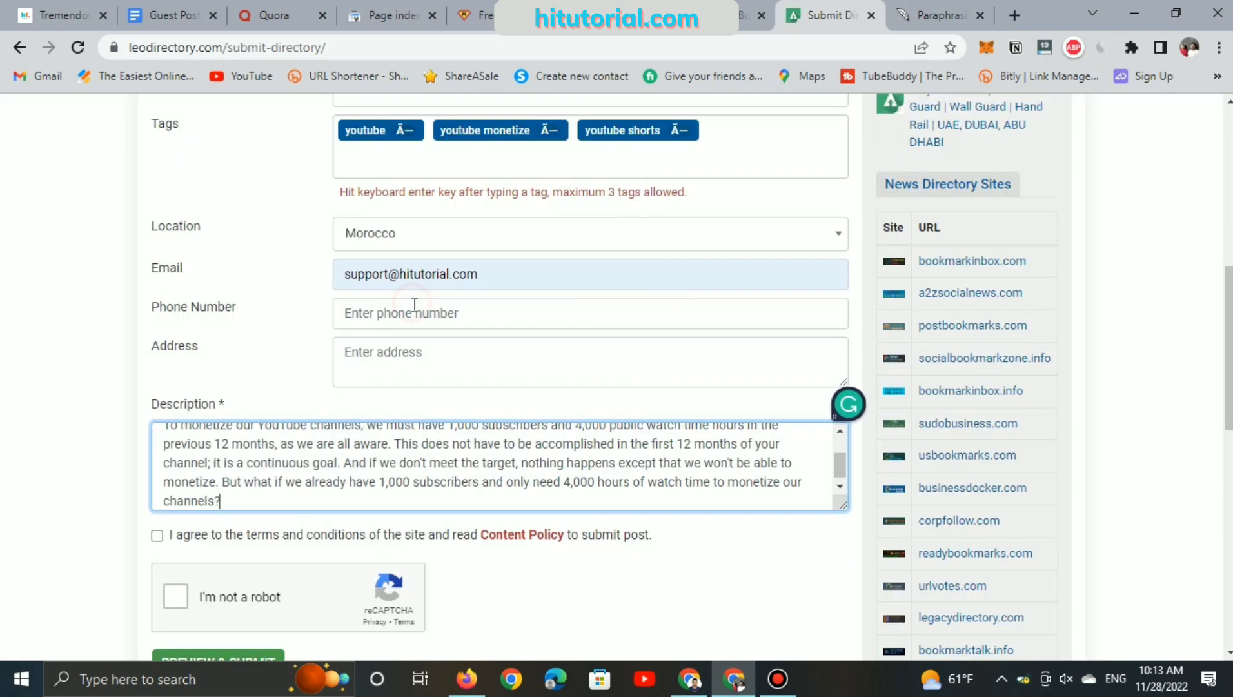
key("enter")
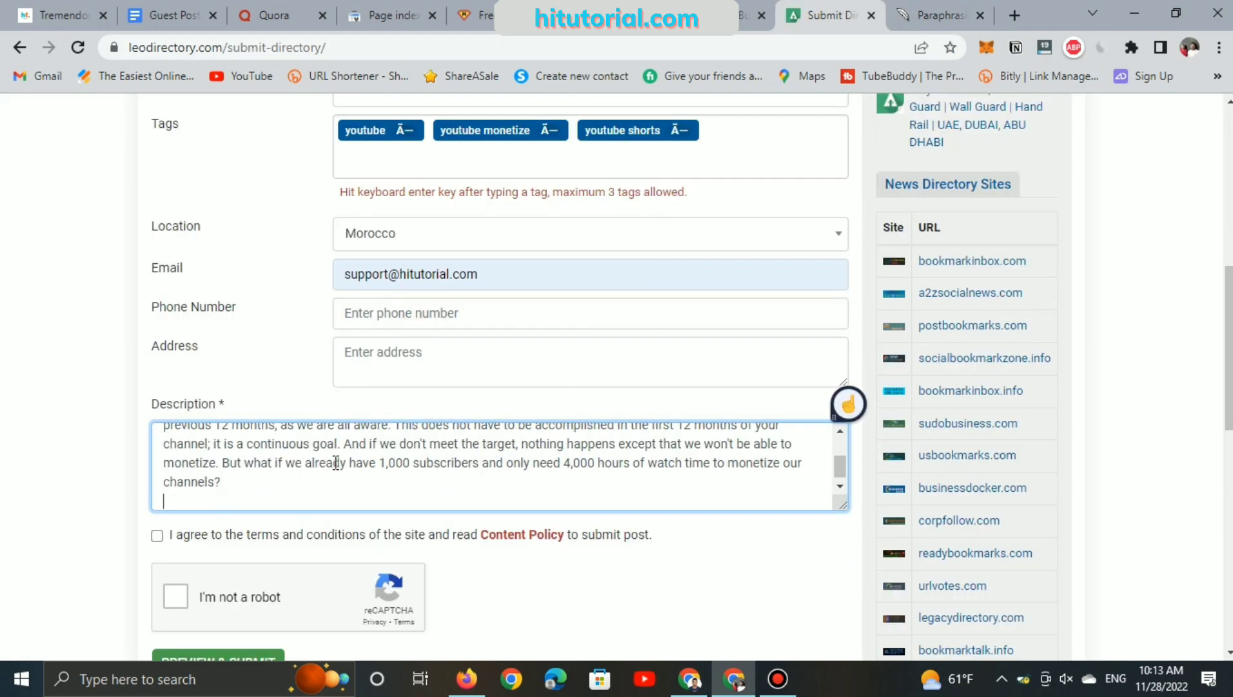
left_click(55, 15)
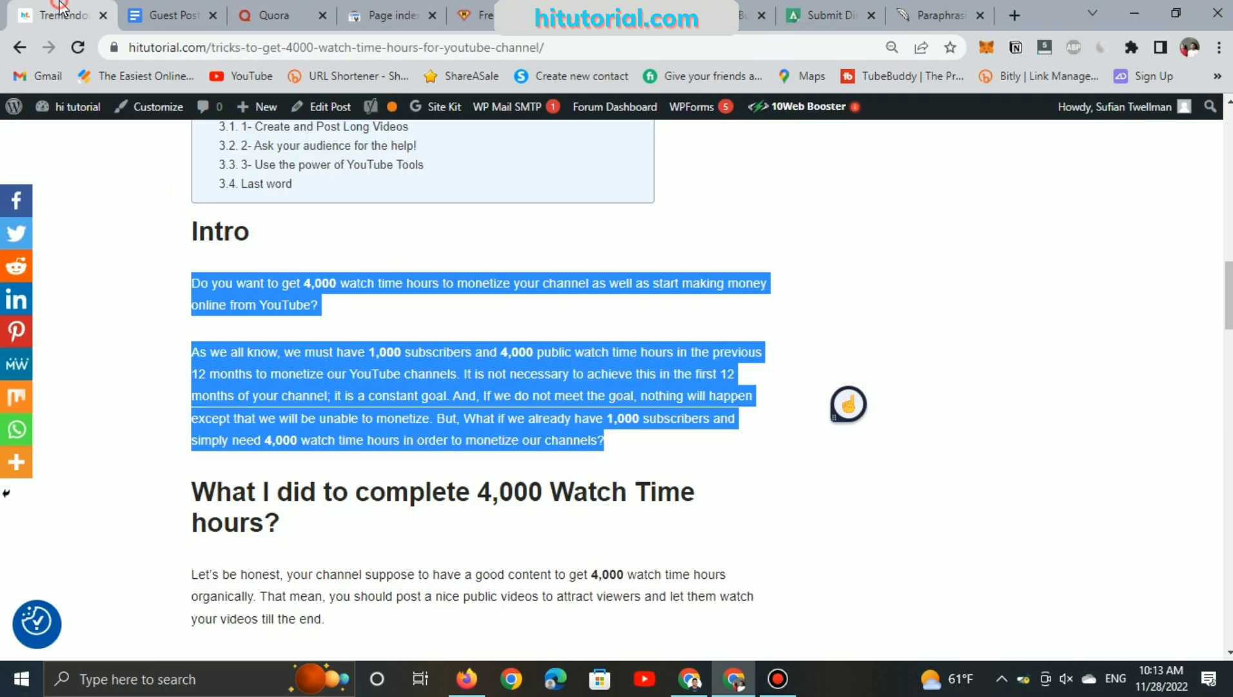
- Highlight the Tremendous Tricks and '1- Create and Post Long Videos' headings in the post
scroll("down", 3)
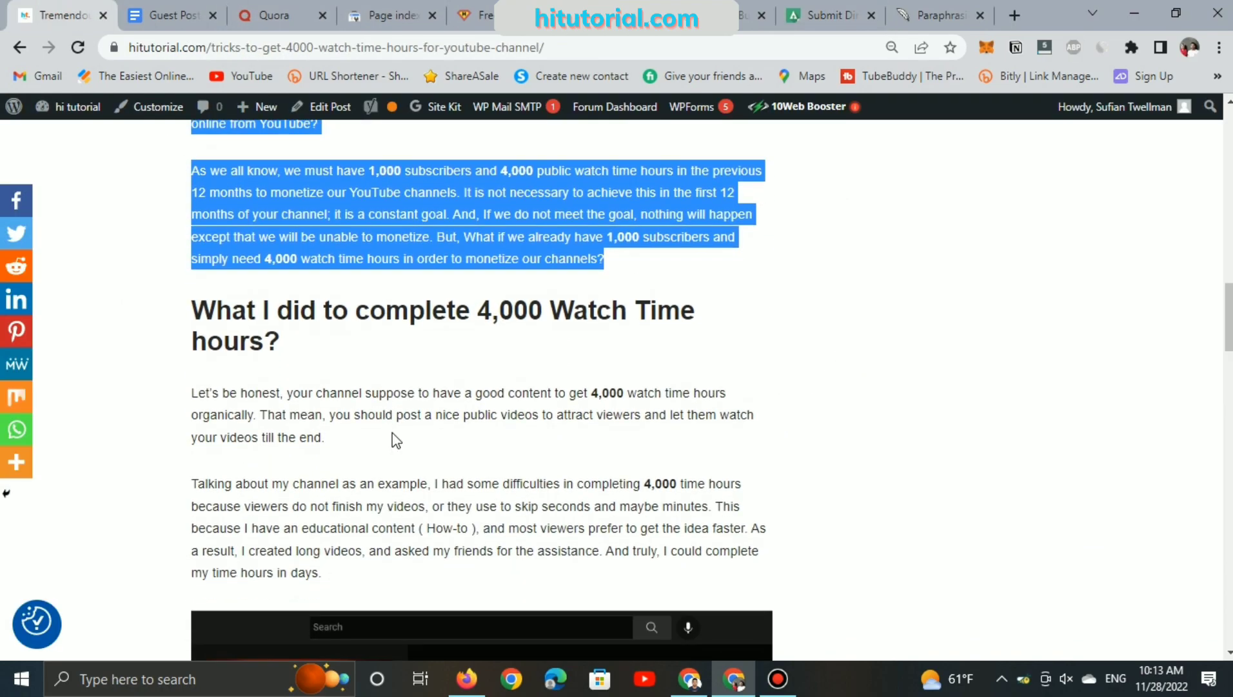
scroll("down", 3)
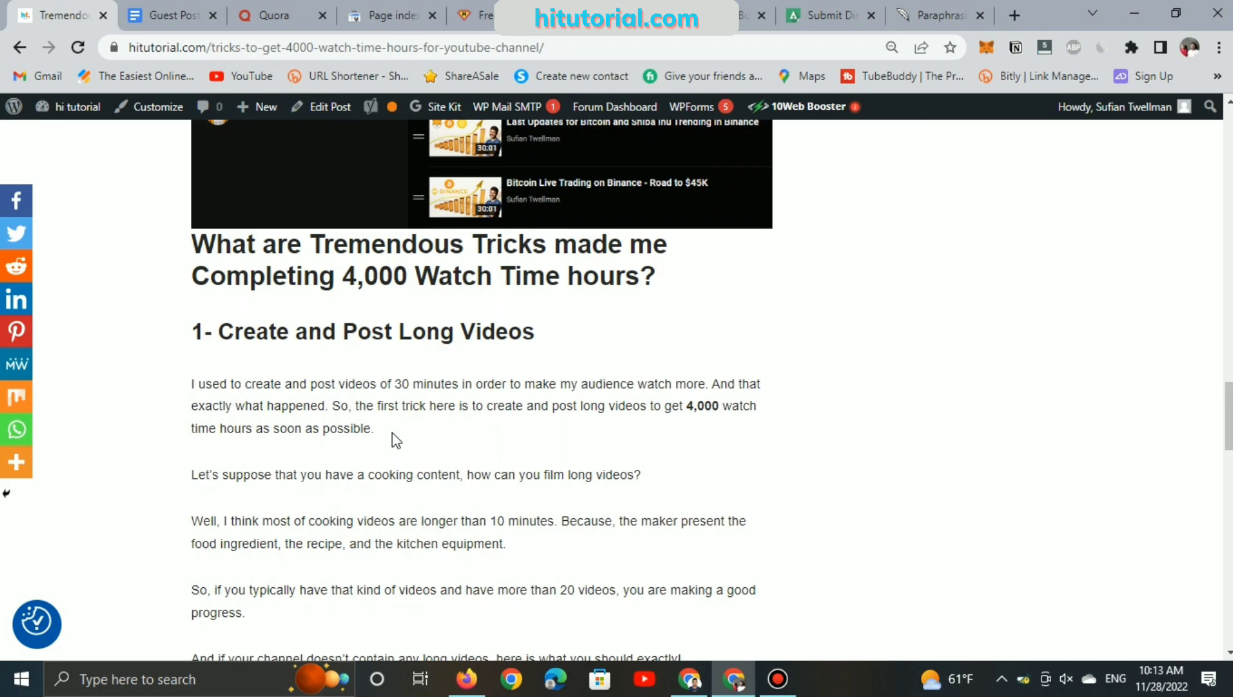
mouse_move(444, 399)
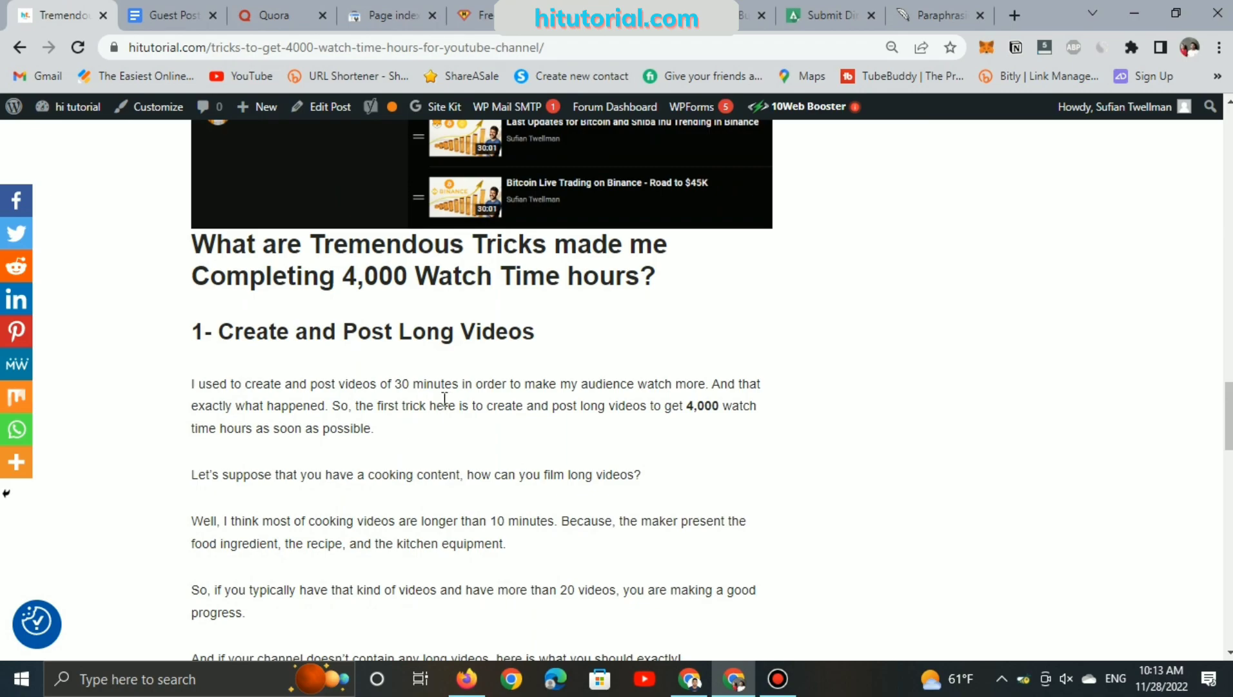
mouse_move(544, 337)
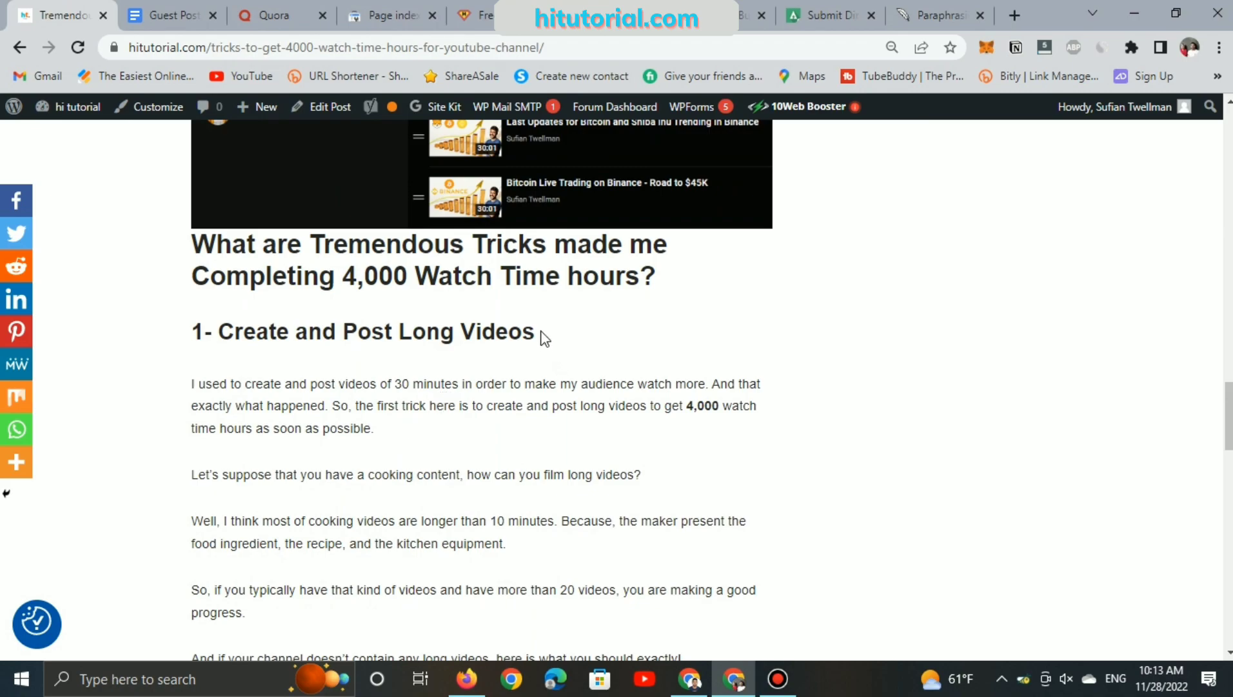
triple_click(362, 331)
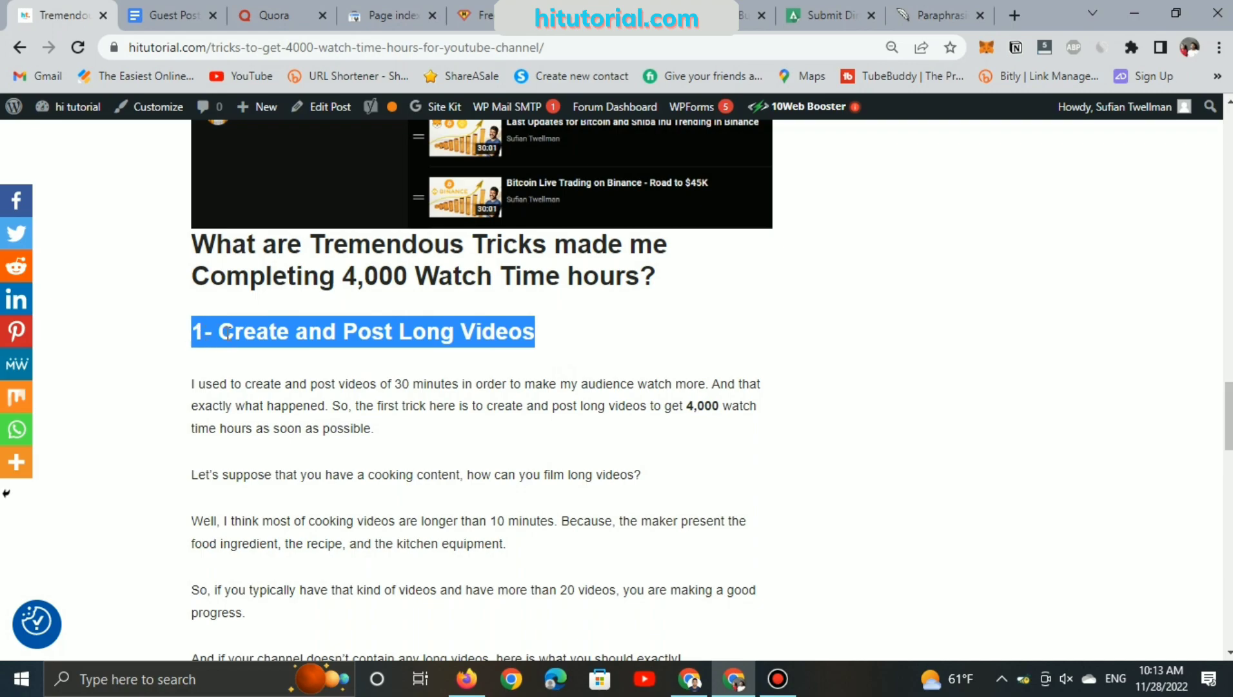
mouse_move(592, 340)
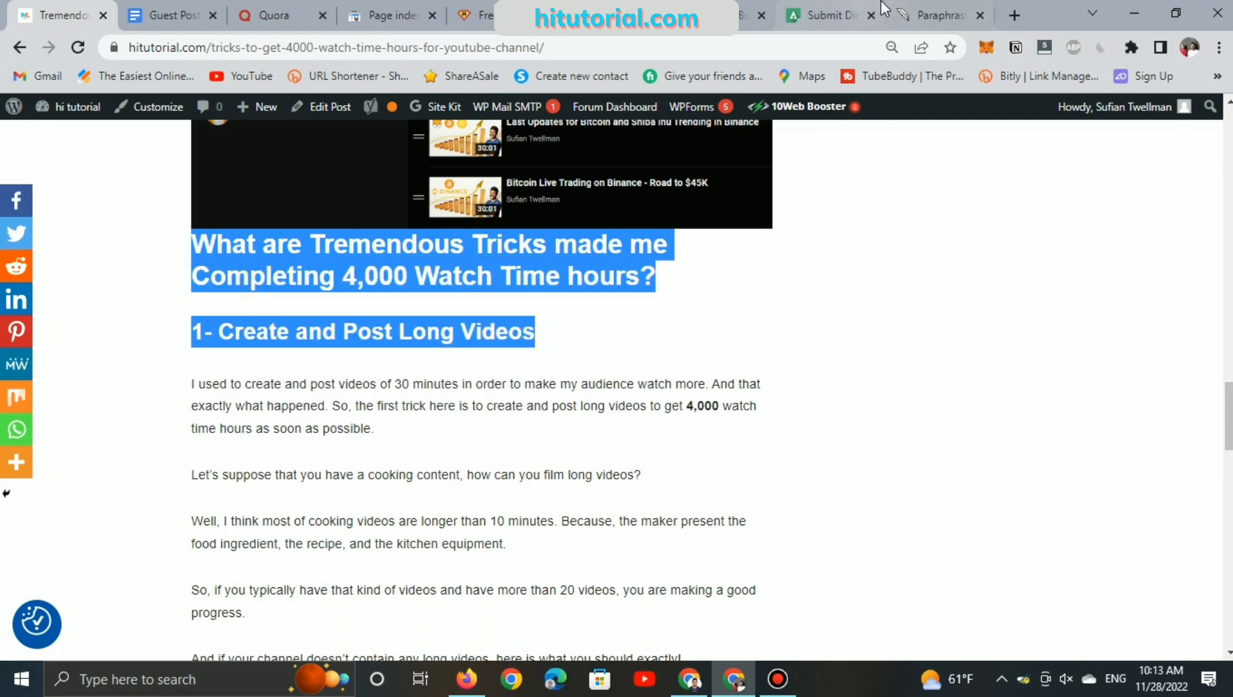
left_click(826, 15)
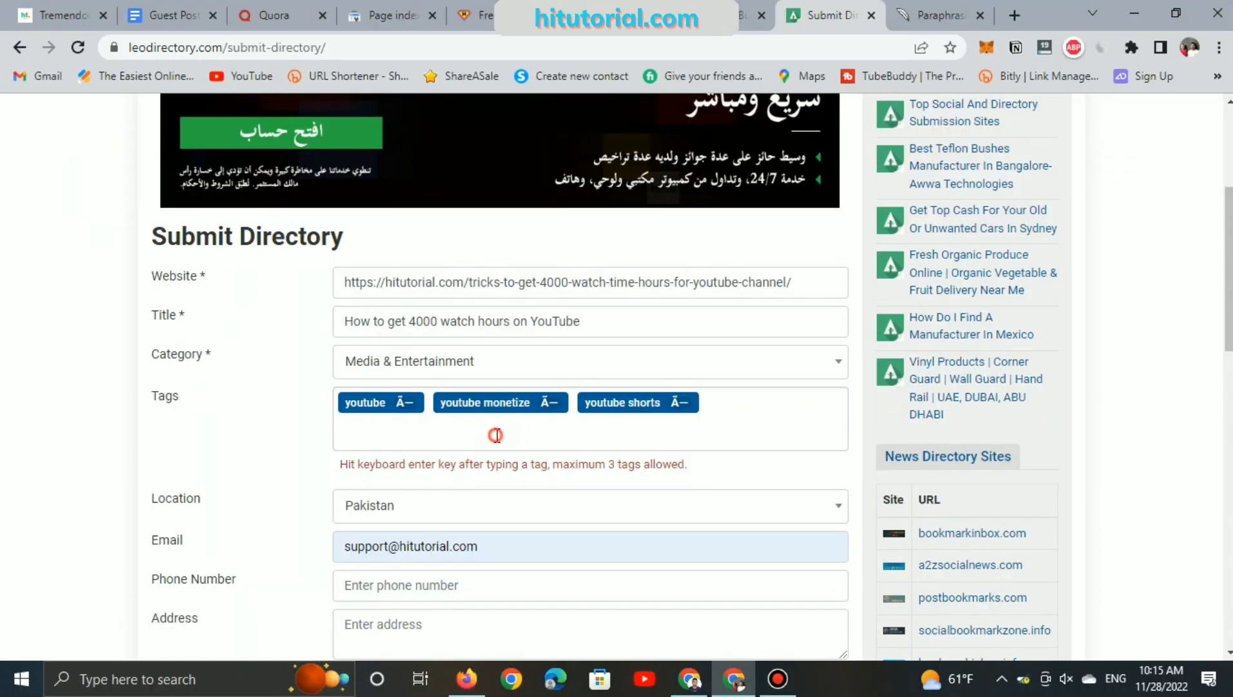
- Agree to the terms and pass the 'I'm not a robot' check on the form
scroll("down", 3)
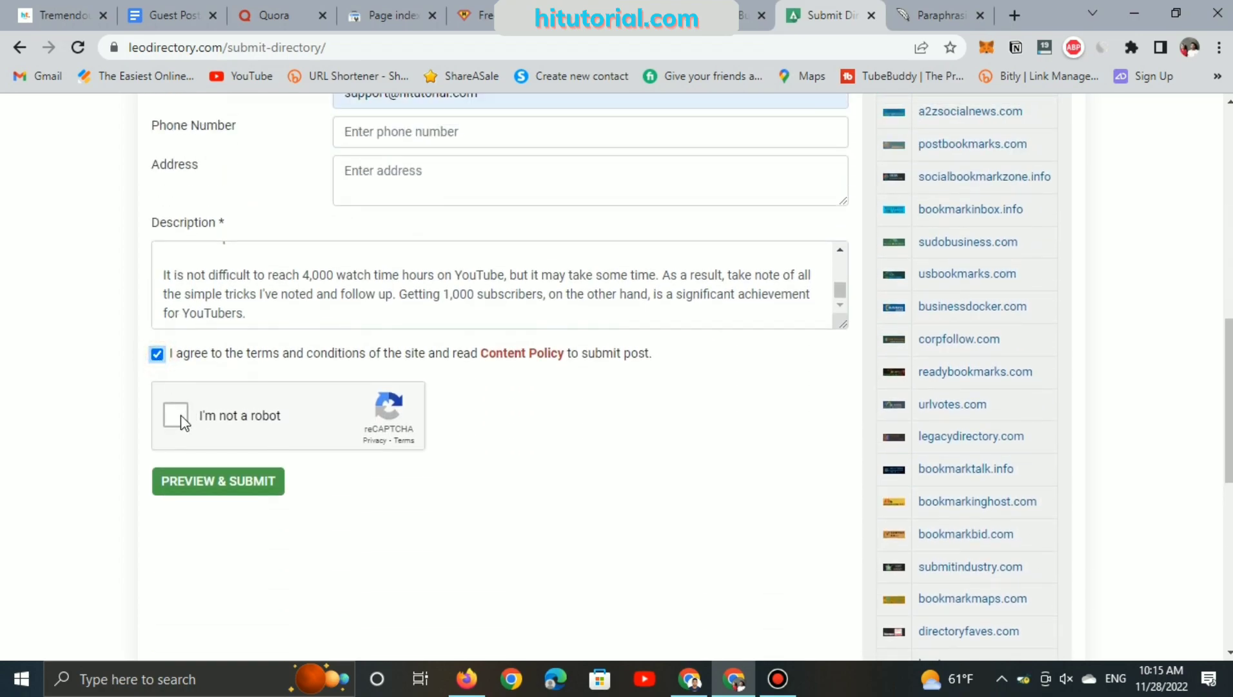
scroll("up", 3)
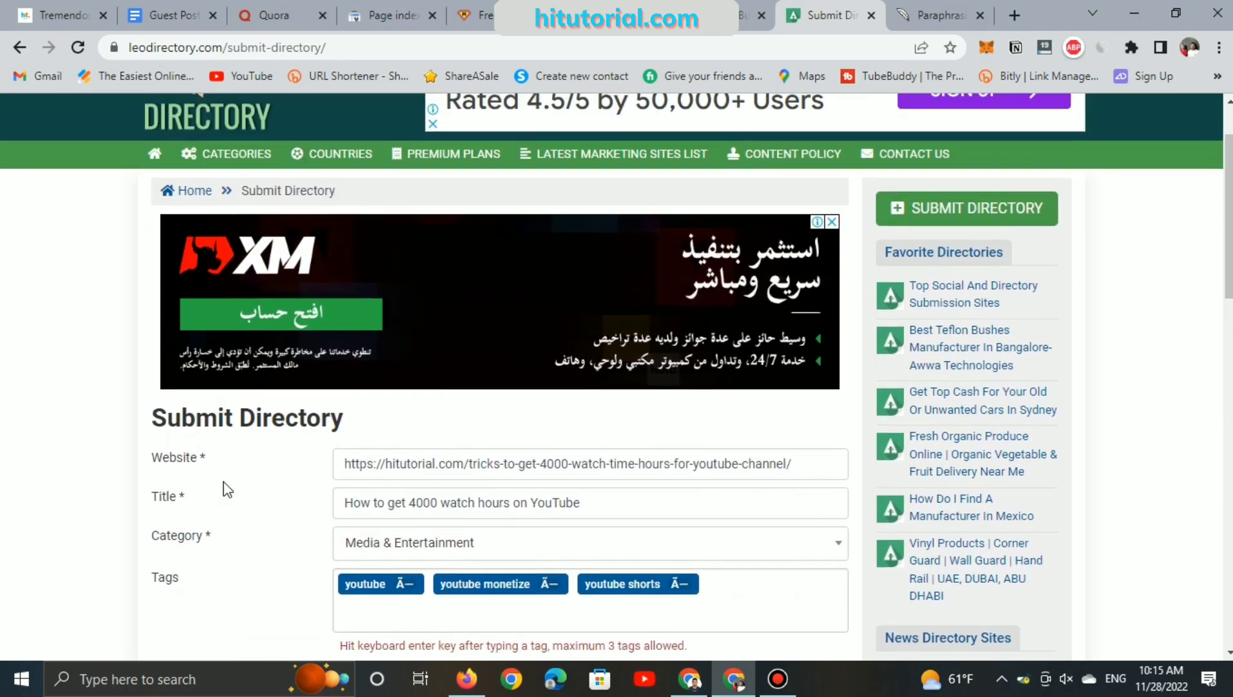
mouse_move(512, 552)
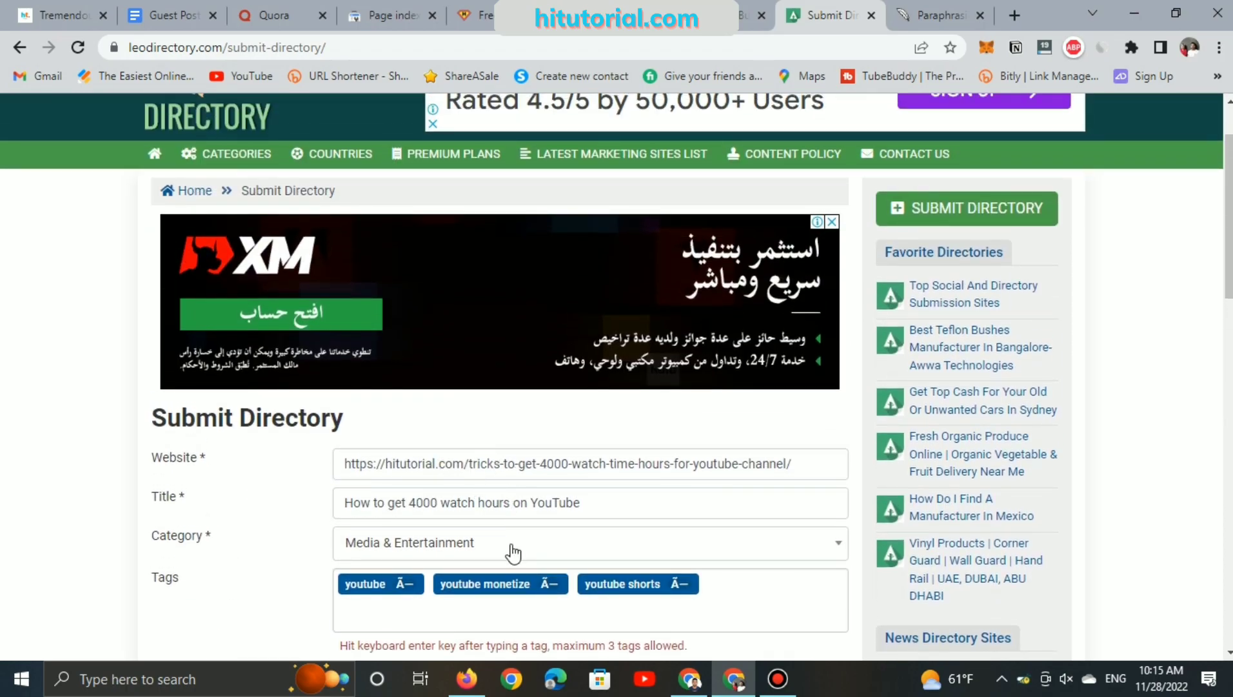
scroll("down", 3)
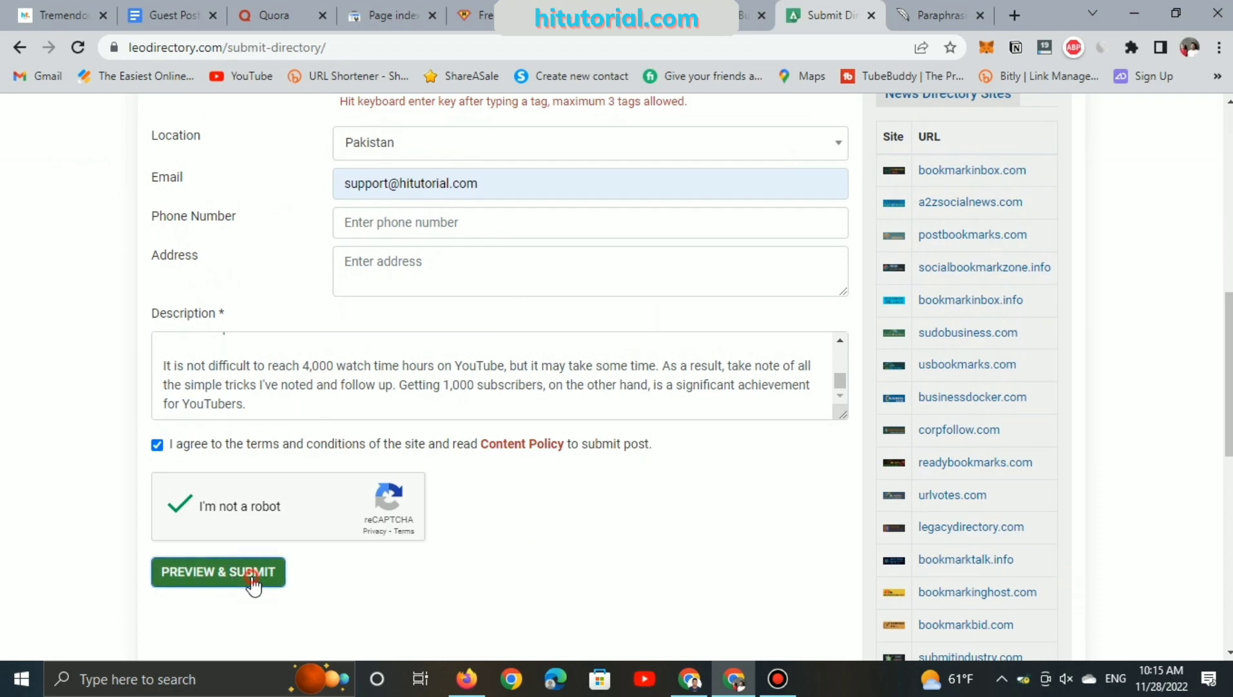
- Submit the guest post and scroll its pending-review preview down to category and tags
left_click(218, 571)
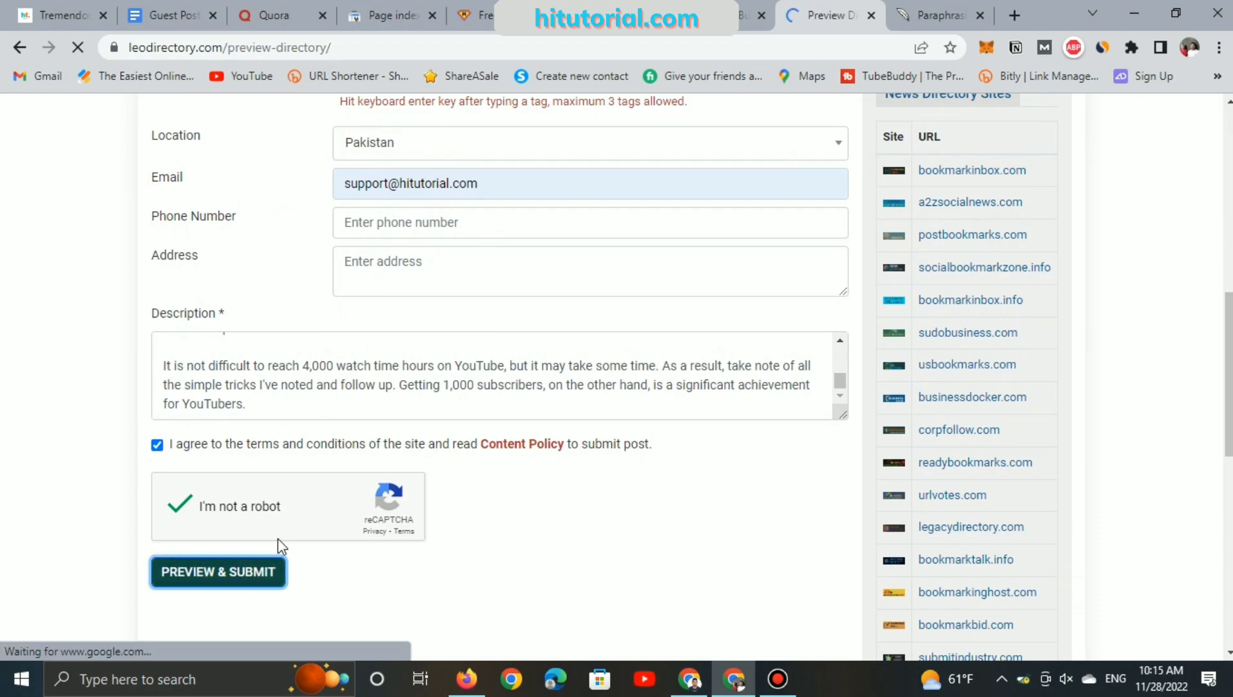
left_click(218, 571)
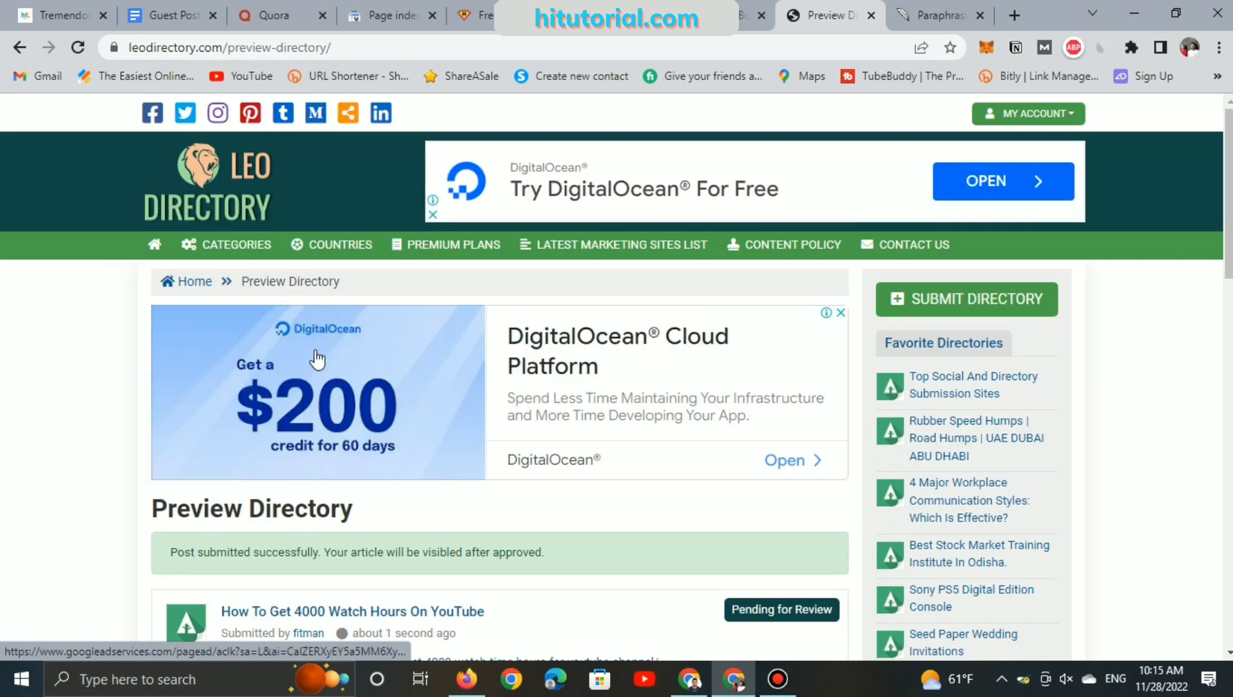
scroll("down", 3)
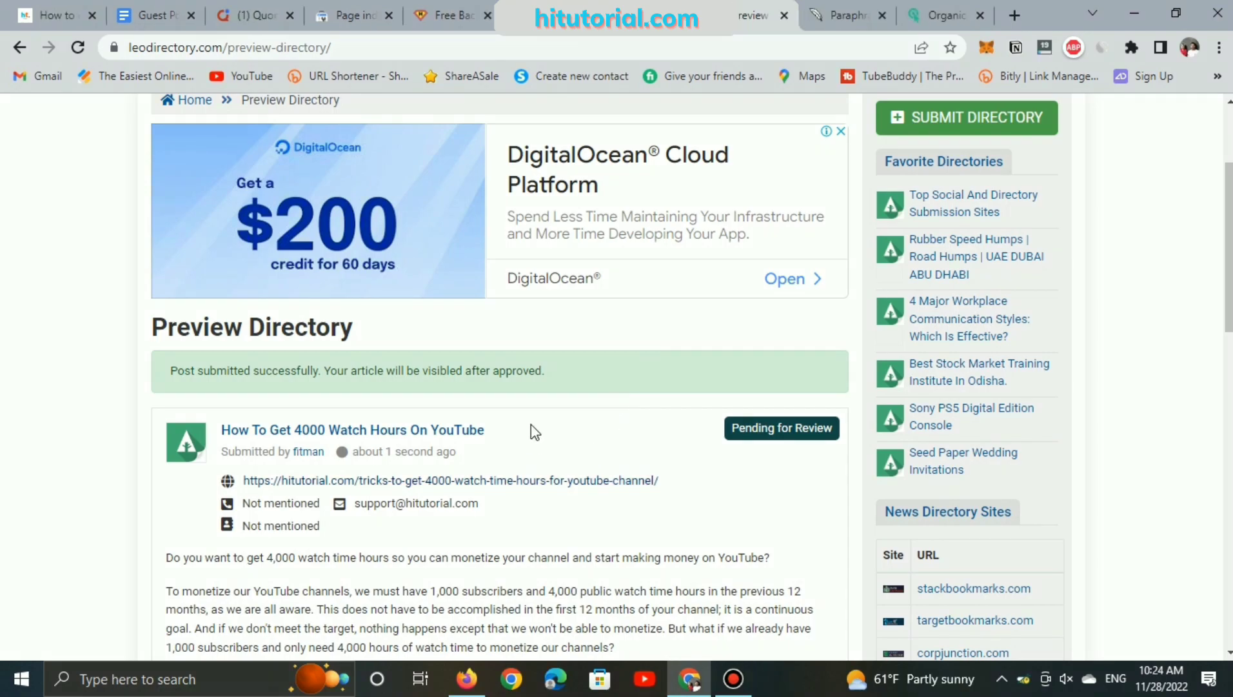
right_click(451, 481)
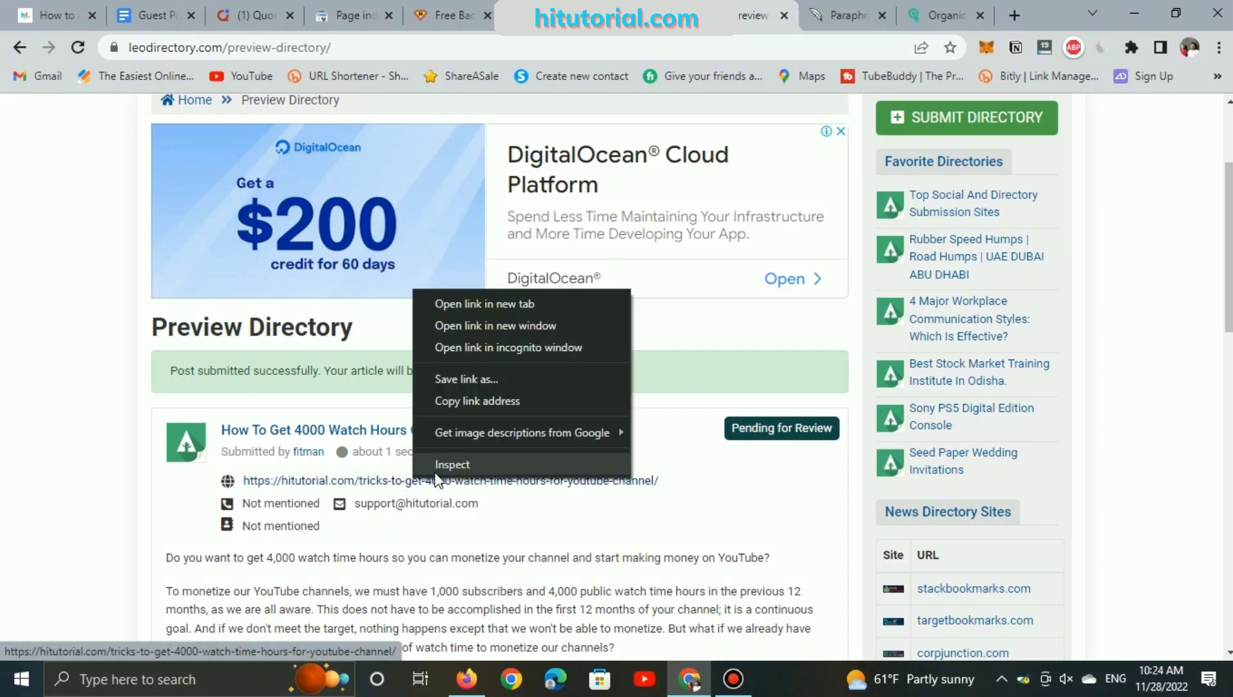
left_click(452, 464)
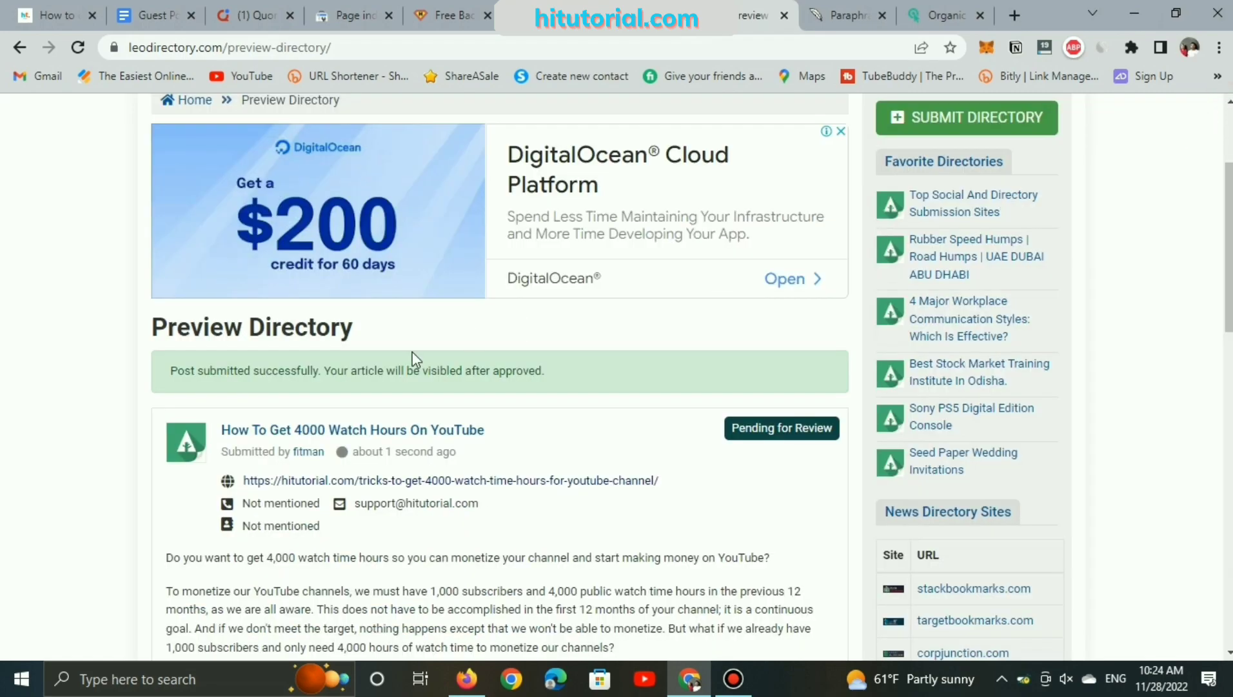
scroll("down", 3)
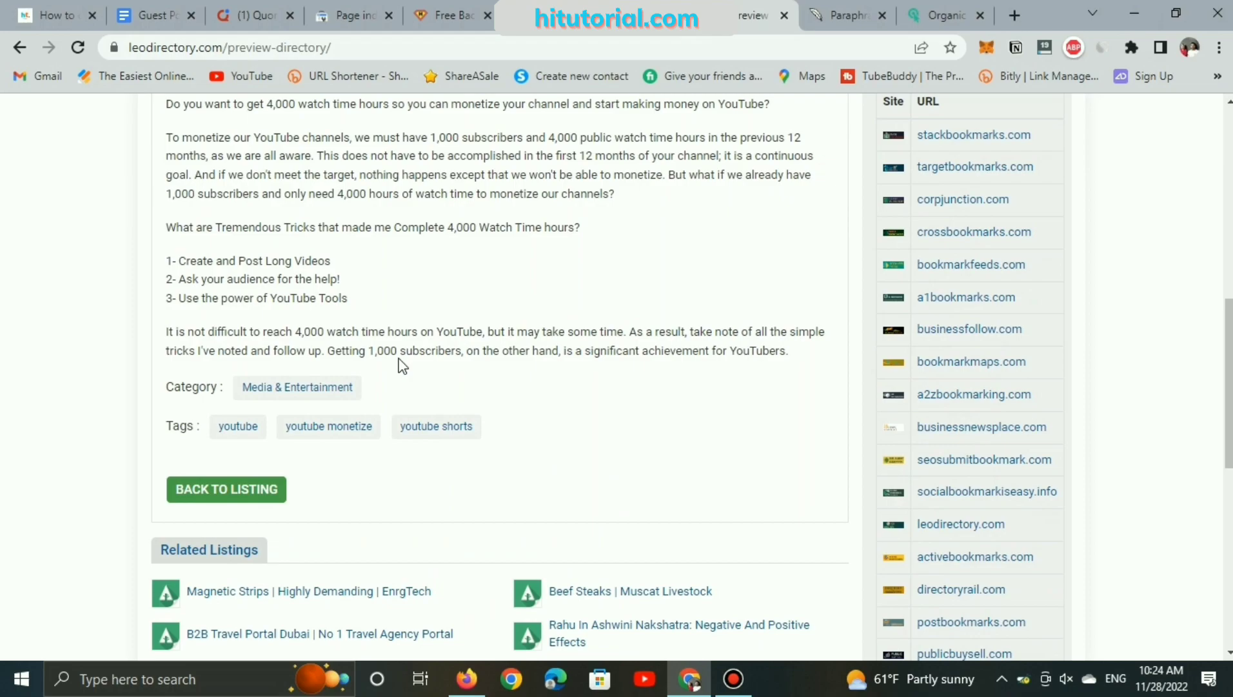
- Switch to Ahrefs' dofollow referring-domains report listing 12 domains
left_click(752, 15)
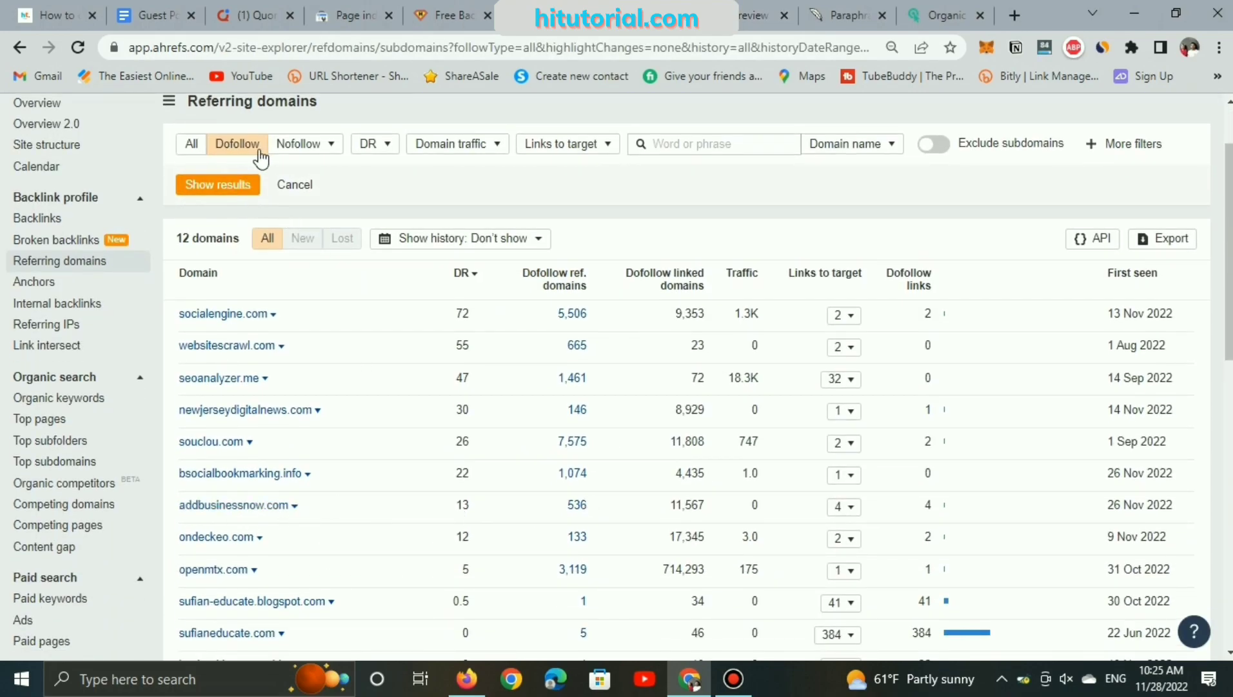
mouse_move(238, 171)
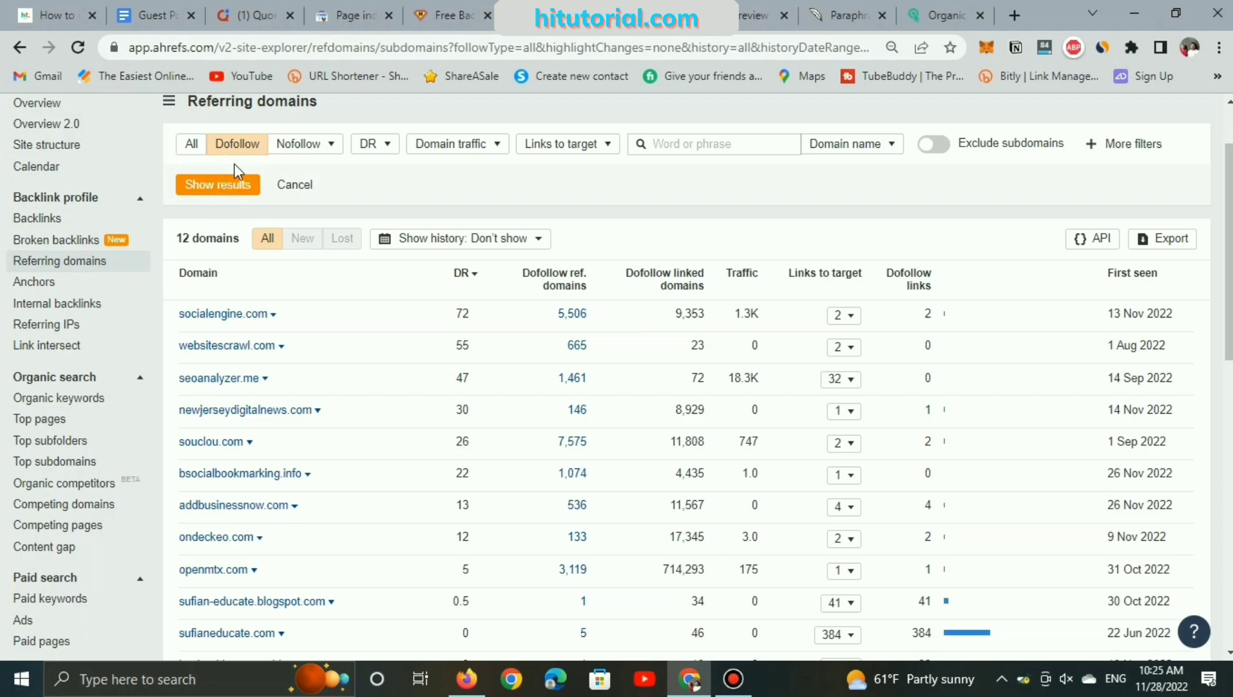
mouse_move(361, 487)
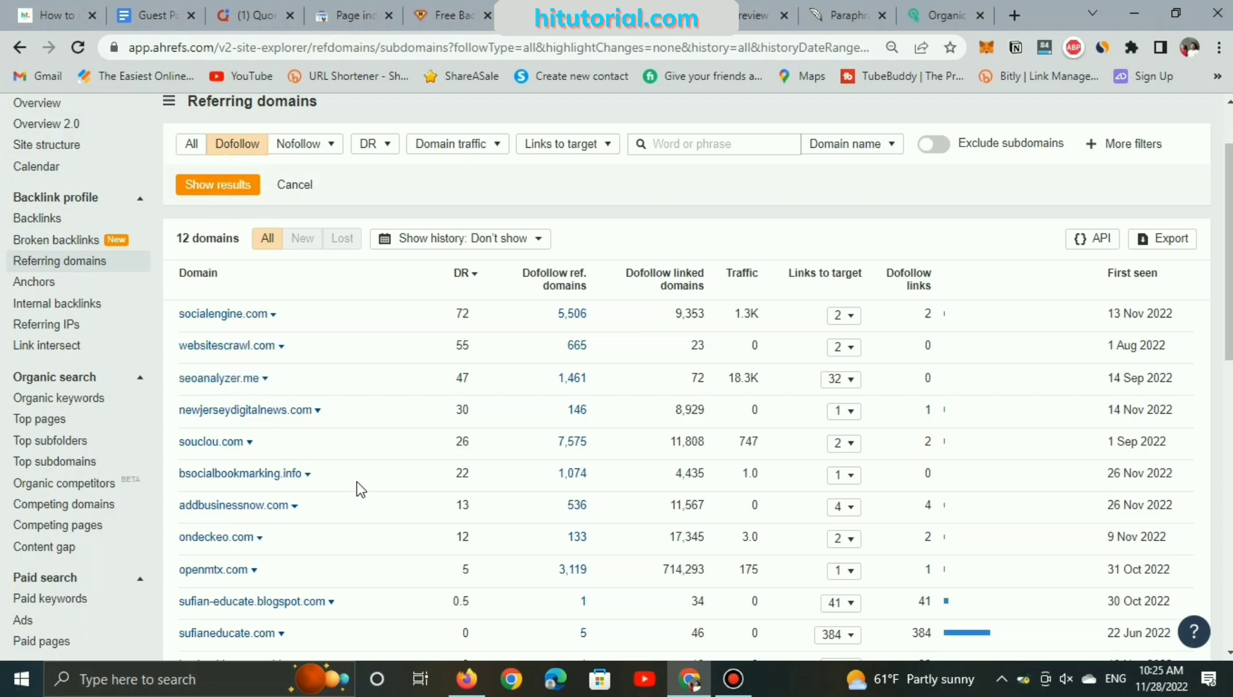
mouse_move(903, 8)
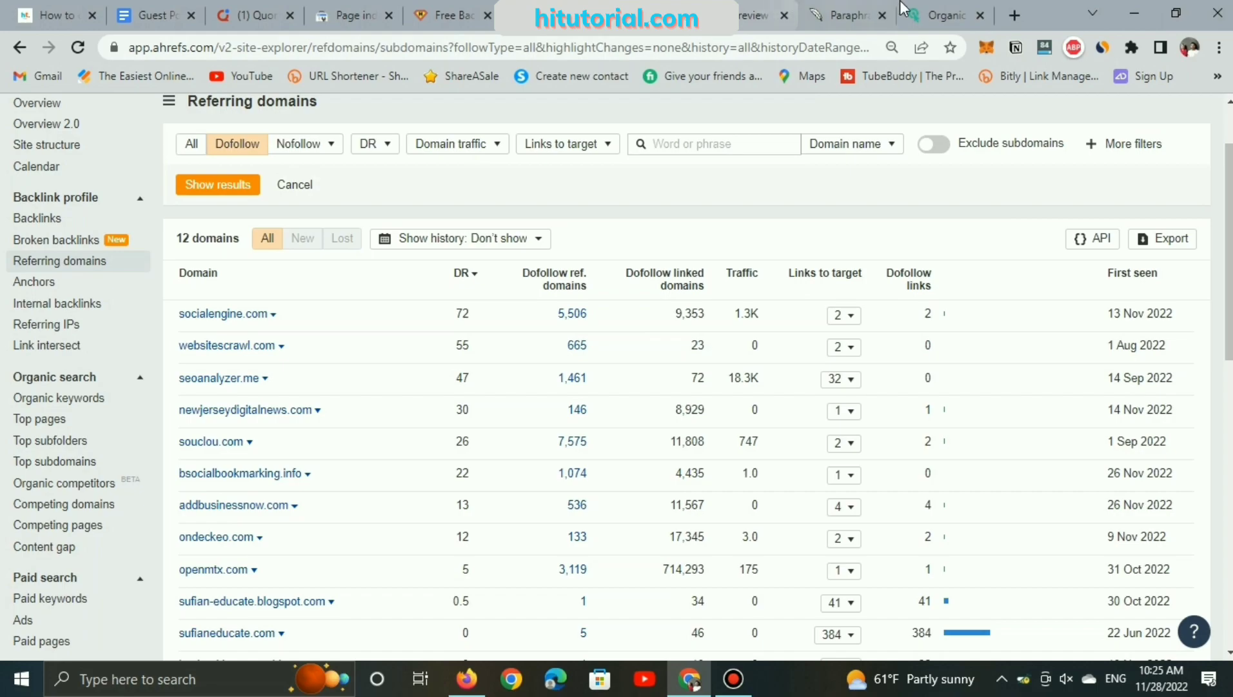
- On jobsmotive.com's Latest Directory Sites list, open articlevote.com in a new tab
left_click(942, 14)
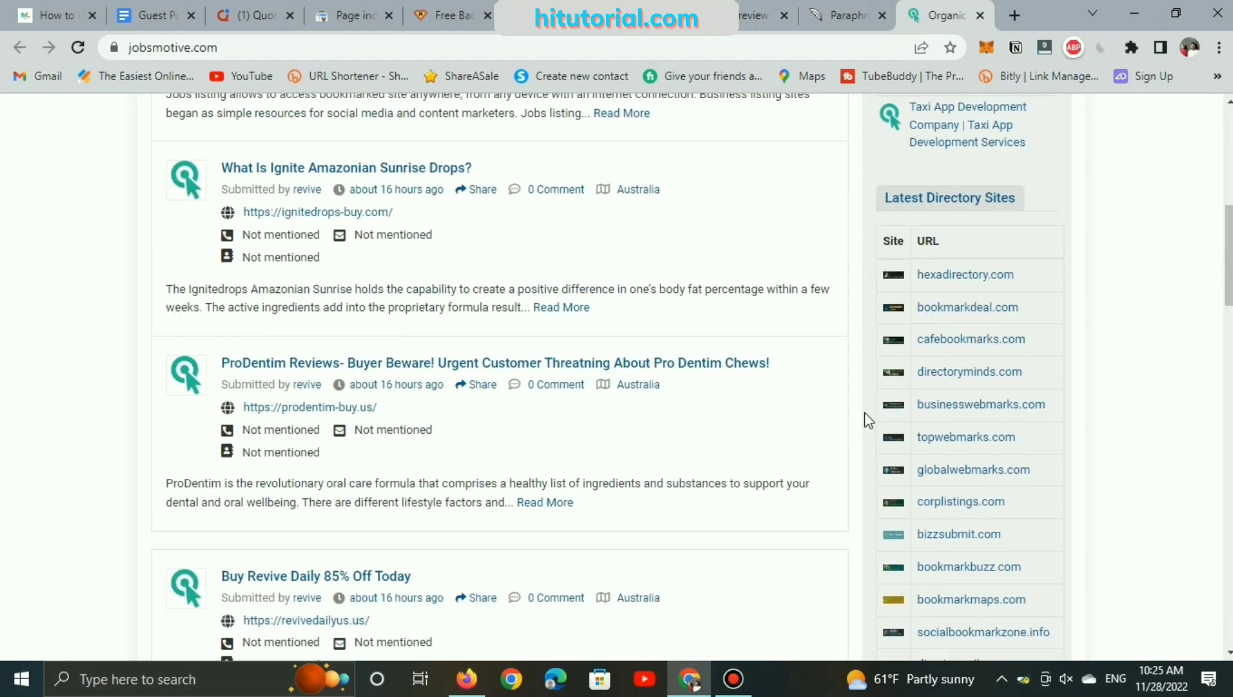
mouse_move(958, 448)
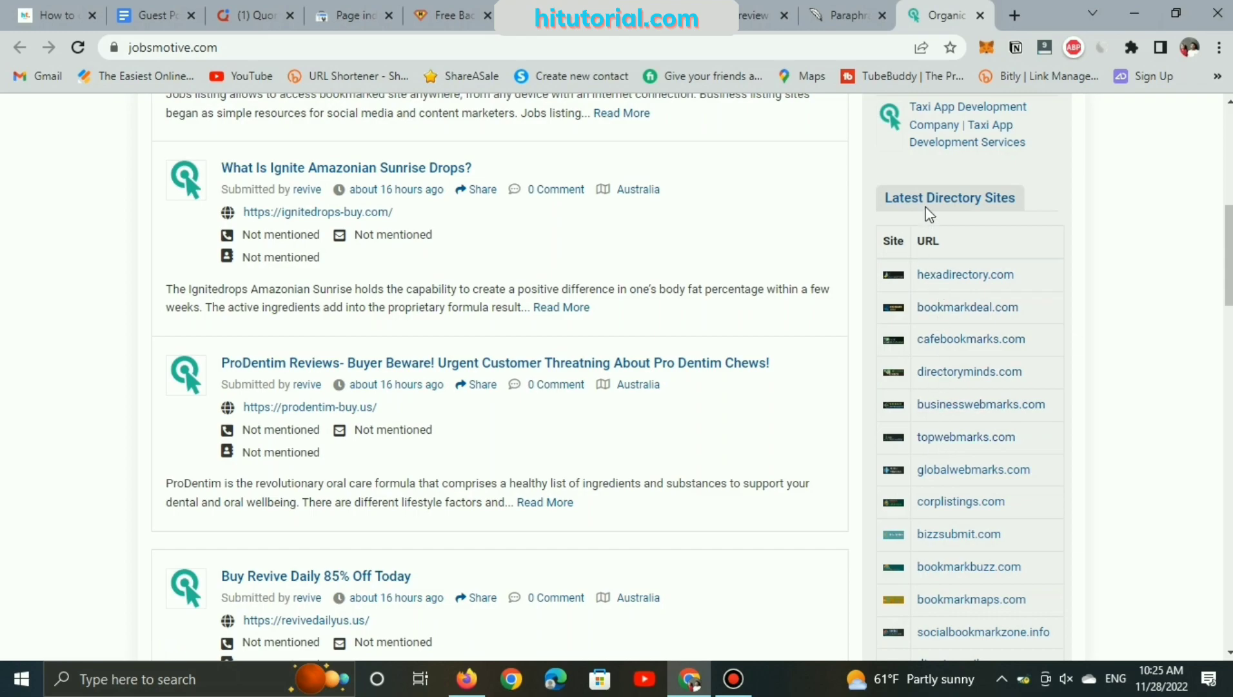
scroll("down", 3)
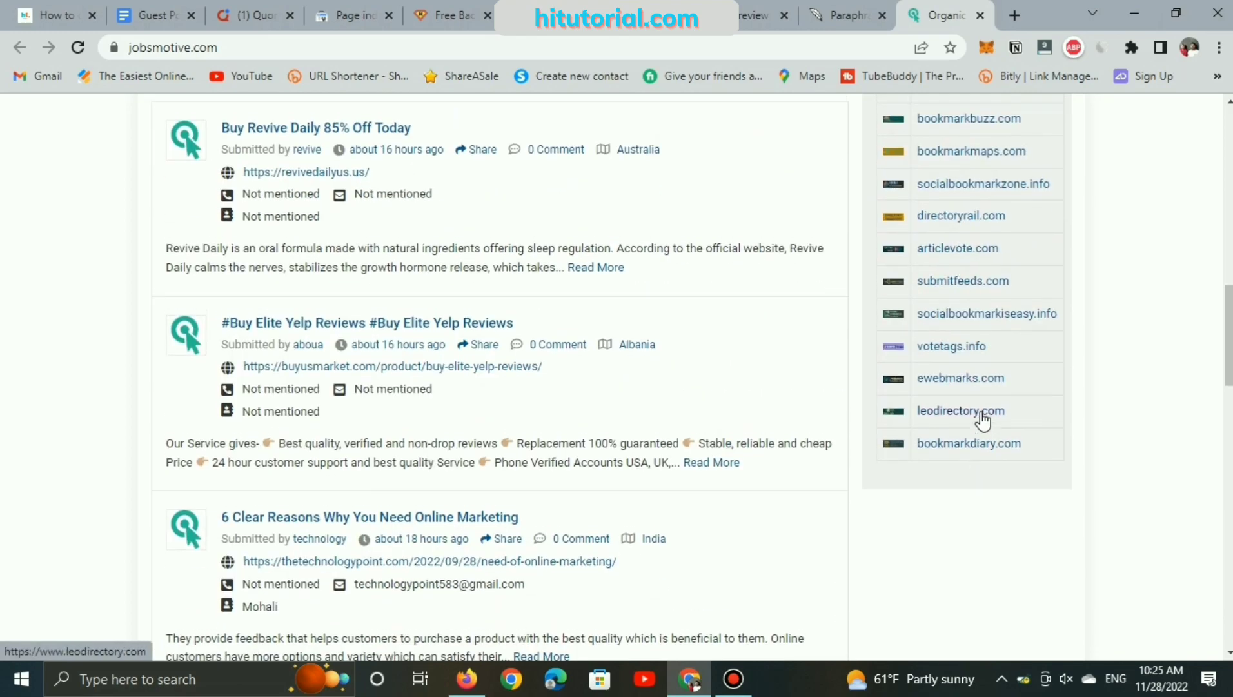
scroll("up", 3)
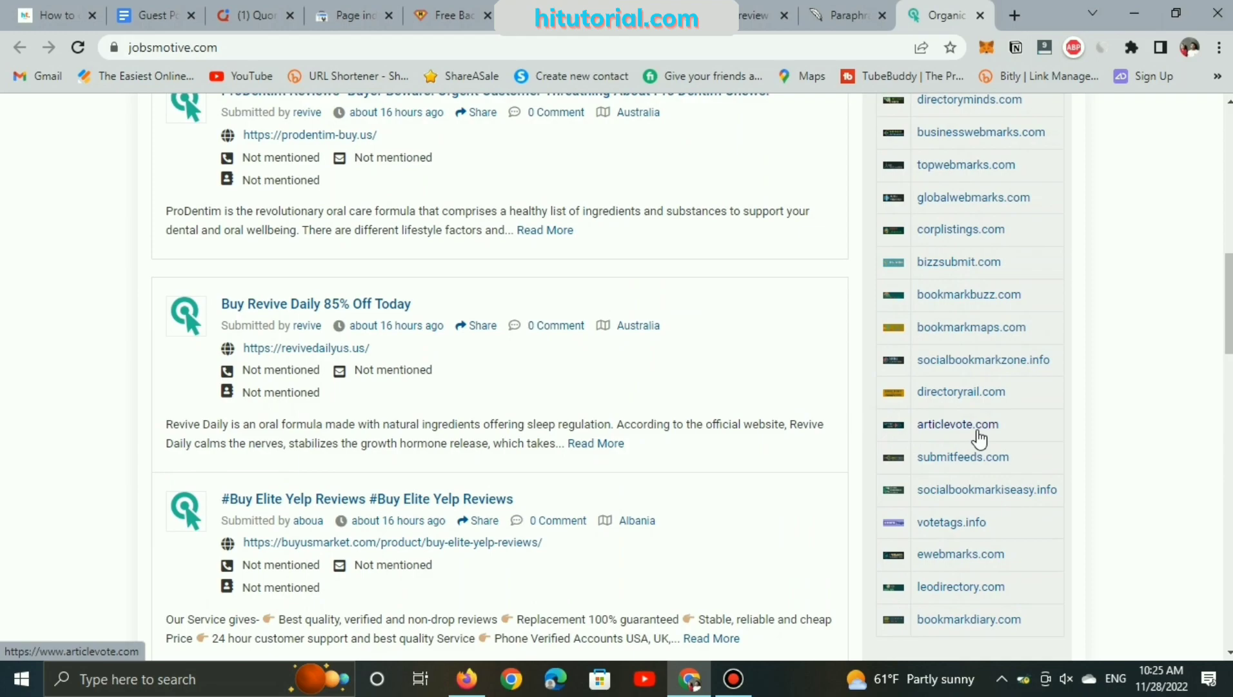
right_click(957, 424)
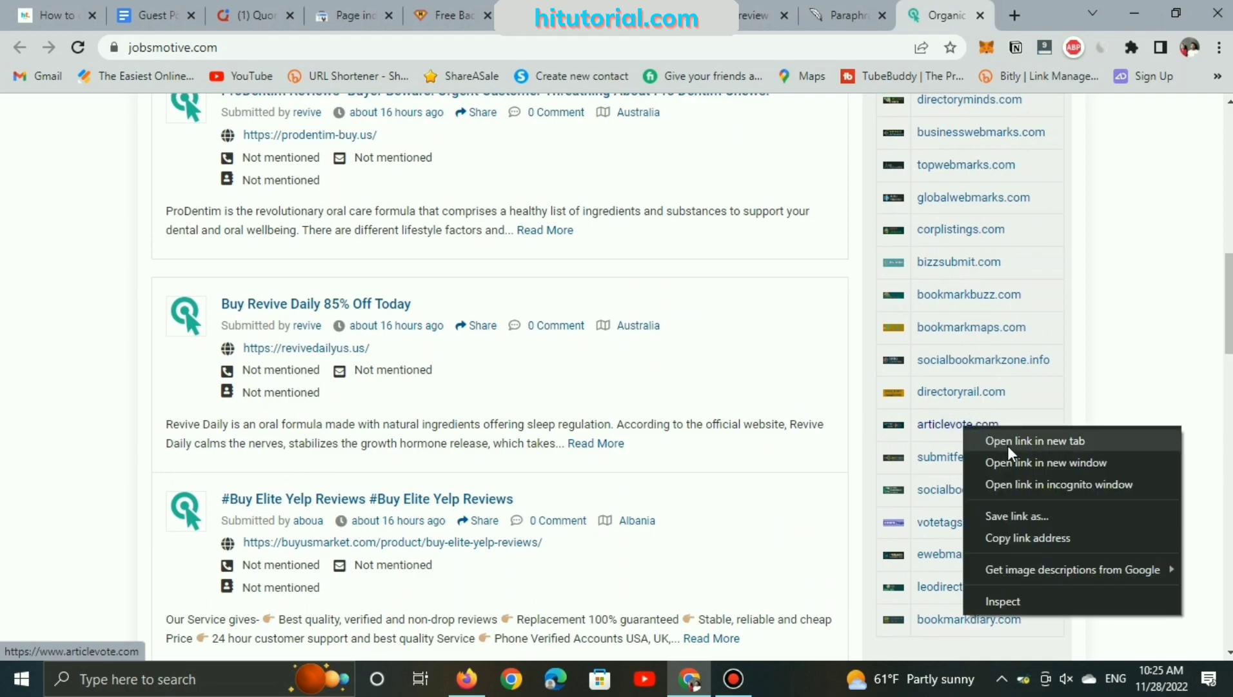
left_click(1033, 441)
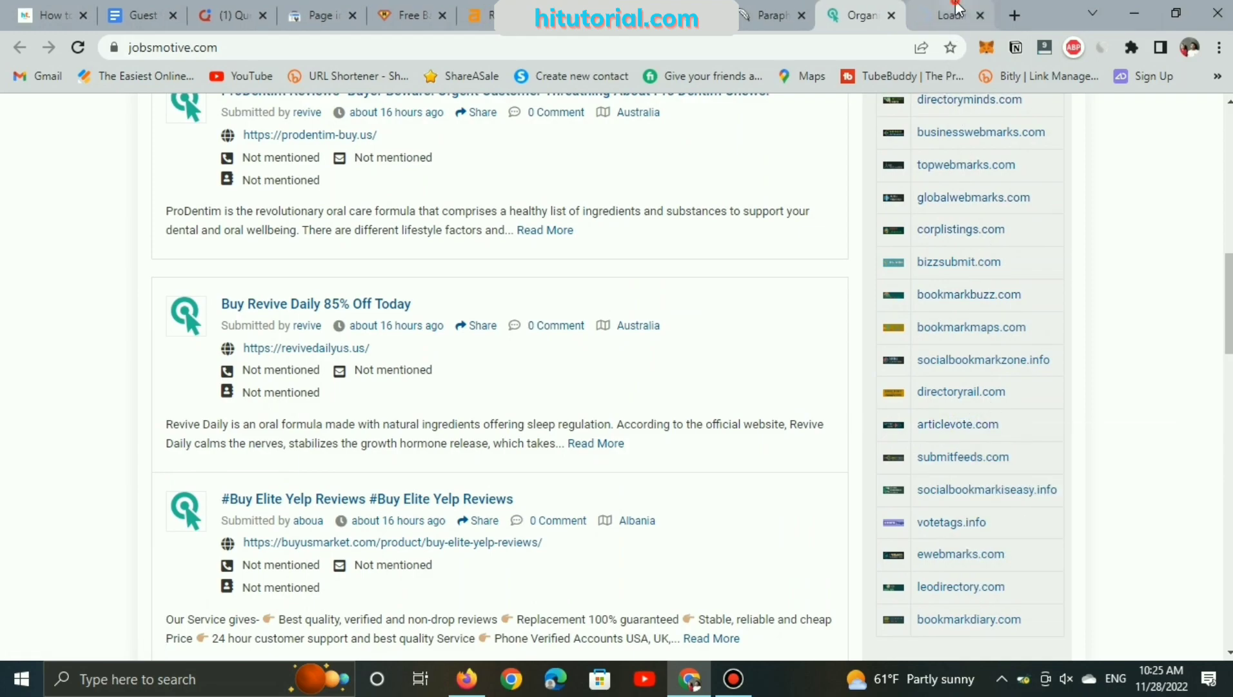
- Review articlevote.com's Similarweb traffic: 11.9K monthly visits, India top country at 51.30%
left_click(958, 424)
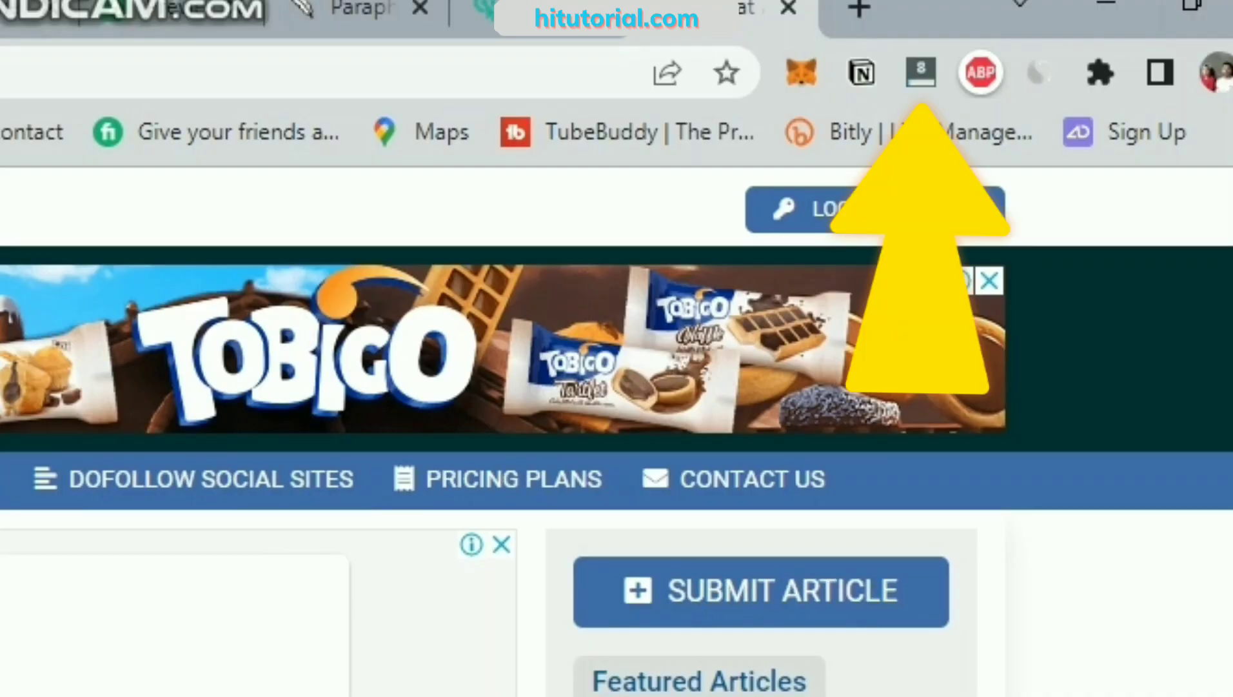
scroll("down", 3)
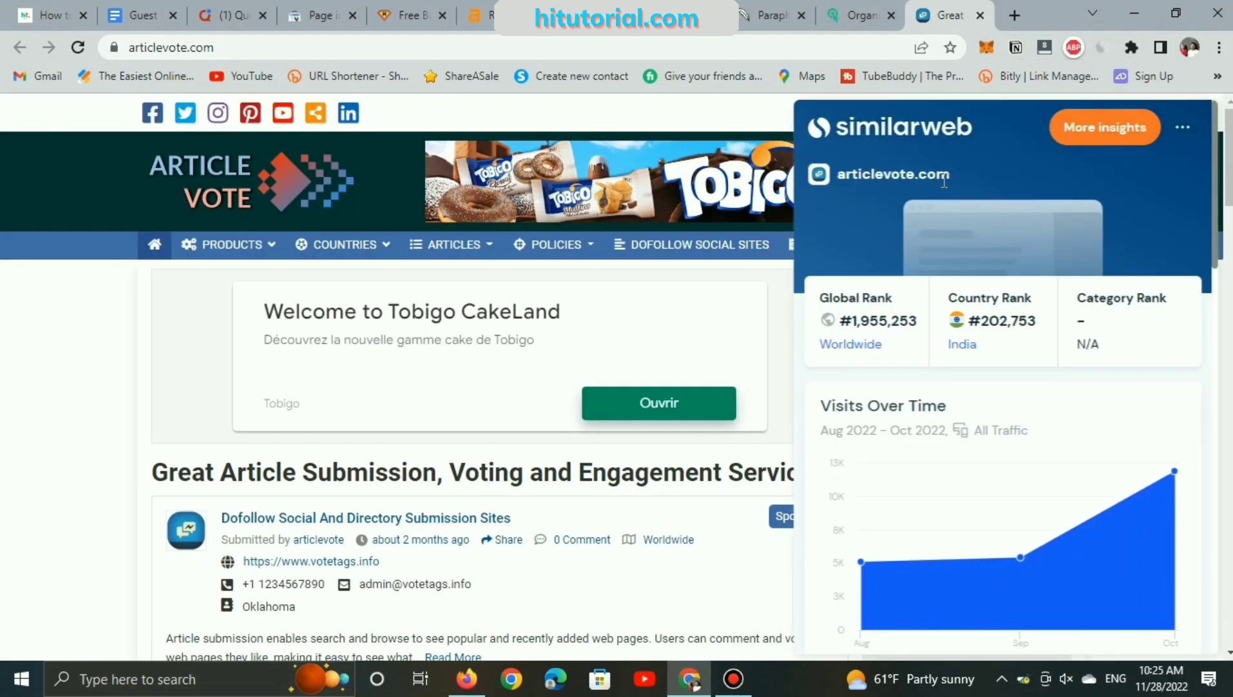
scroll("down", 3)
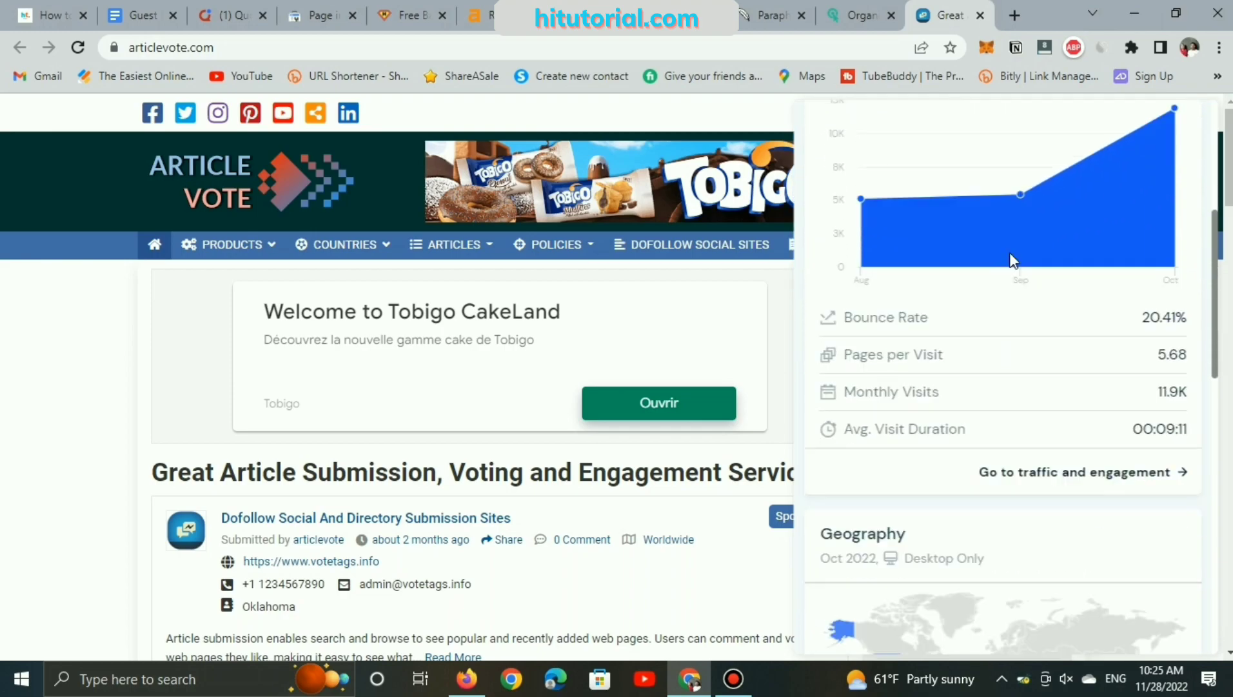
mouse_move(1156, 401)
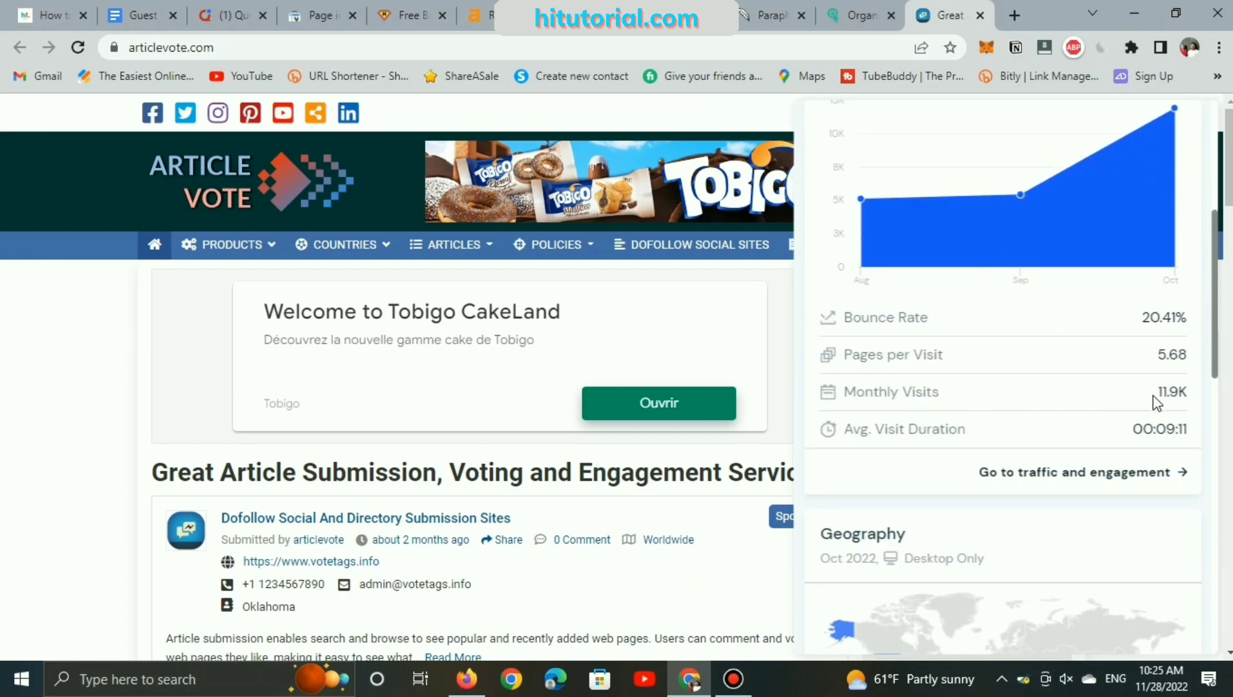
scroll("down", 3)
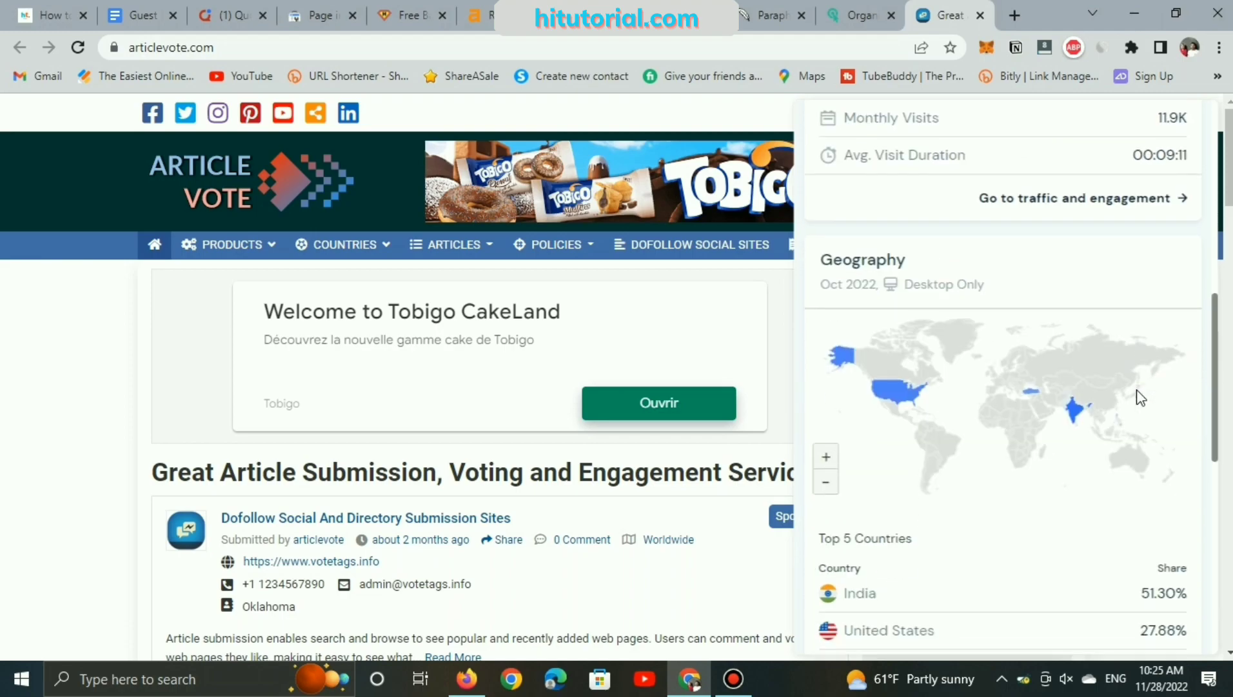
scroll("down", 3)
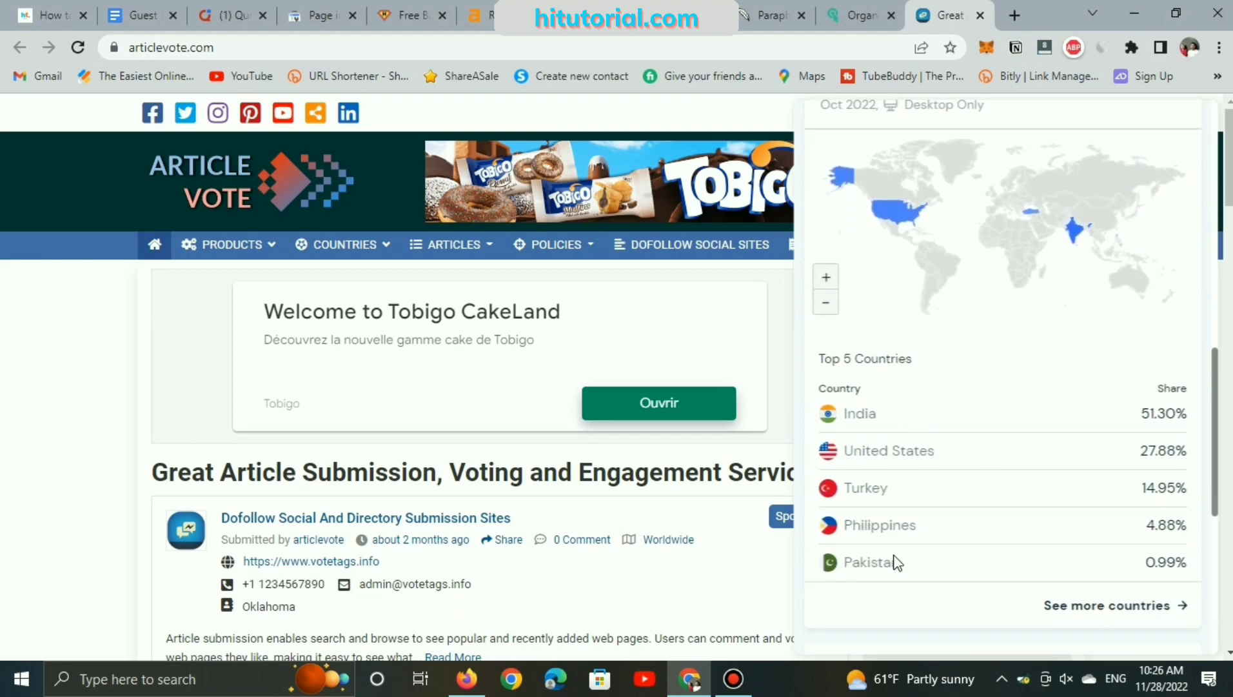
scroll("down", 3)
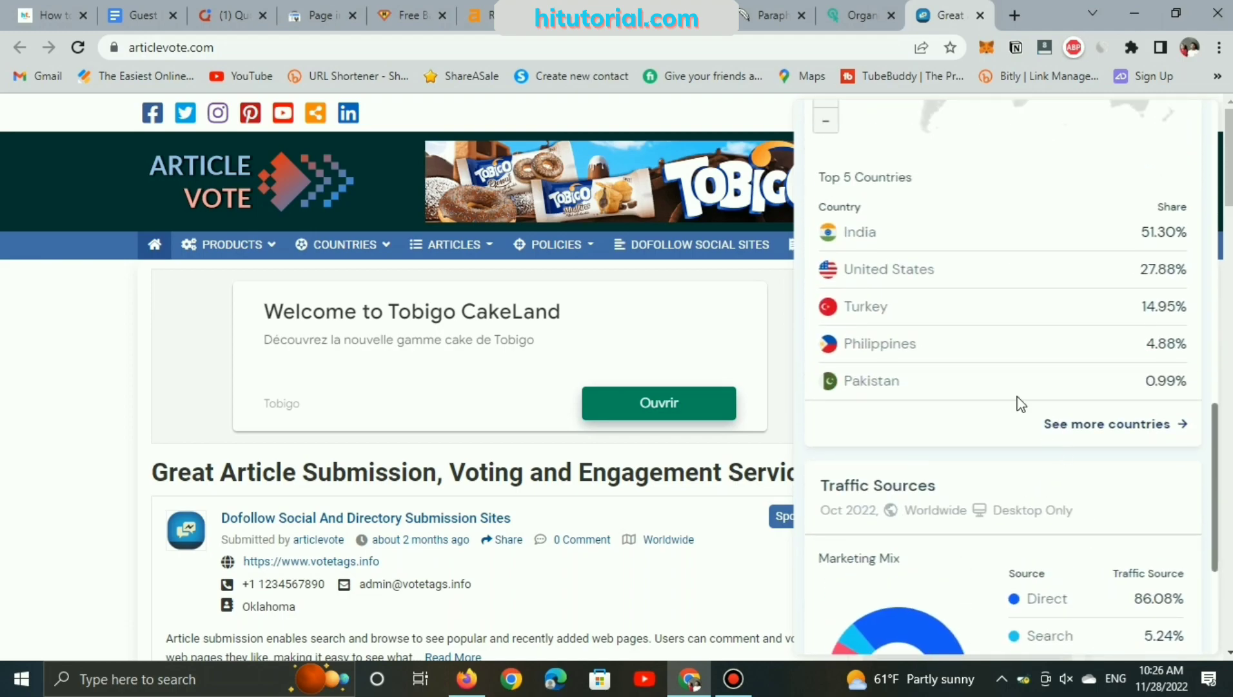
scroll("up", 3)
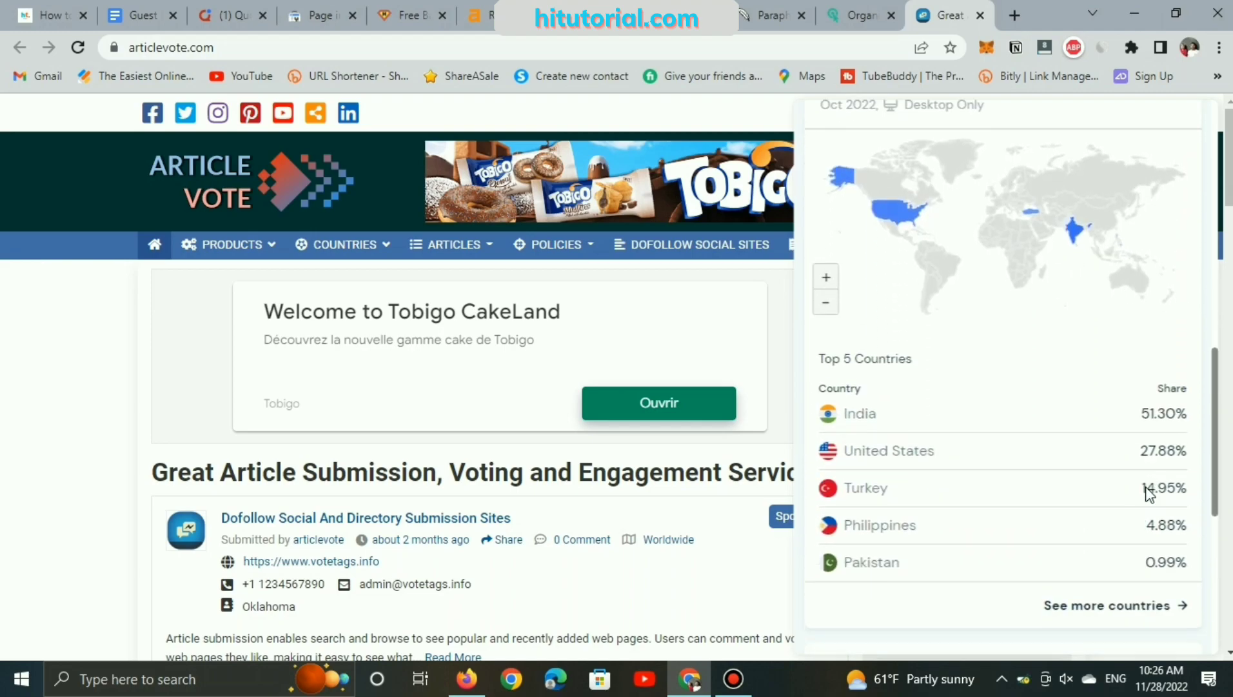
- Scroll the hitutorial free guest posting topic down to its Google Docs sites link
left_click(44, 15)
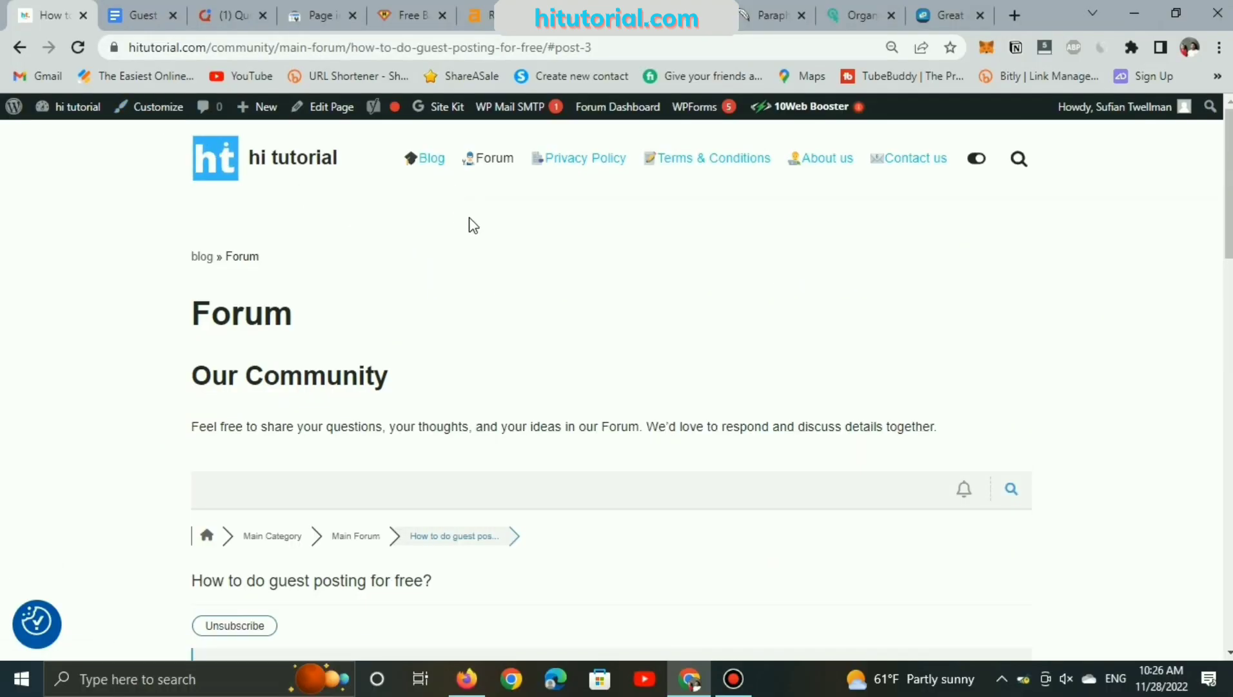
scroll("down", 3)
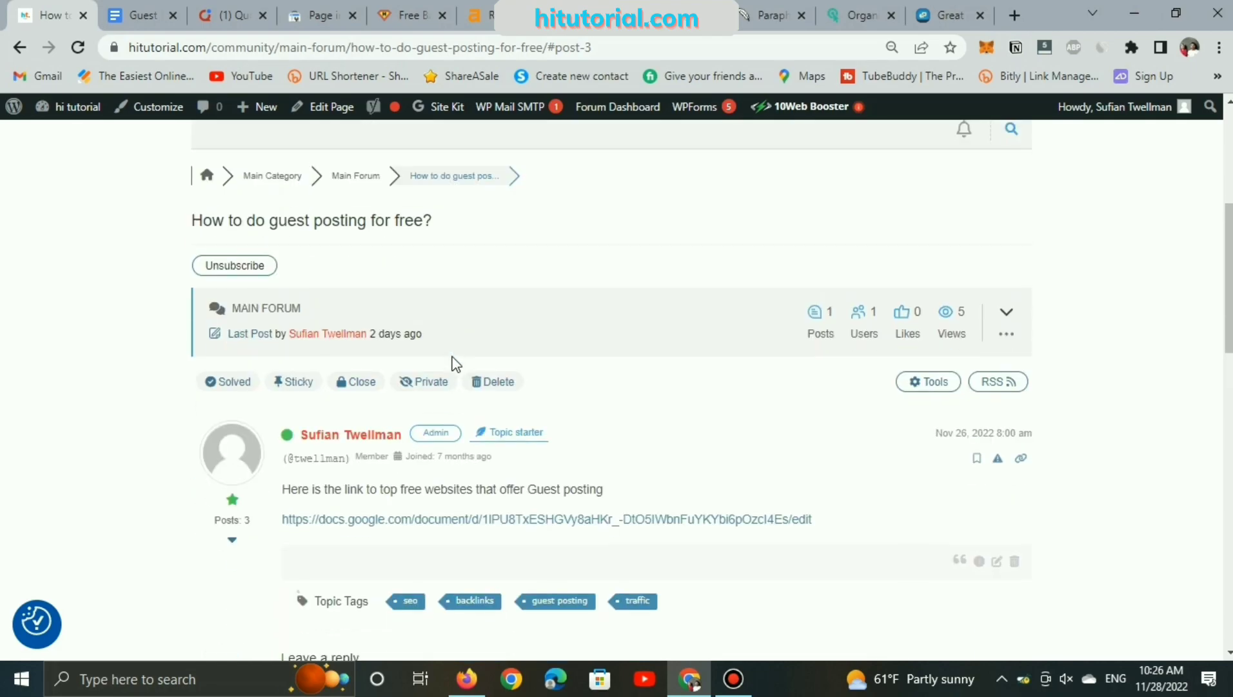
scroll("down", 3)
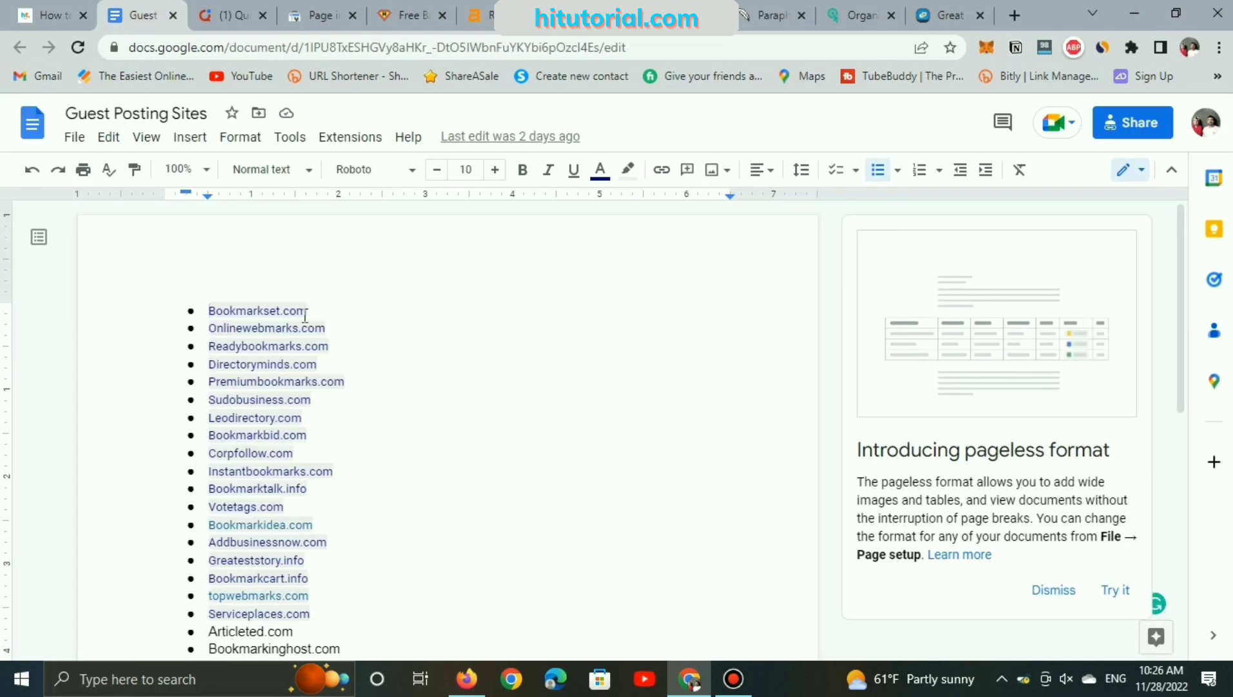
- Scroll the Guest Posting Sites doc to craigsdirectory.com, then return to articlevote.com
scroll("down", 3)
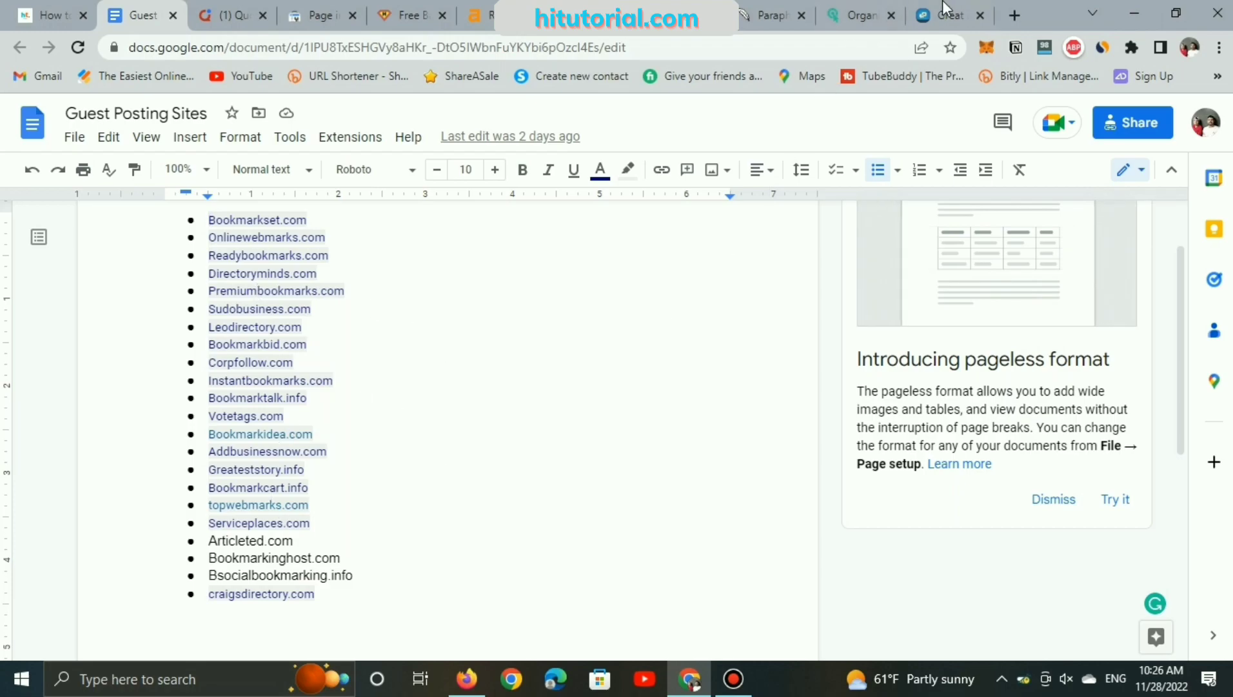
left_click(951, 15)
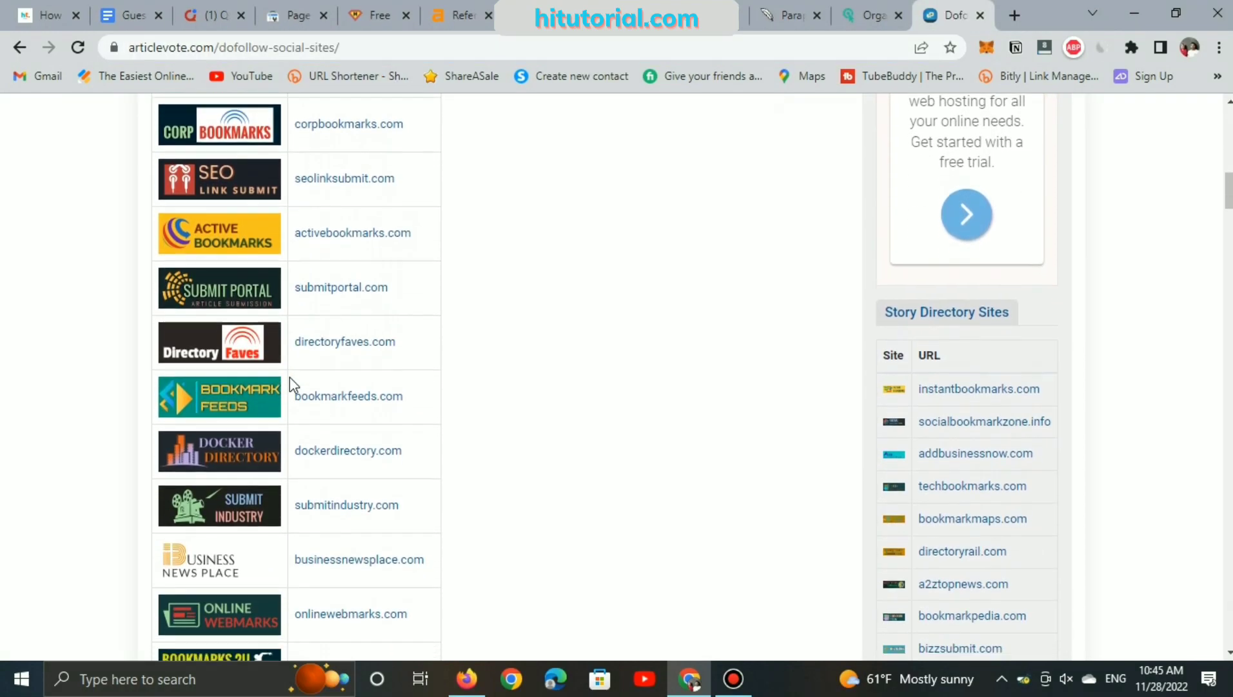
- Scroll articlevote.com's dofollow social sites table down to craigsdirectory.com and corpfollow.com
scroll("down", 3)
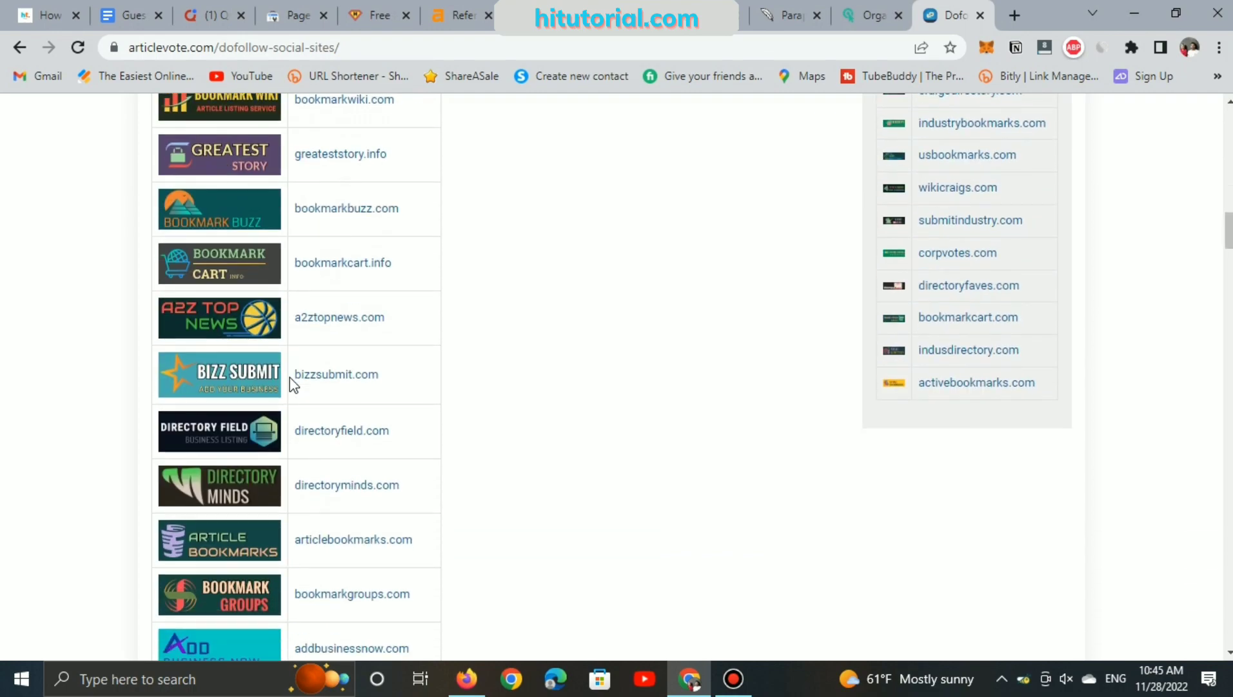
scroll("down", 3)
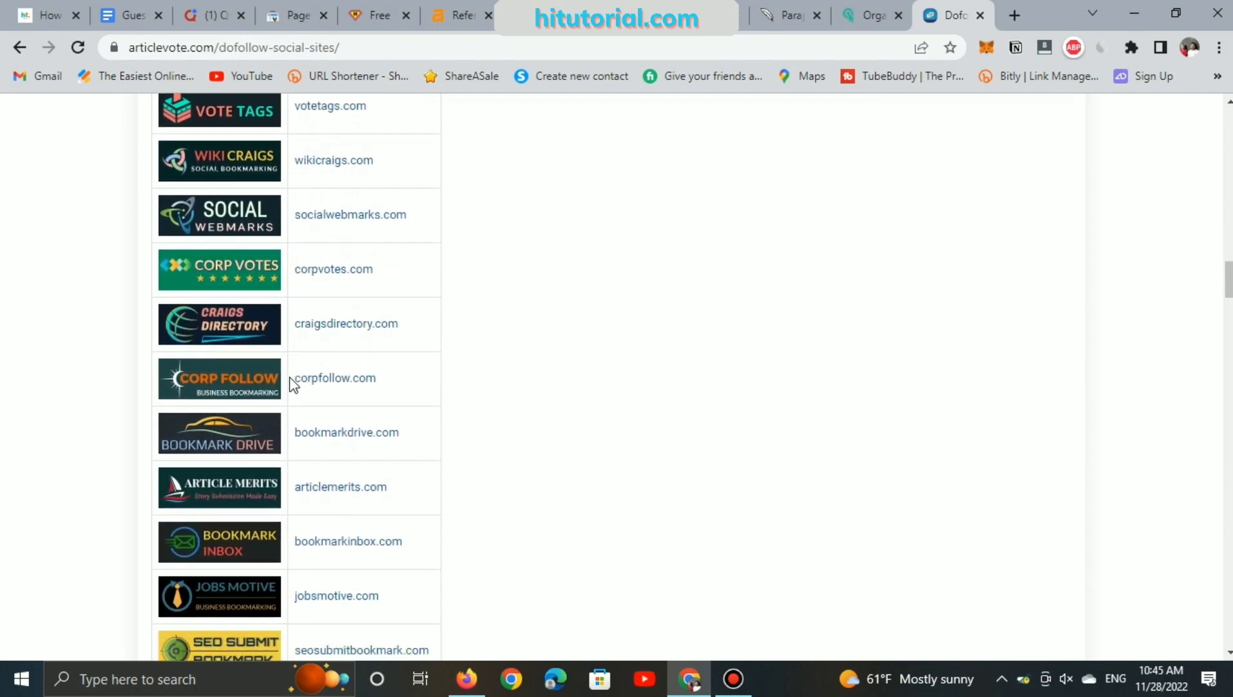